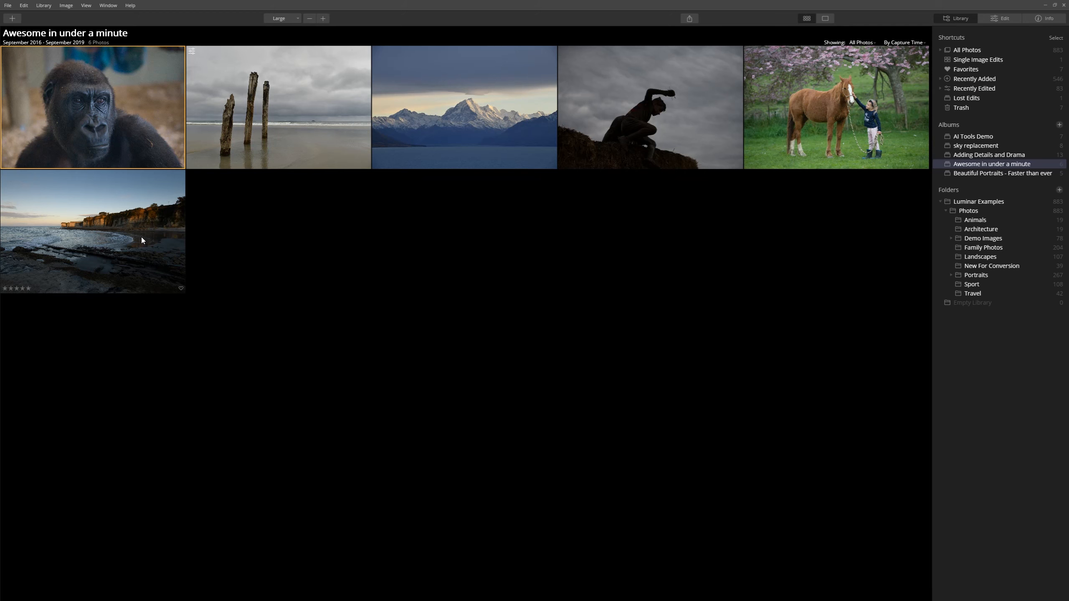
- Open the coastal cliffs photo from the 'Awesome in under a minute' album for editing
double_click(92, 232)
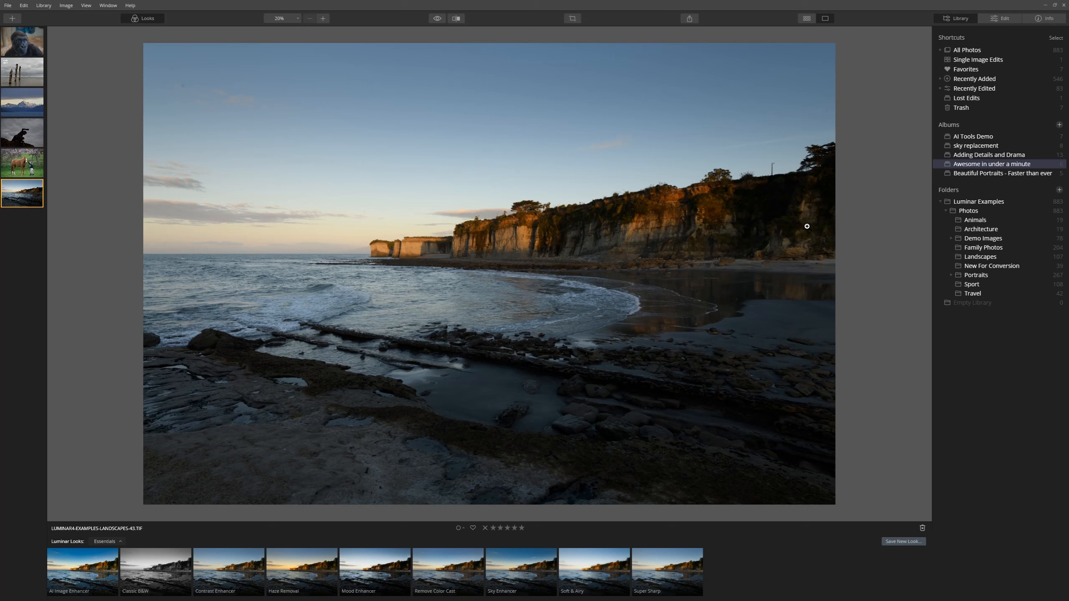
mouse_move(772, 456)
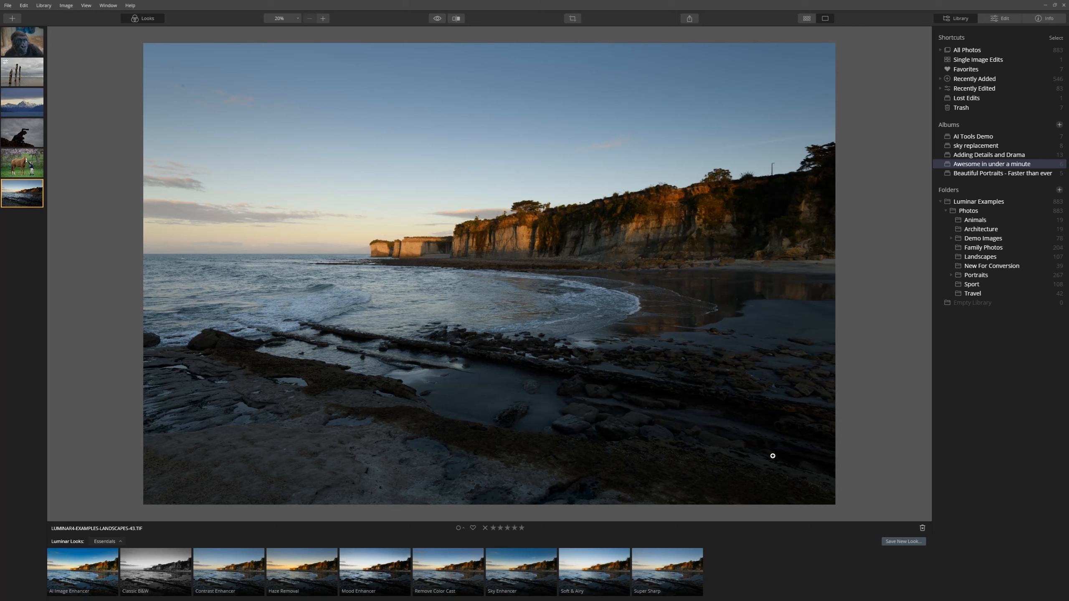
mouse_move(773, 237)
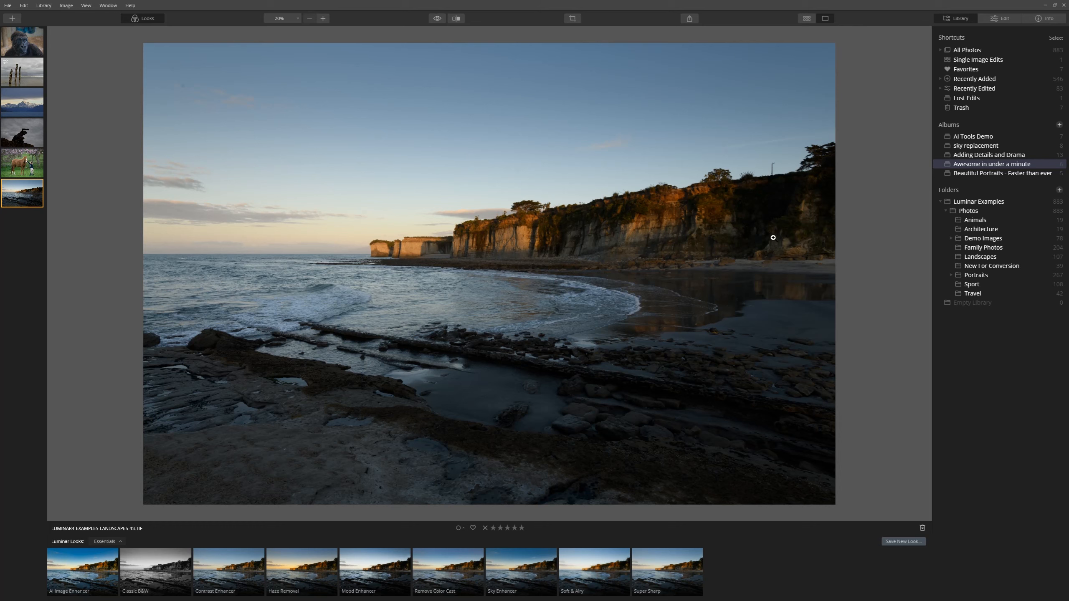
- In AI Enhance, set AI Accent to 100 and AI Sky Enhancer to 19
left_click(1003, 19)
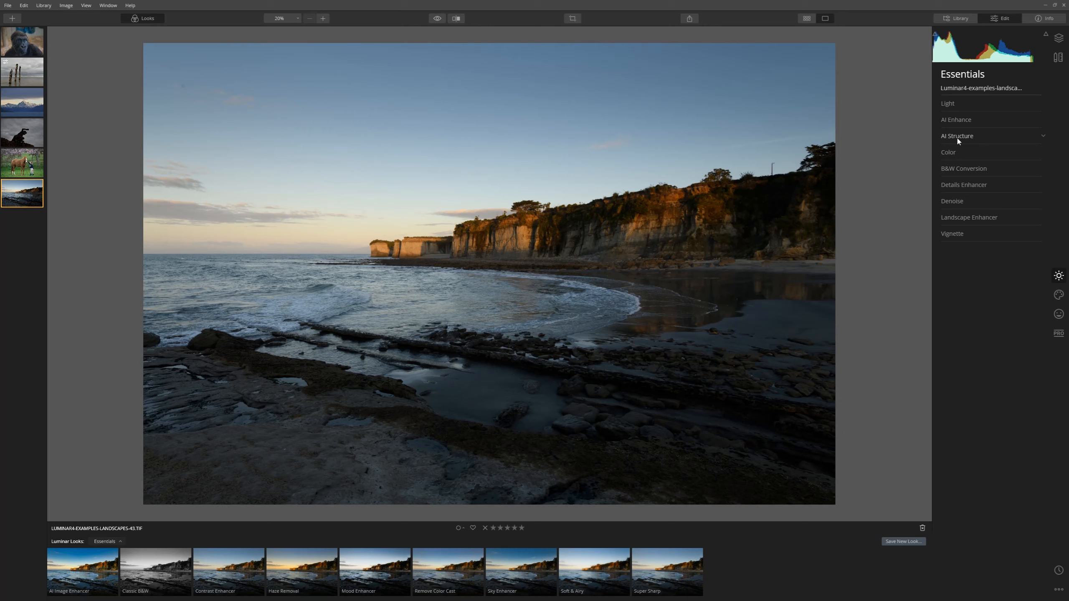
left_click(957, 136)
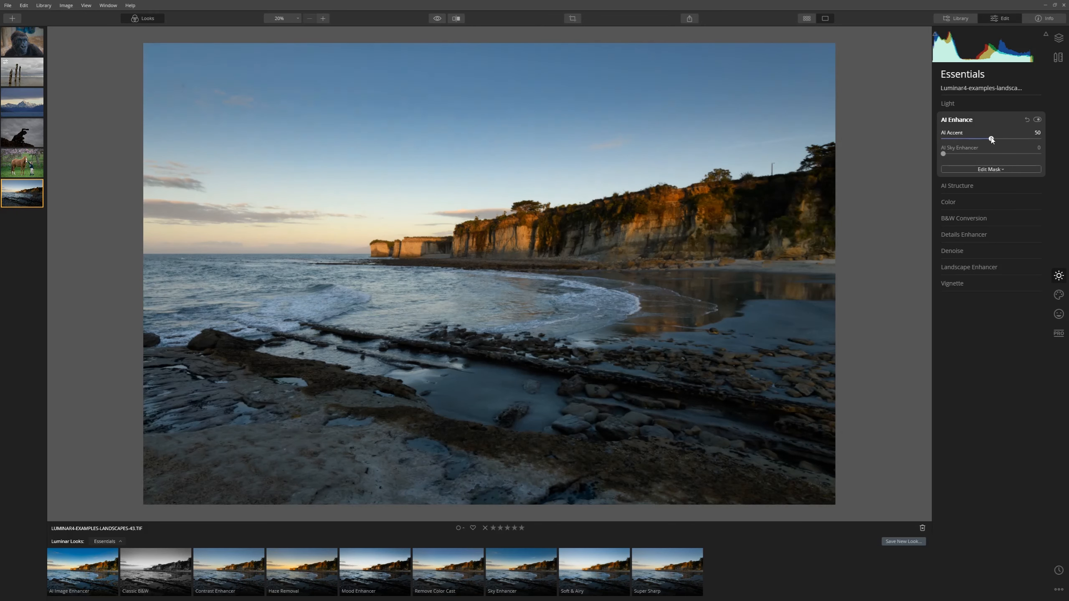
left_click_drag(991, 139, 1038, 139)
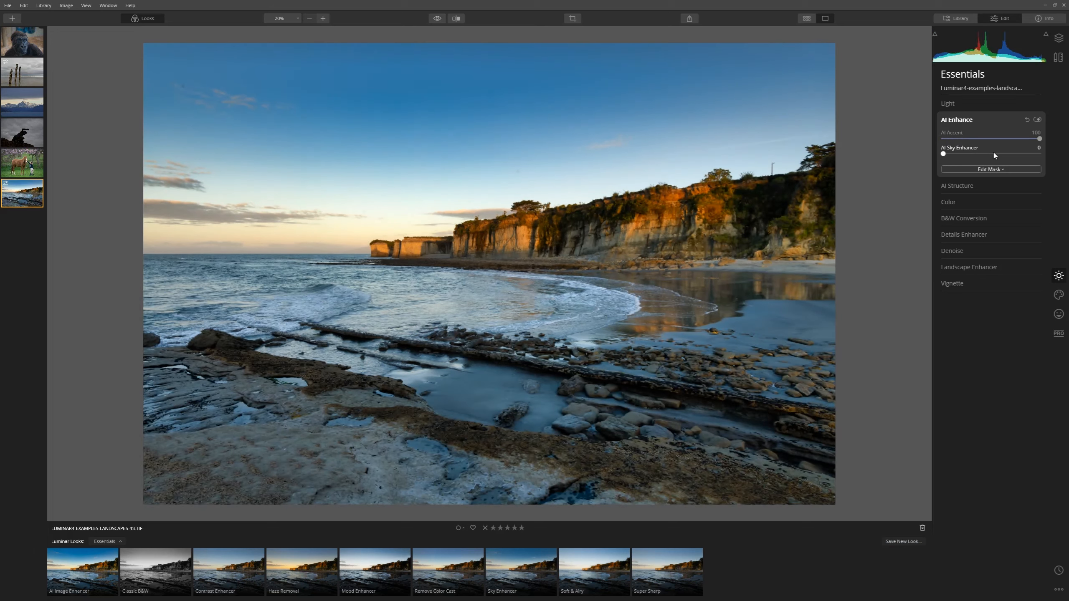
left_click_drag(943, 153, 971, 153)
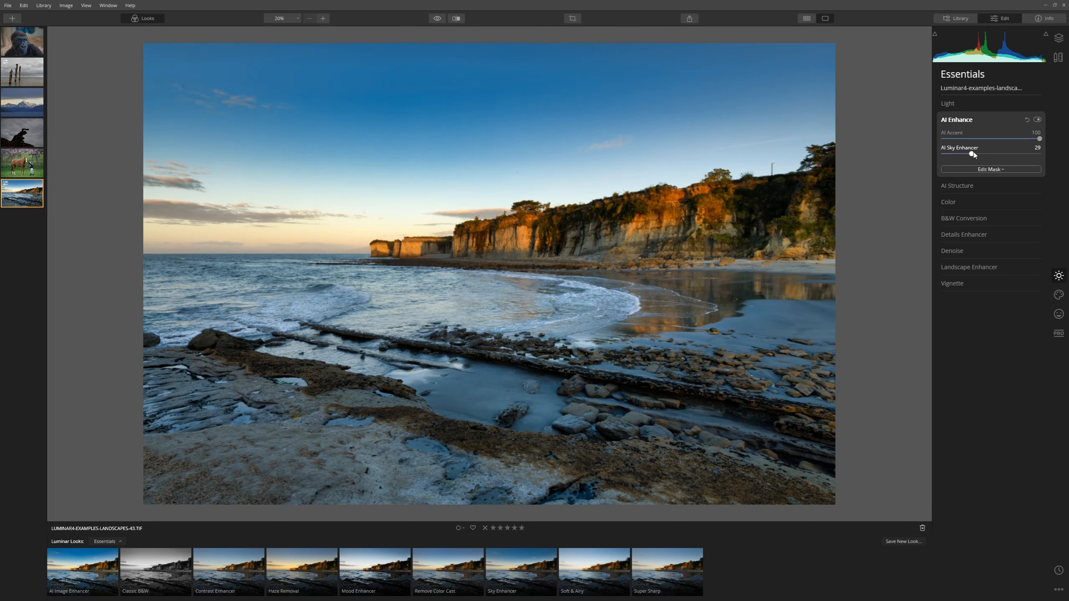
left_click_drag(973, 154, 986, 154)
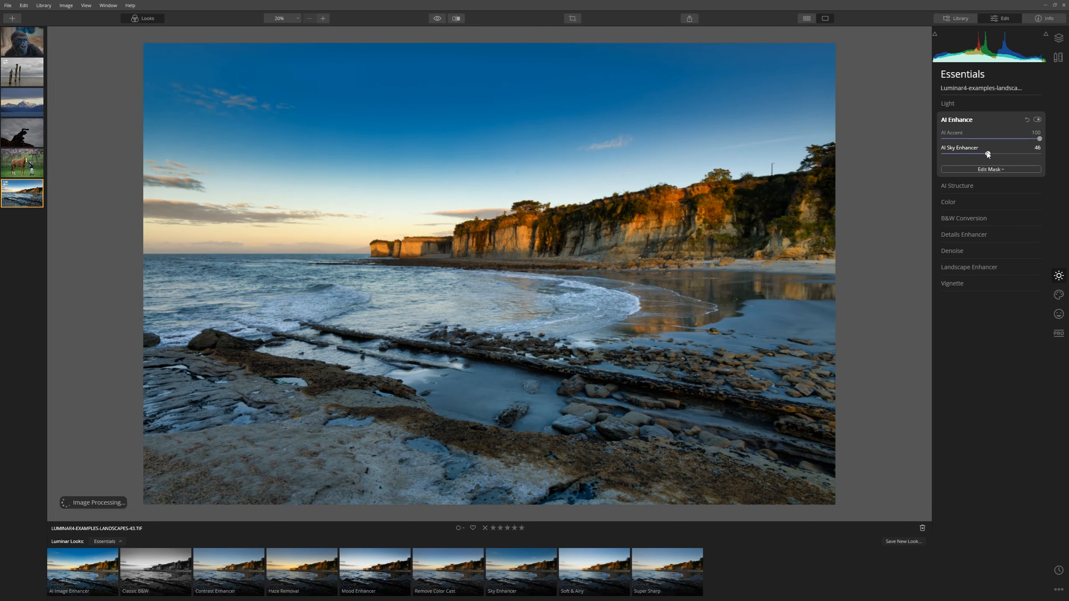
left_click_drag(987, 154, 961, 153)
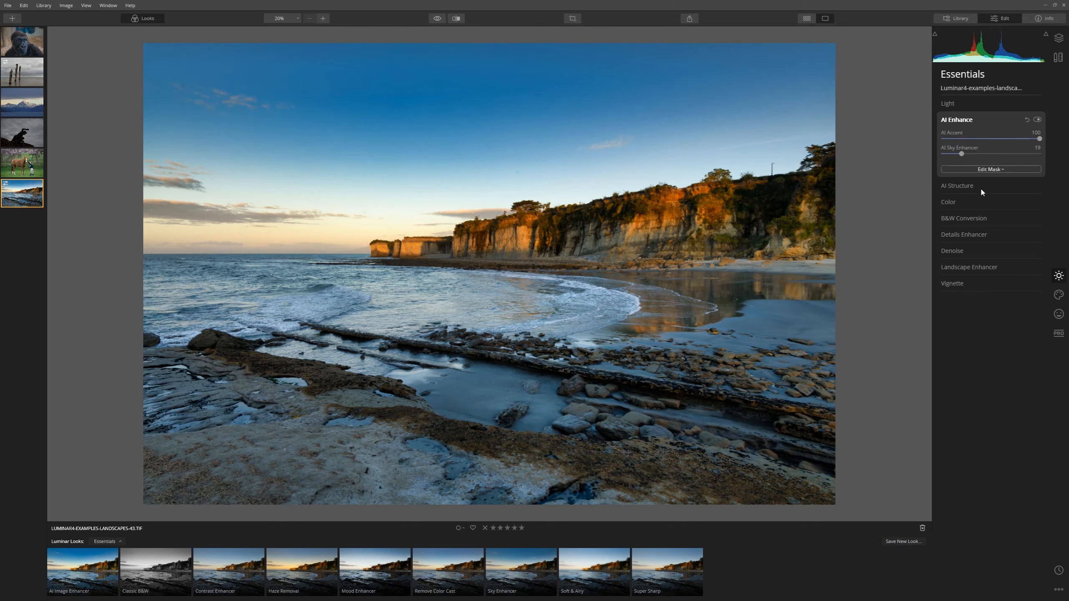
- Set the AI Structure amount to about 20
left_click(957, 185)
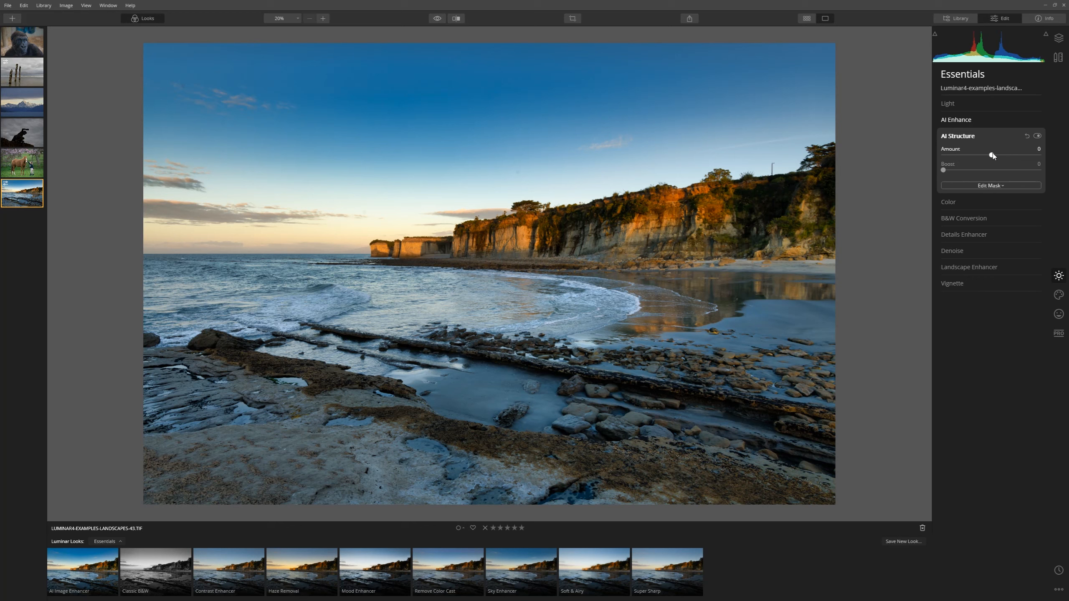
left_click_drag(993, 156, 1003, 155)
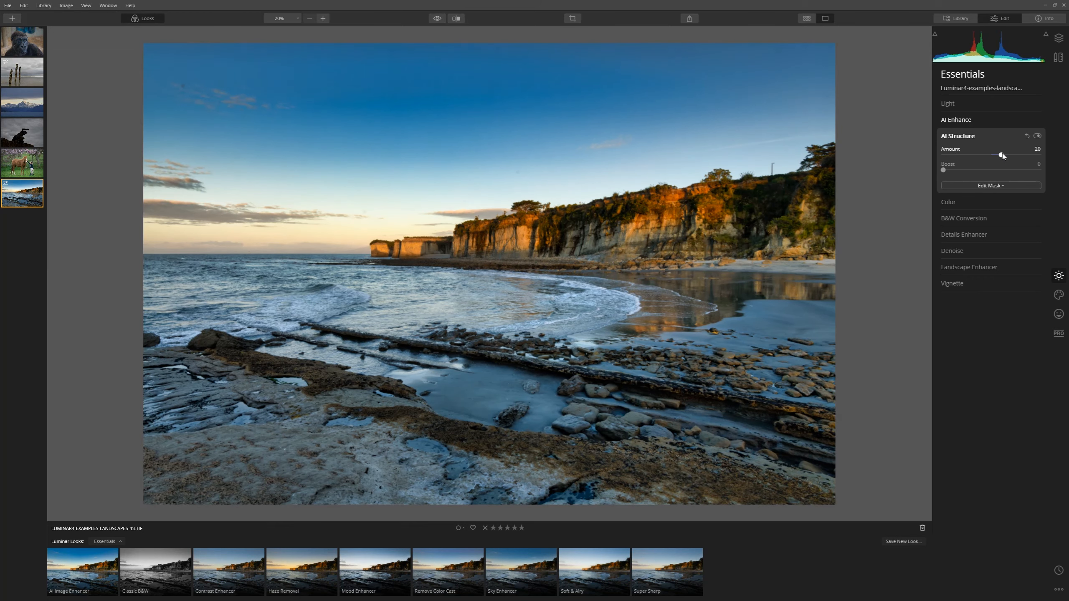
left_click_drag(1000, 155, 1008, 155)
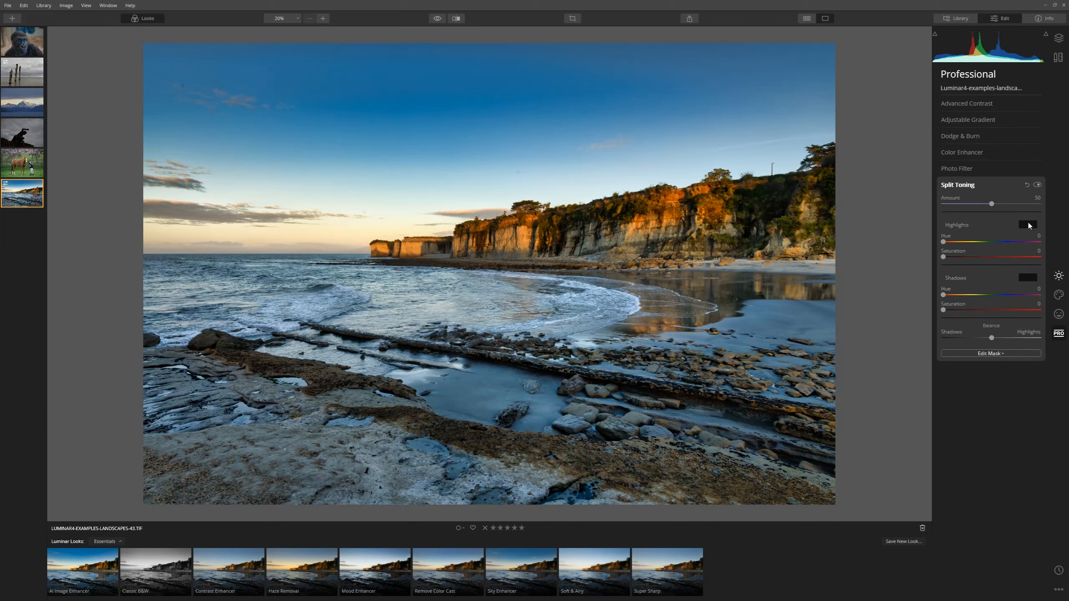
- Split-tone highlights hue 19/saturation 78 and shadows hue 240/saturation 61, then check before/after
left_click_drag(943, 257, 1000, 257)
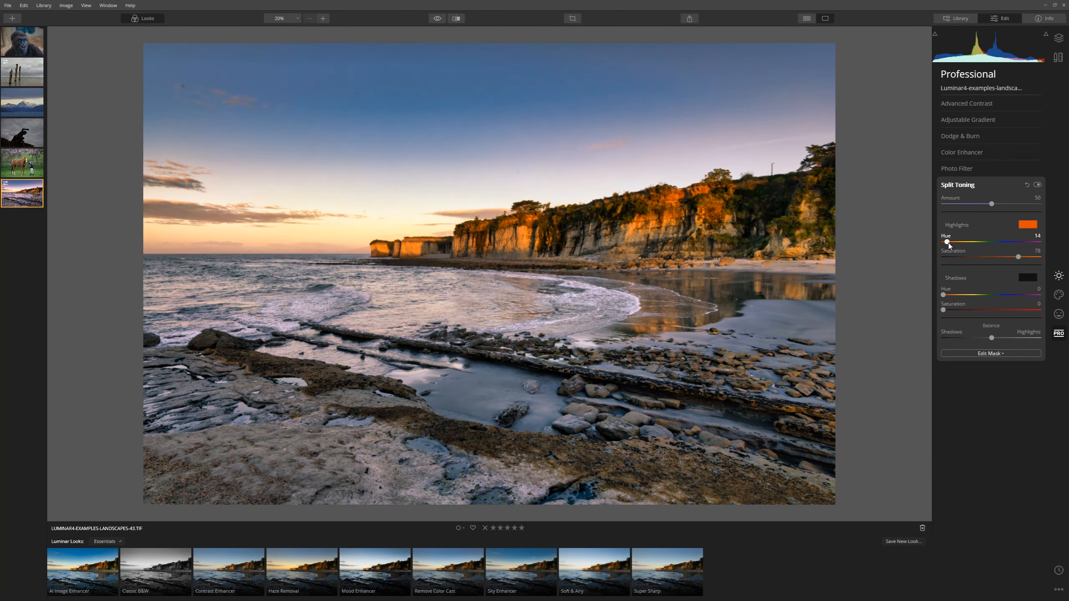
left_click_drag(946, 243, 950, 242)
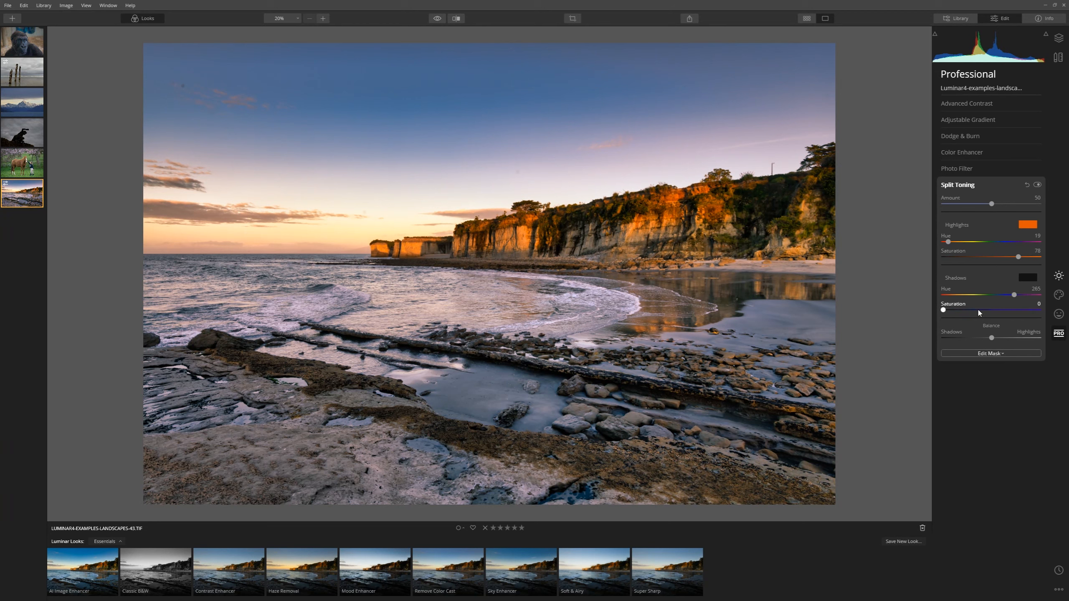
left_click_drag(943, 310, 1012, 310)
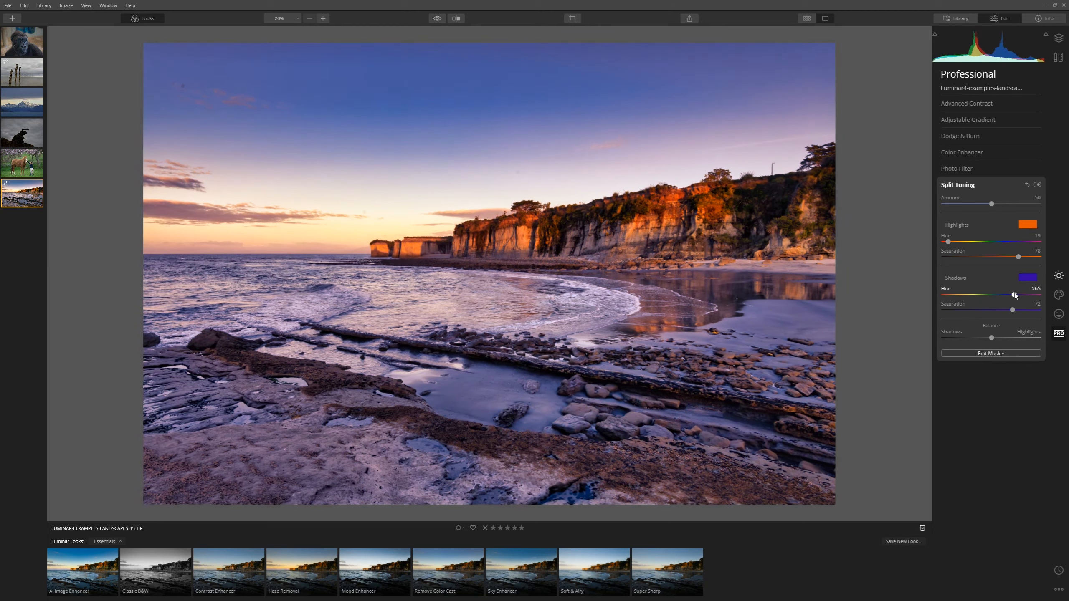
left_click_drag(1017, 294, 1011, 294)
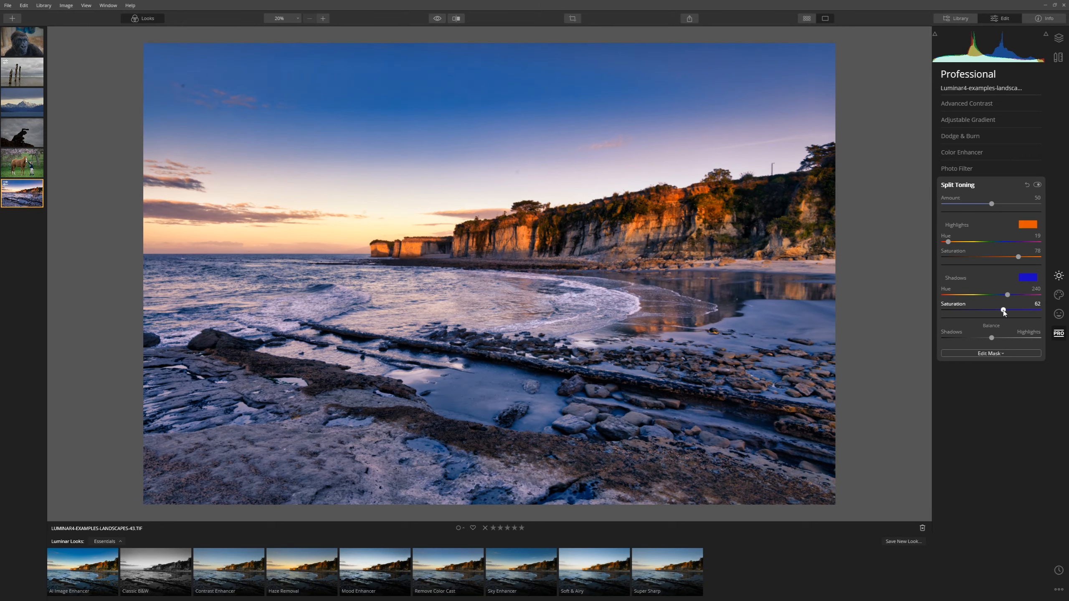
left_click_drag(1002, 310, 1001, 309)
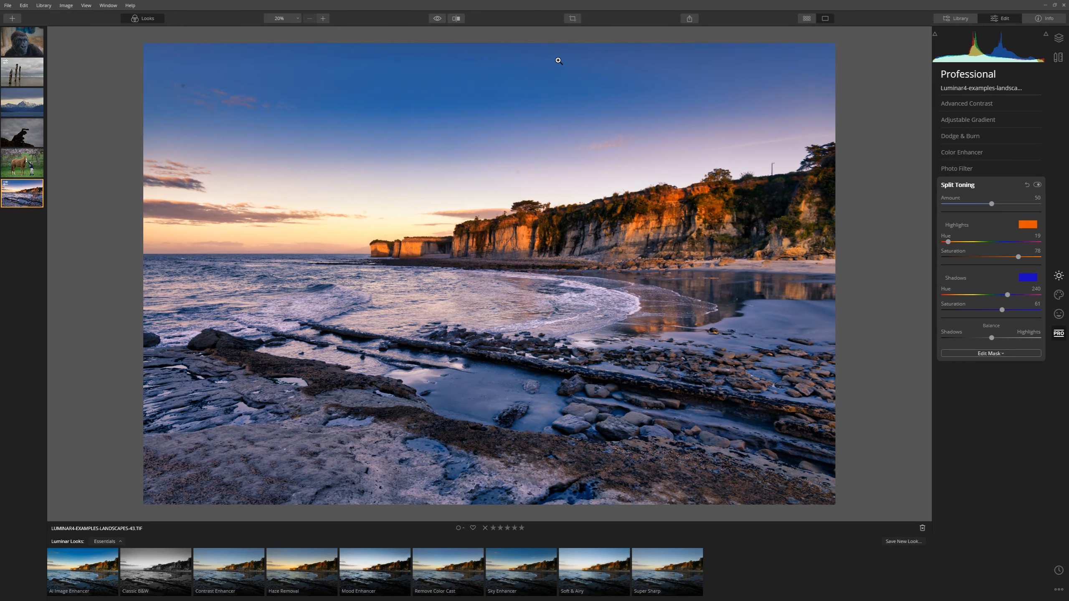
left_click(436, 18)
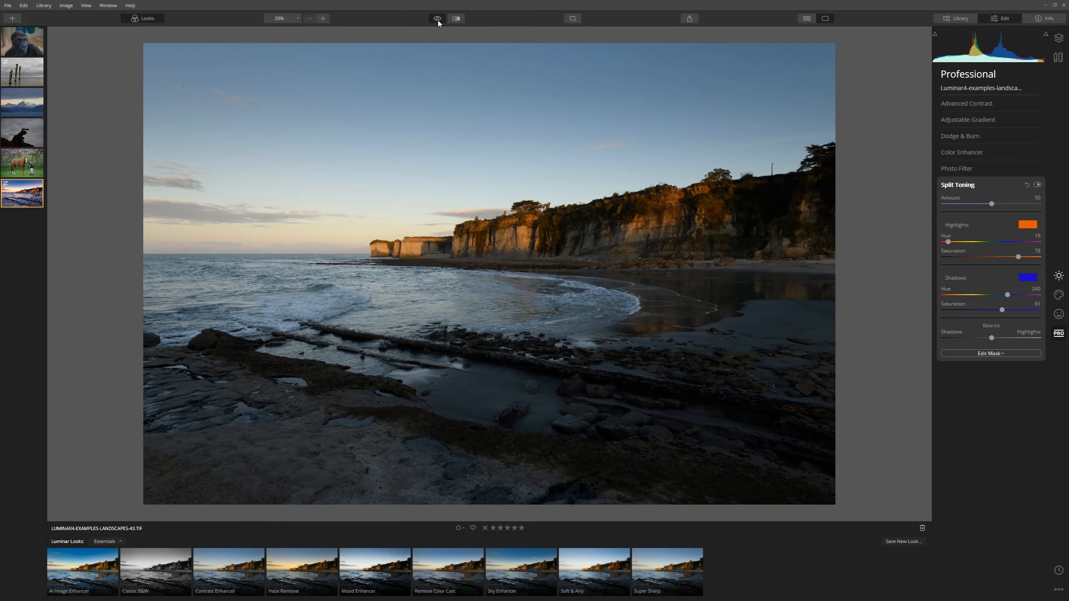
left_click(438, 19)
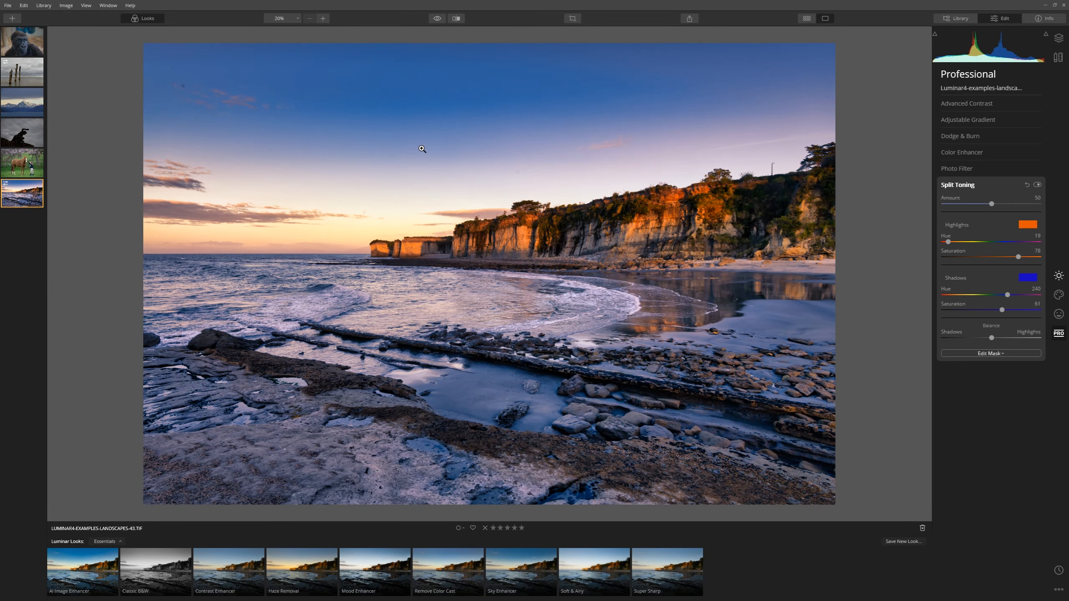
mouse_move(133, 122)
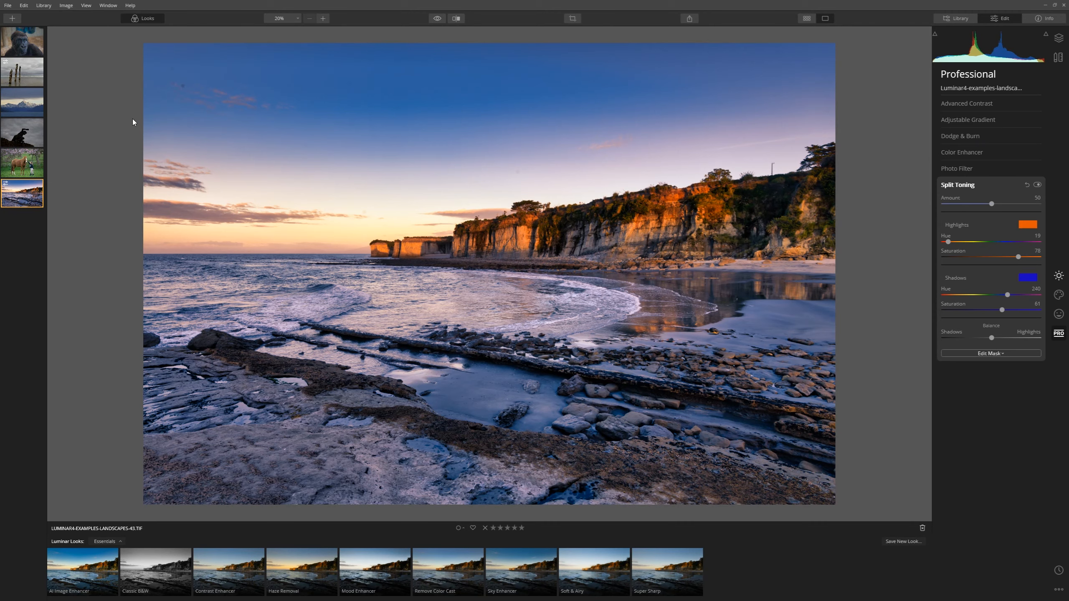
- Open the three-wooden-posts beach photo and set its AI Structure amount to 15
left_click(22, 71)
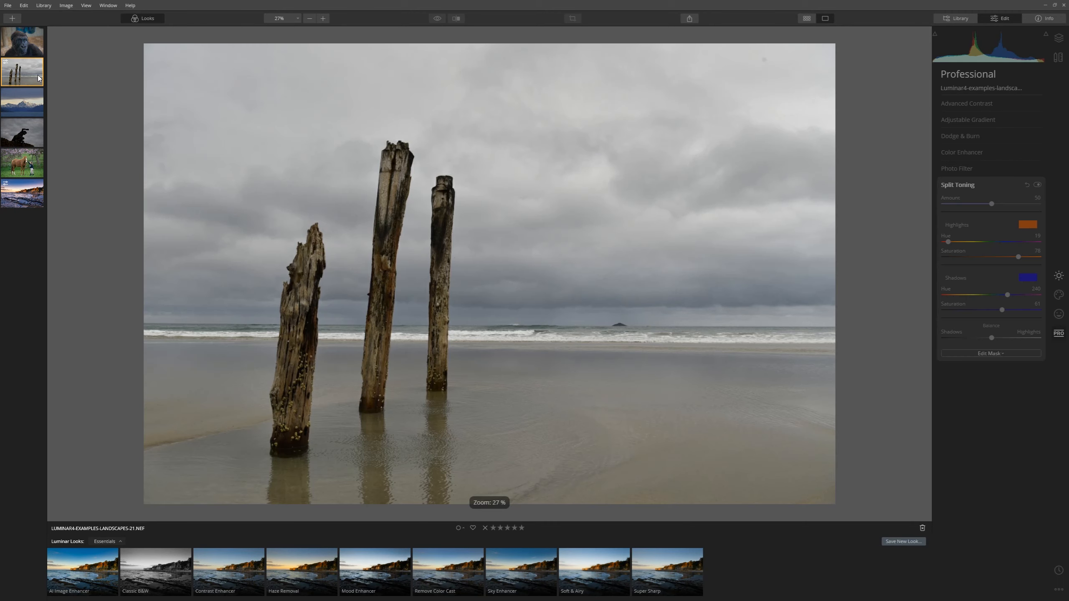
left_click(955, 18)
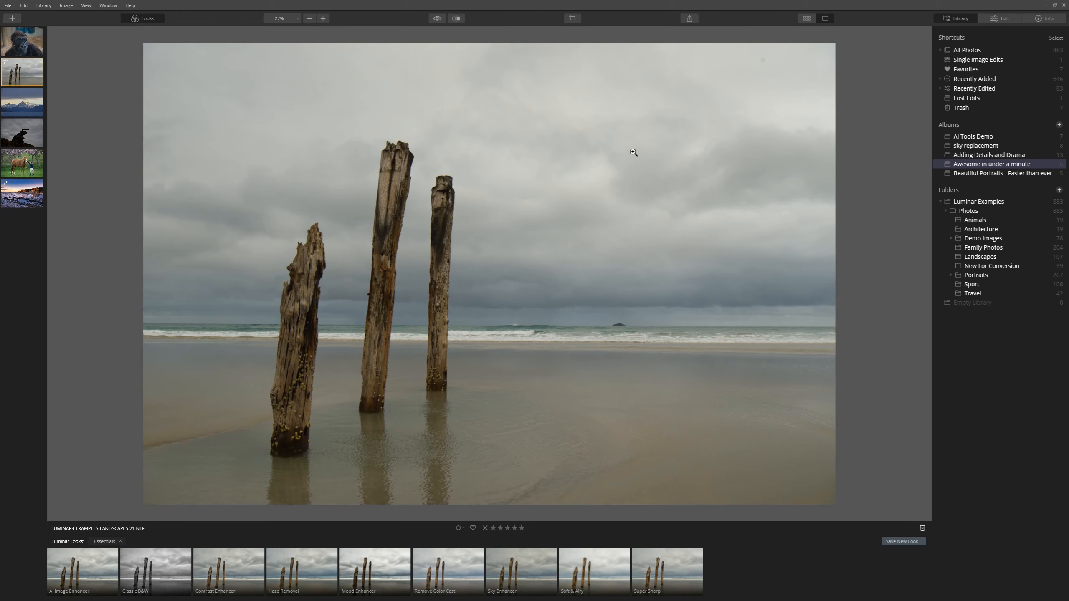
mouse_move(468, 123)
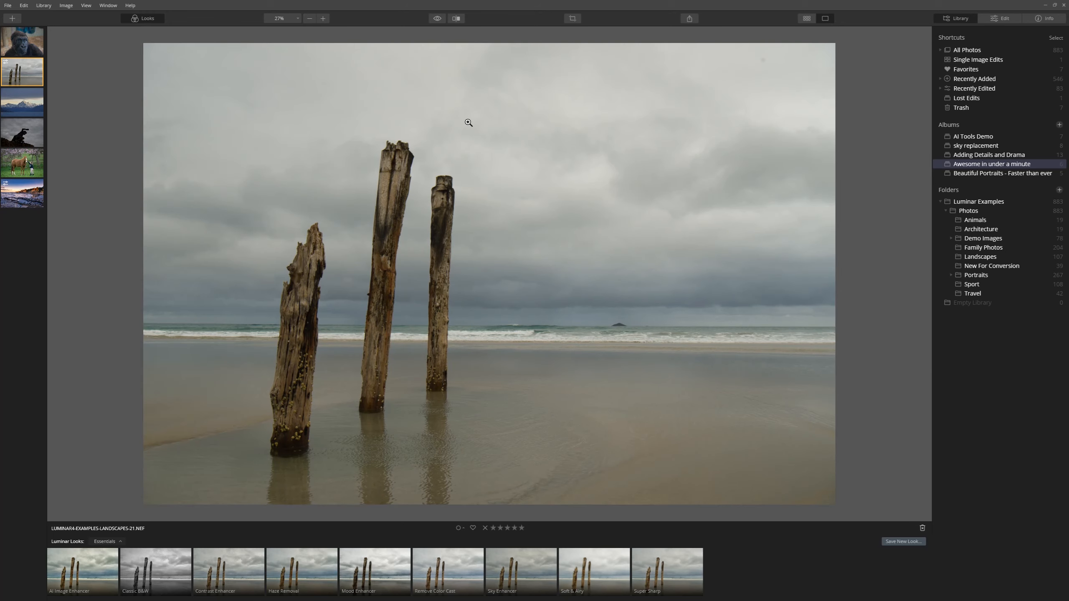
left_click(1002, 18)
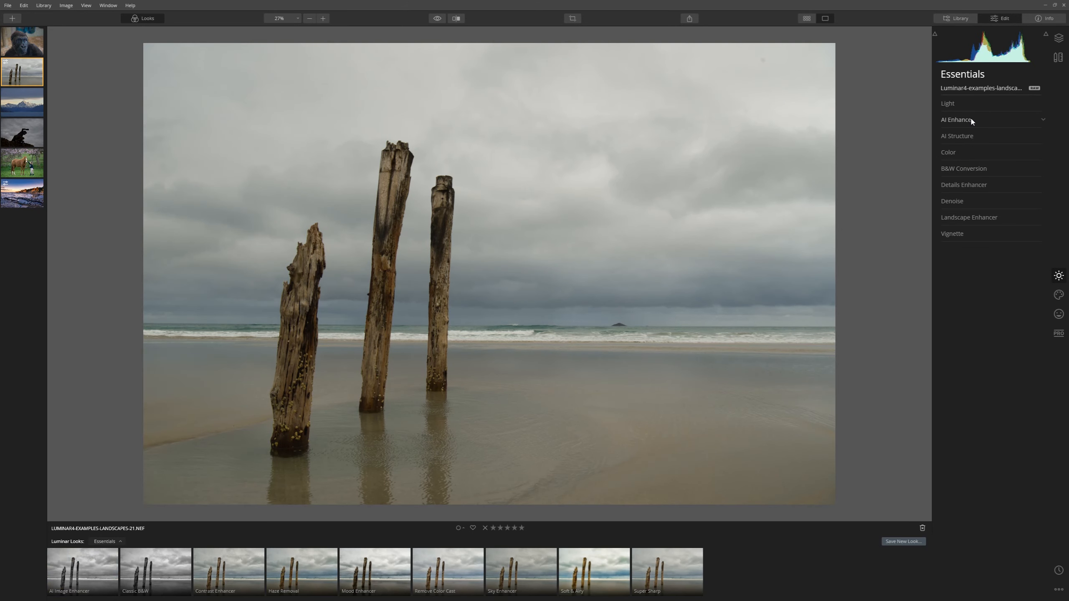
left_click(957, 120)
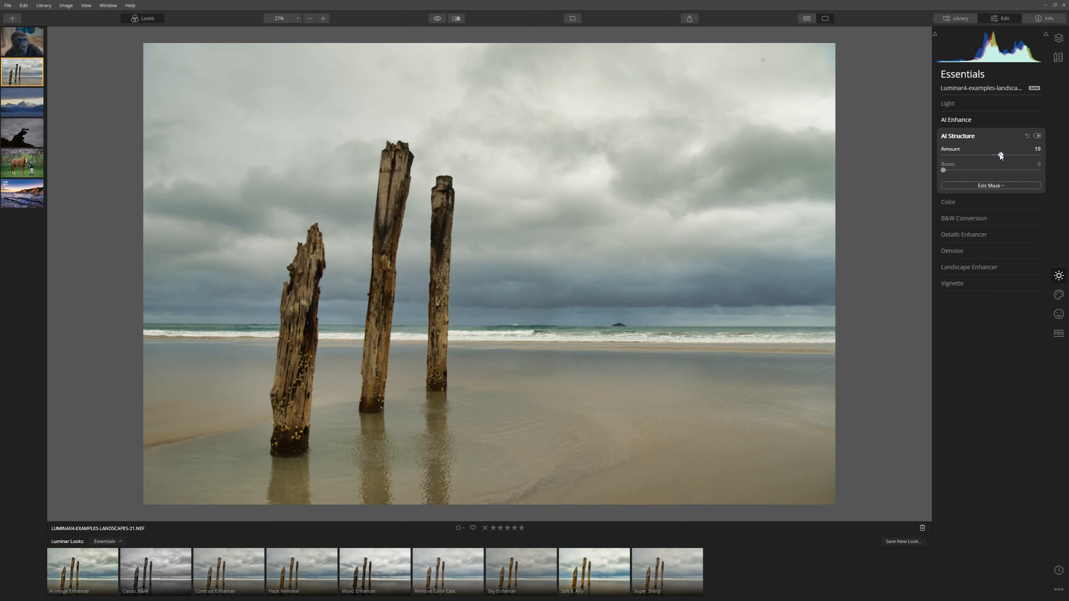
left_click_drag(1000, 155, 997, 155)
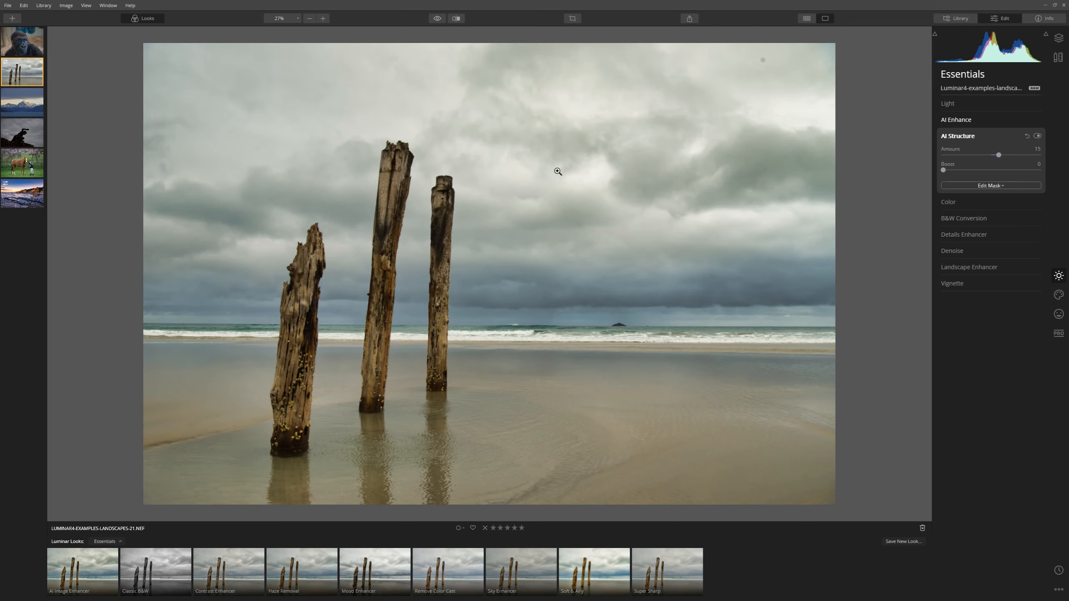
mouse_move(543, 240)
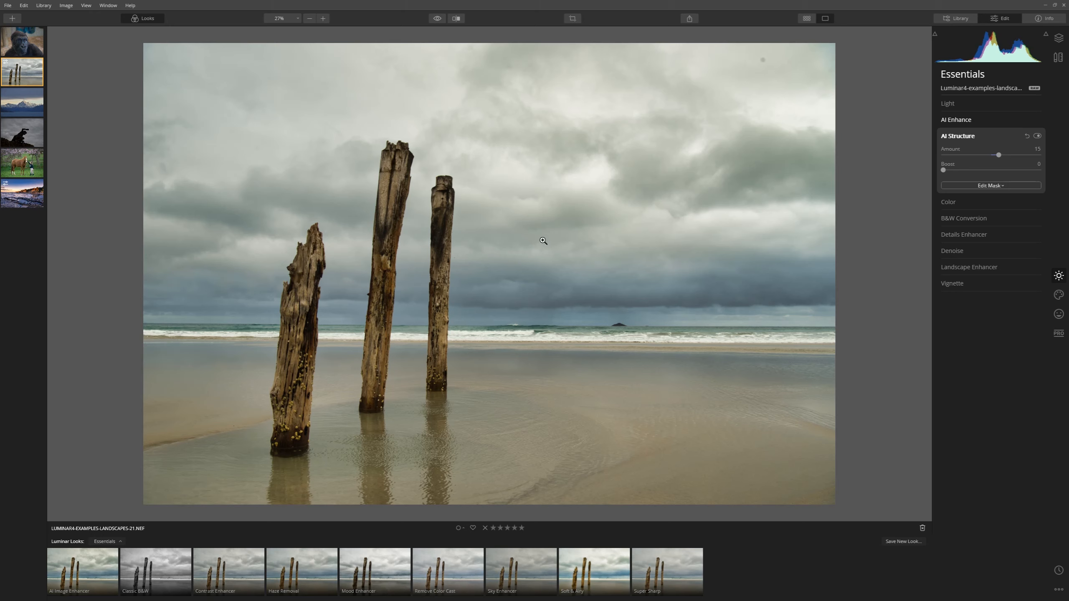
mouse_move(860, 220)
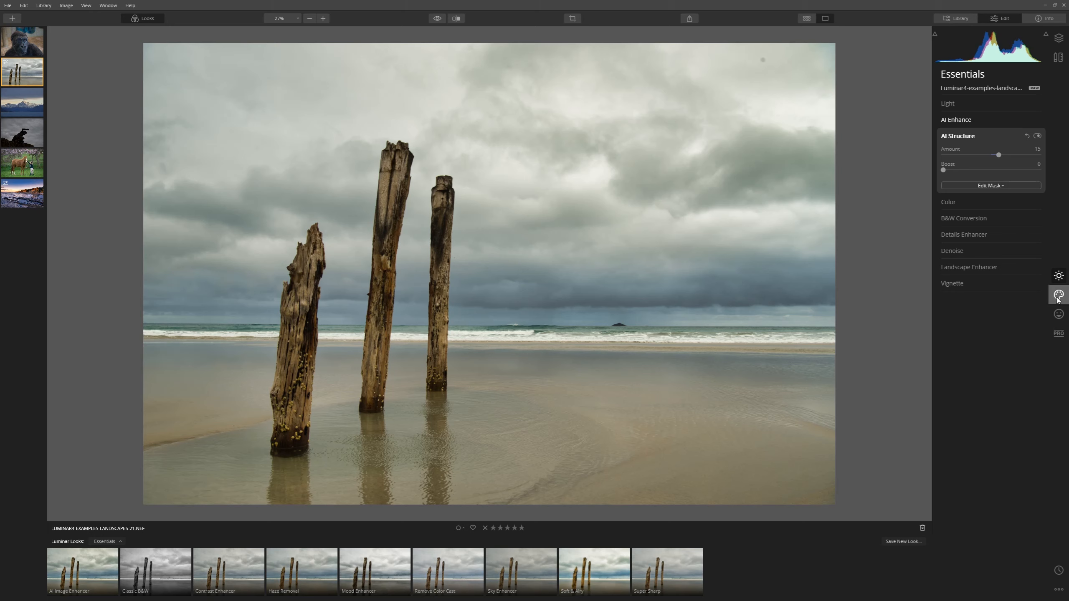
- Replace the overcast sky with Dramatic Sky 3 using AI Sky Replacement
left_click(1059, 294)
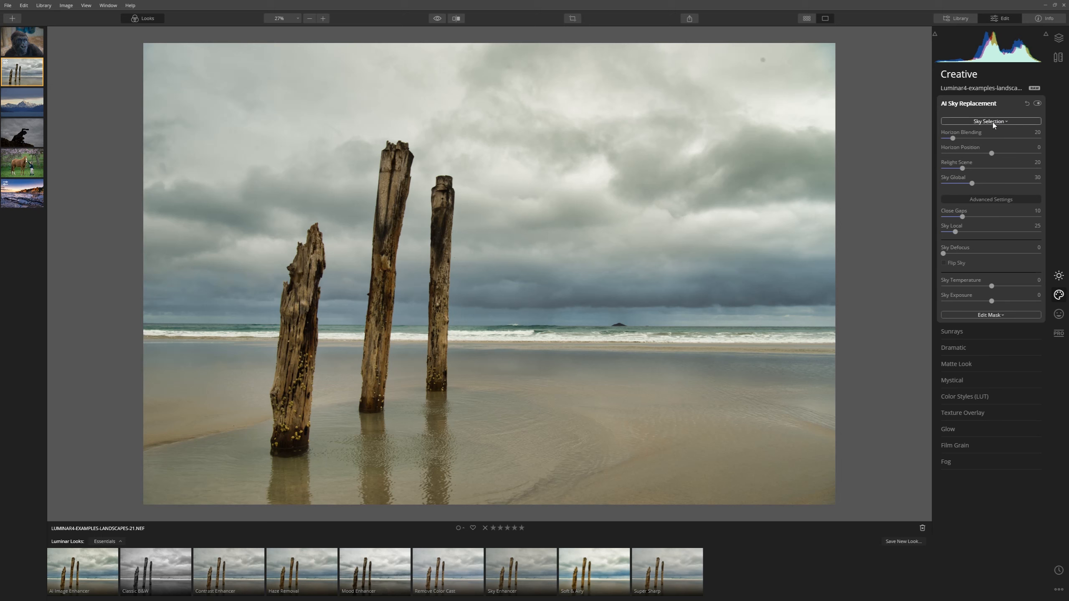
left_click(991, 120)
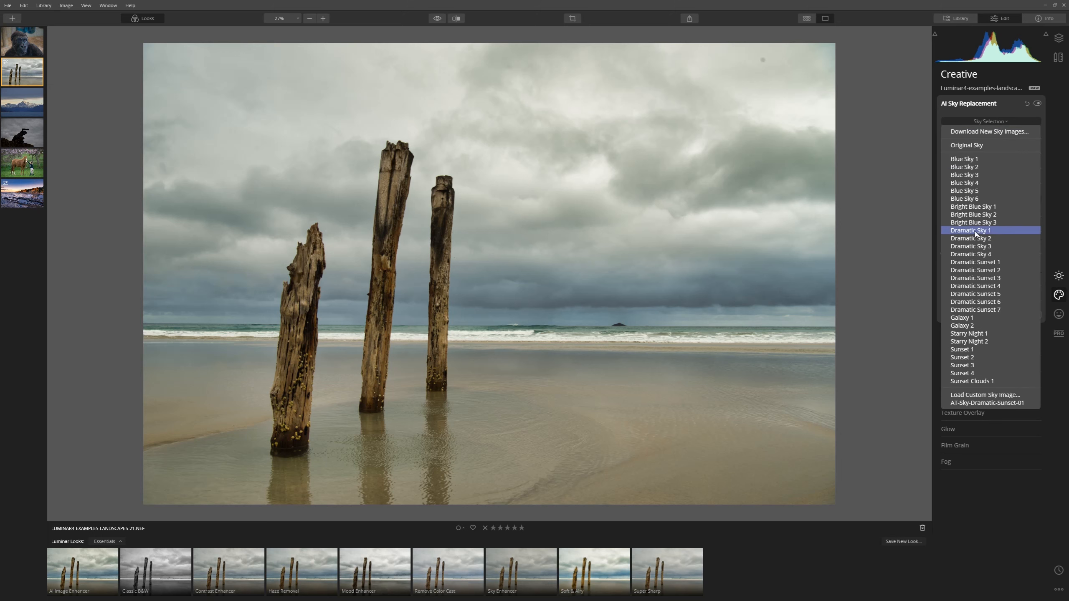
left_click(971, 246)
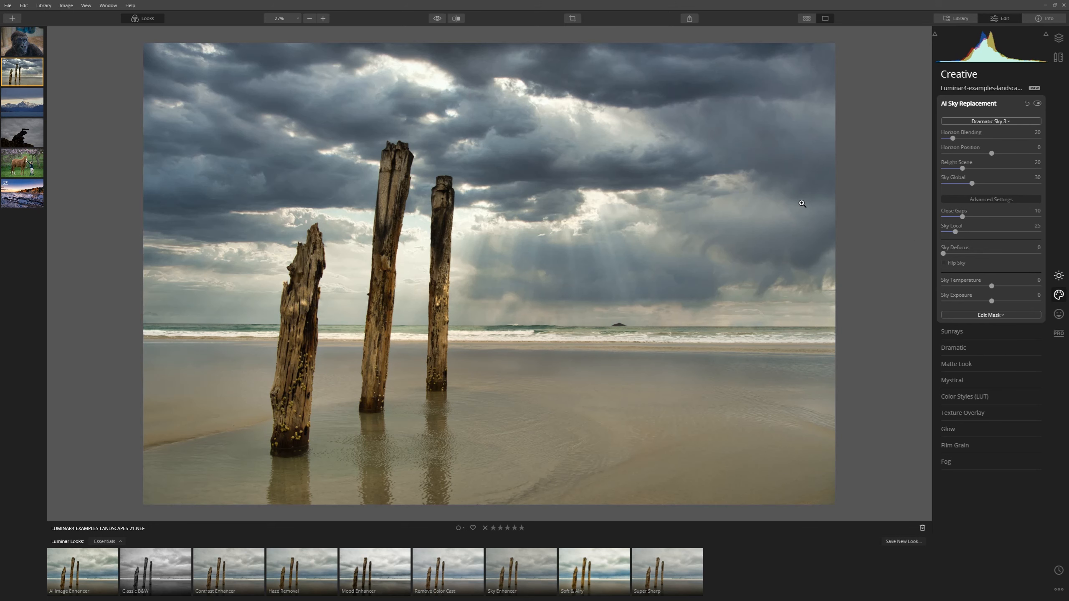
mouse_move(794, 218)
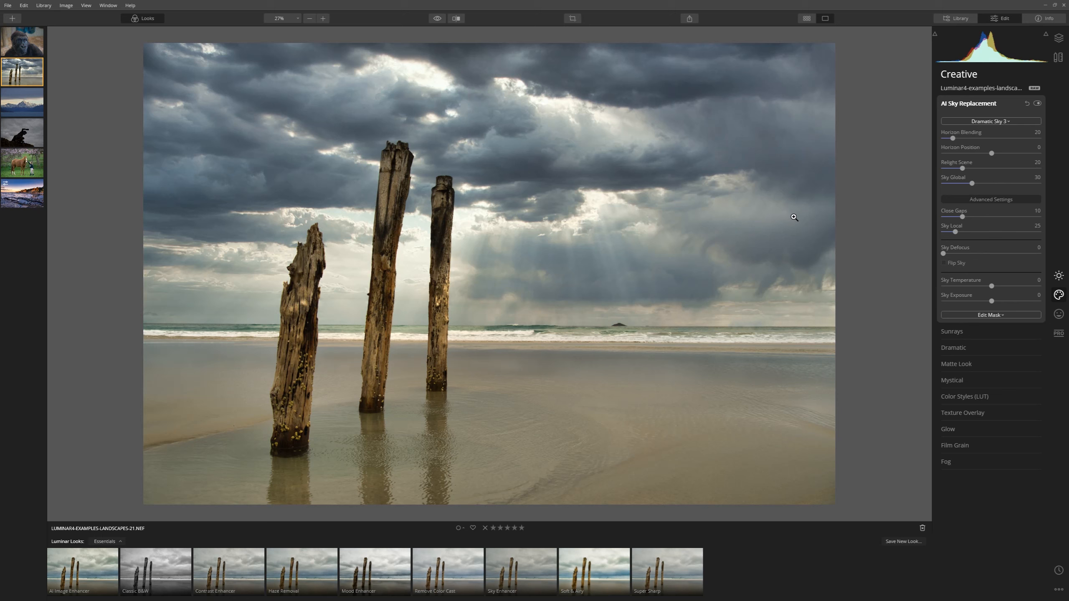
mouse_move(790, 255)
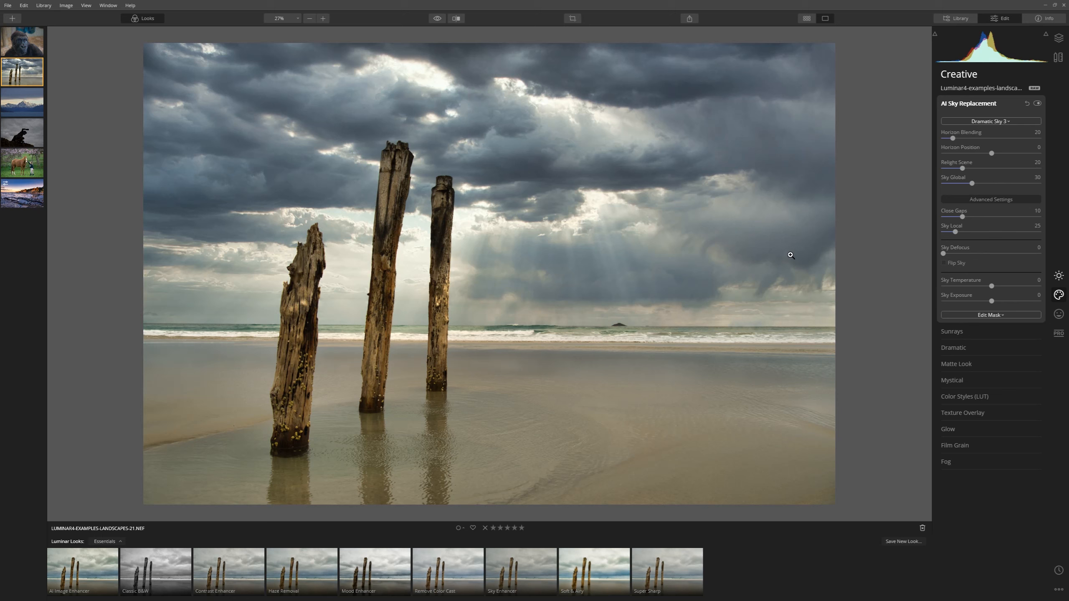
mouse_move(905, 187)
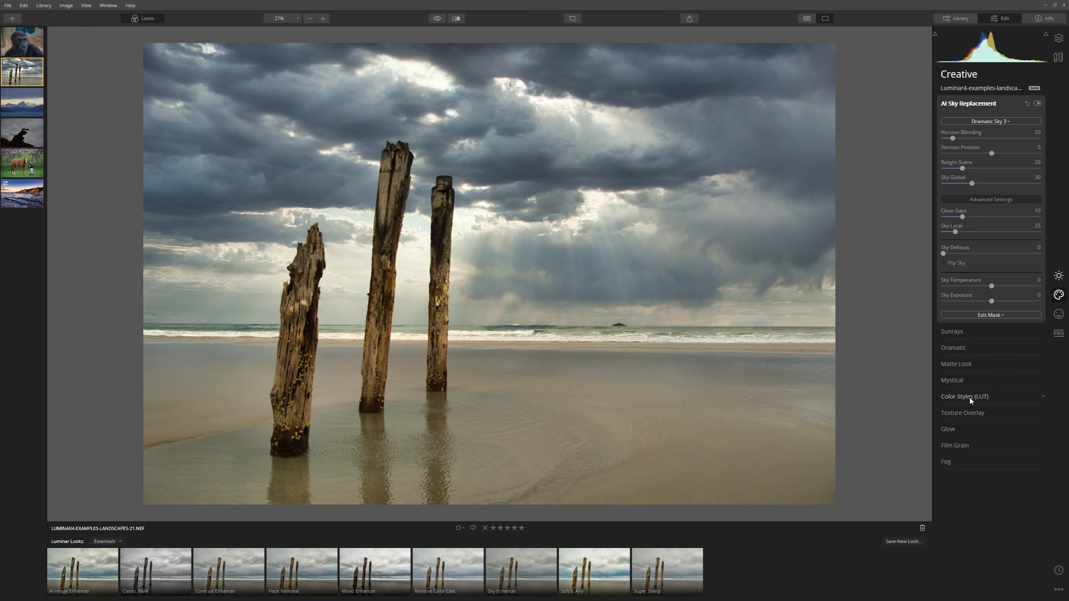
- Apply the Long Beach colour style LUT at an amount of 31
left_click(964, 397)
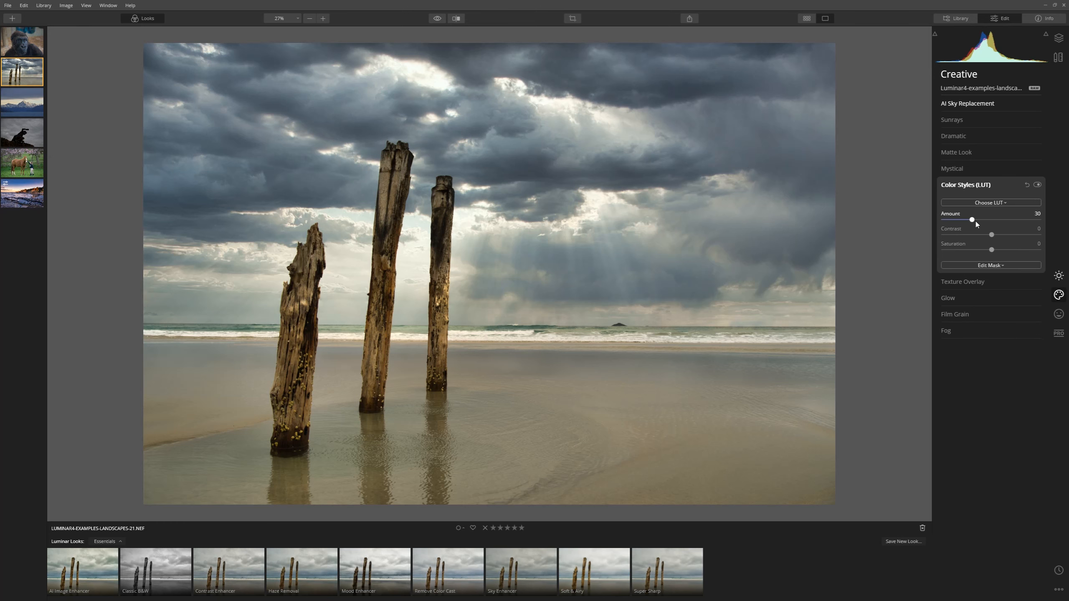
left_click_drag(971, 220, 1038, 220)
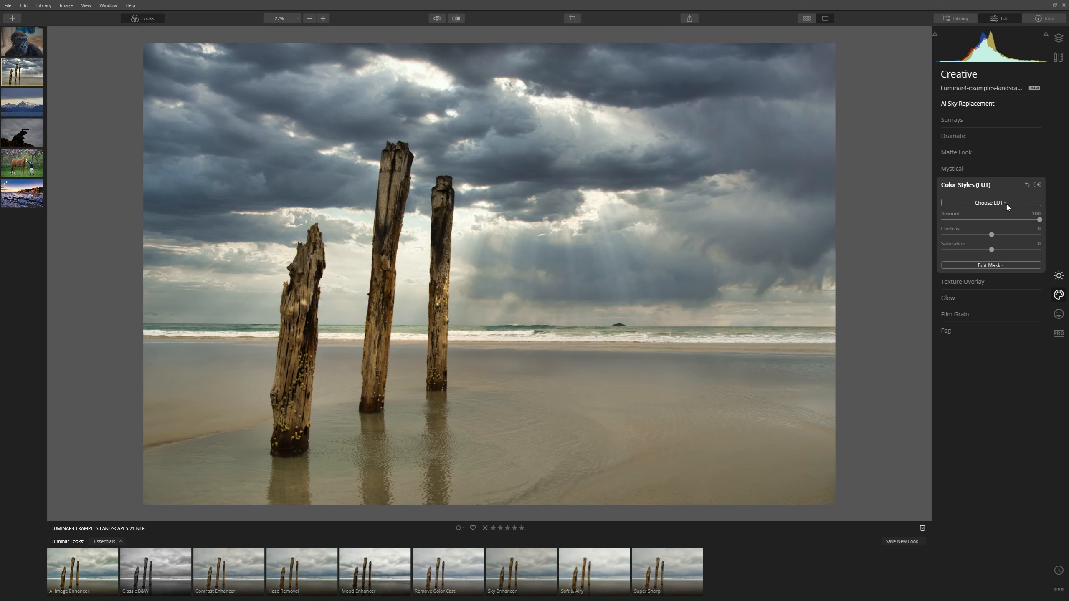
left_click(990, 202)
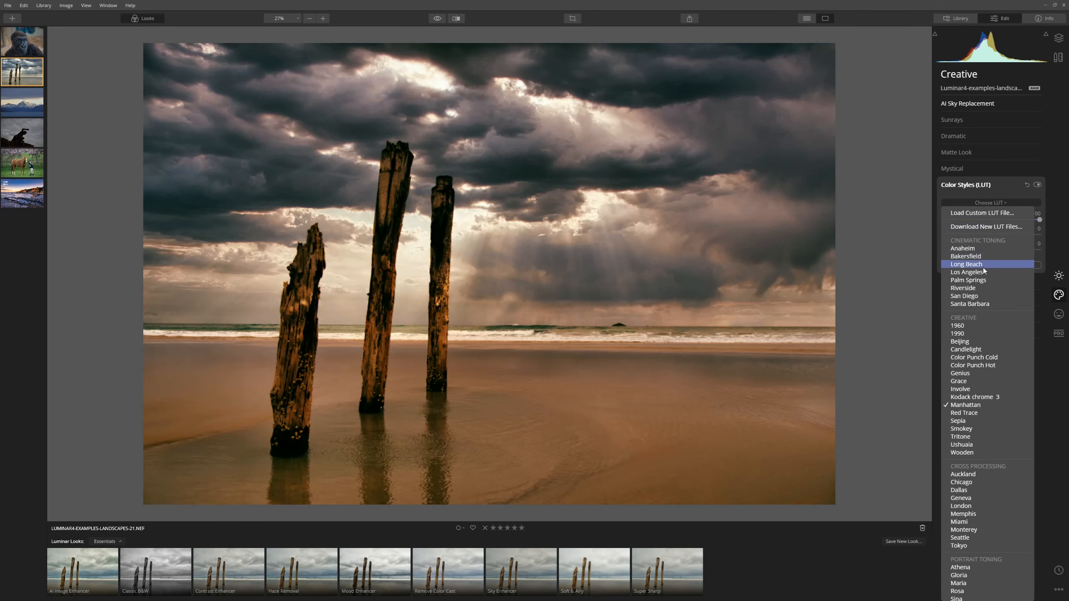
left_click(965, 264)
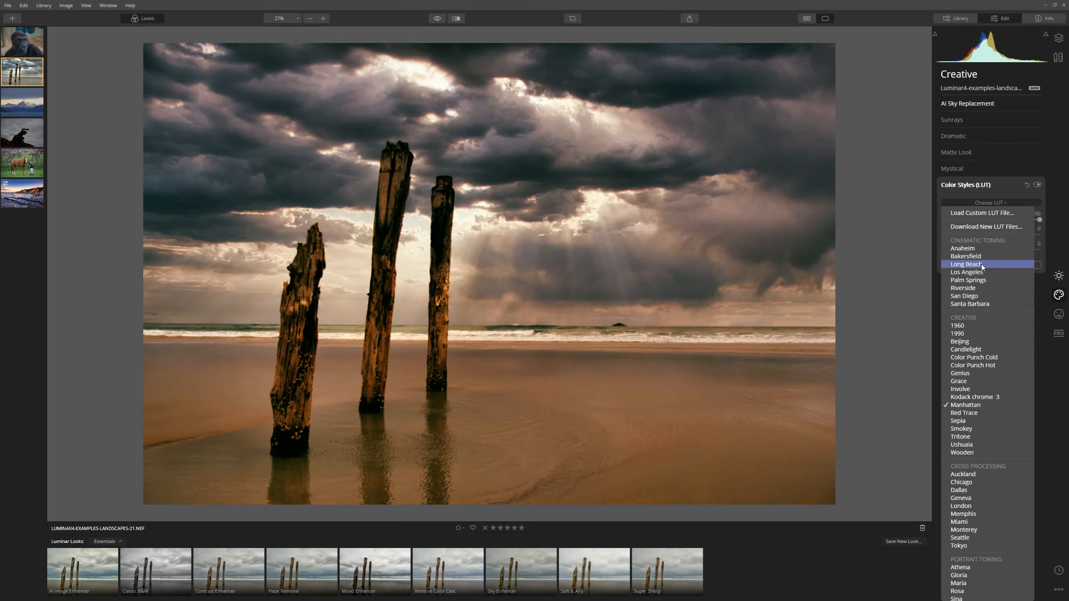
left_click(964, 264)
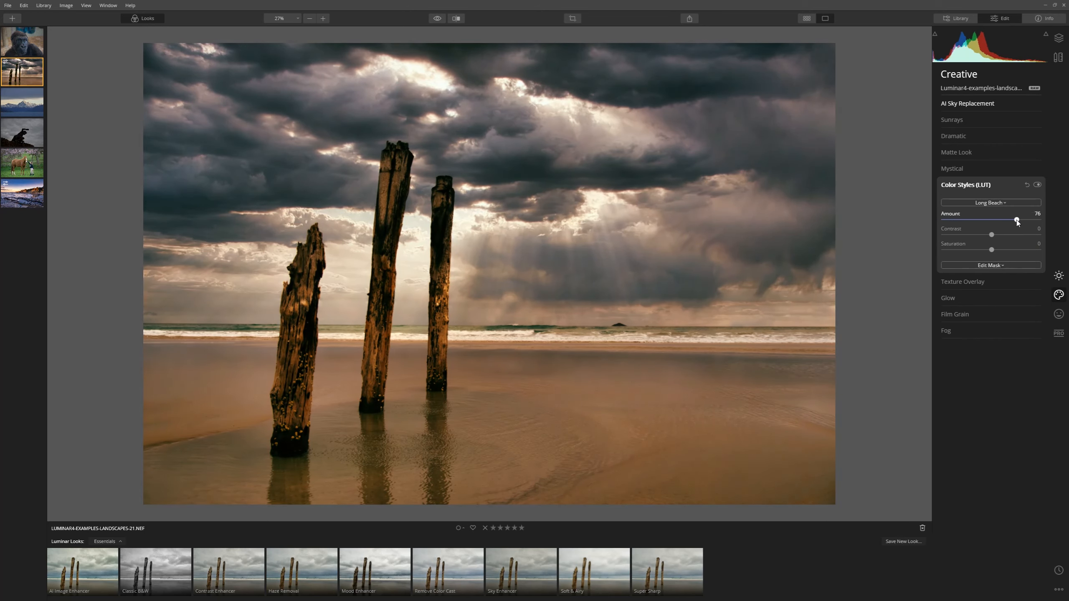
left_click_drag(1017, 220, 974, 220)
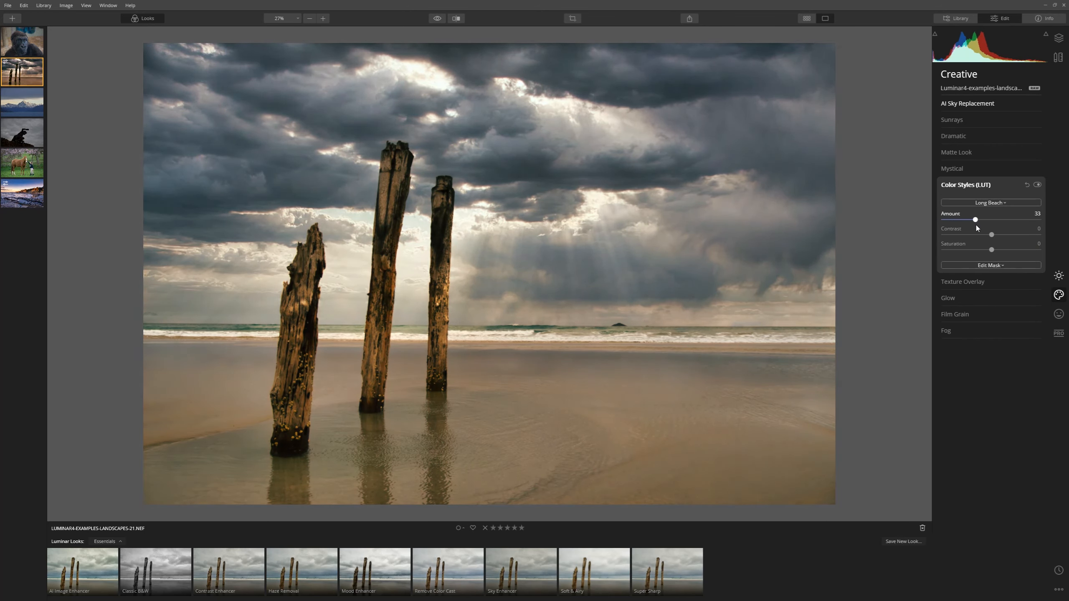
left_click_drag(976, 219, 972, 219)
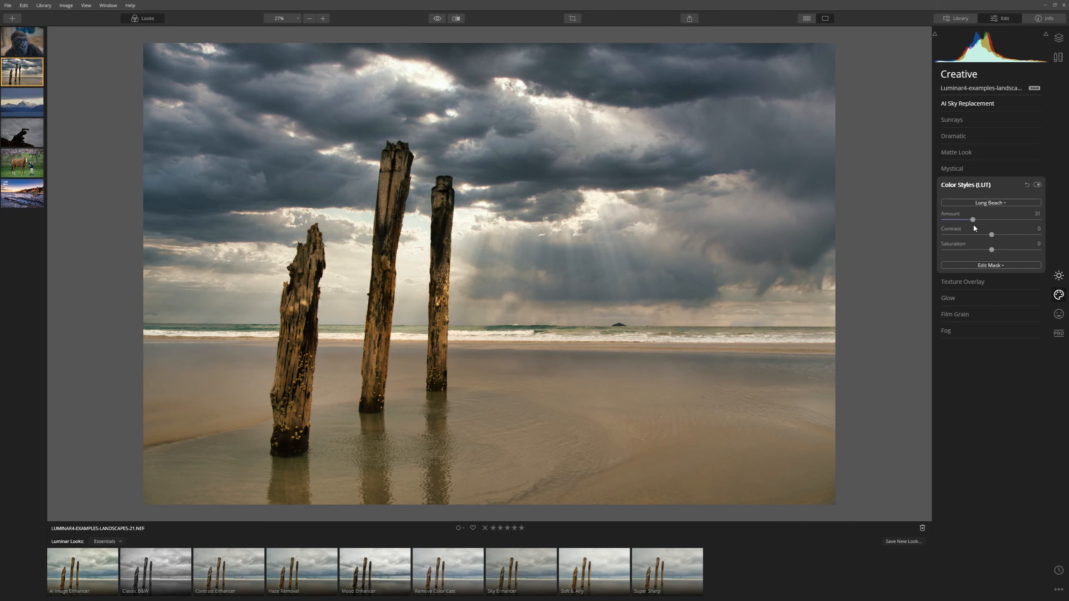
mouse_move(433, 18)
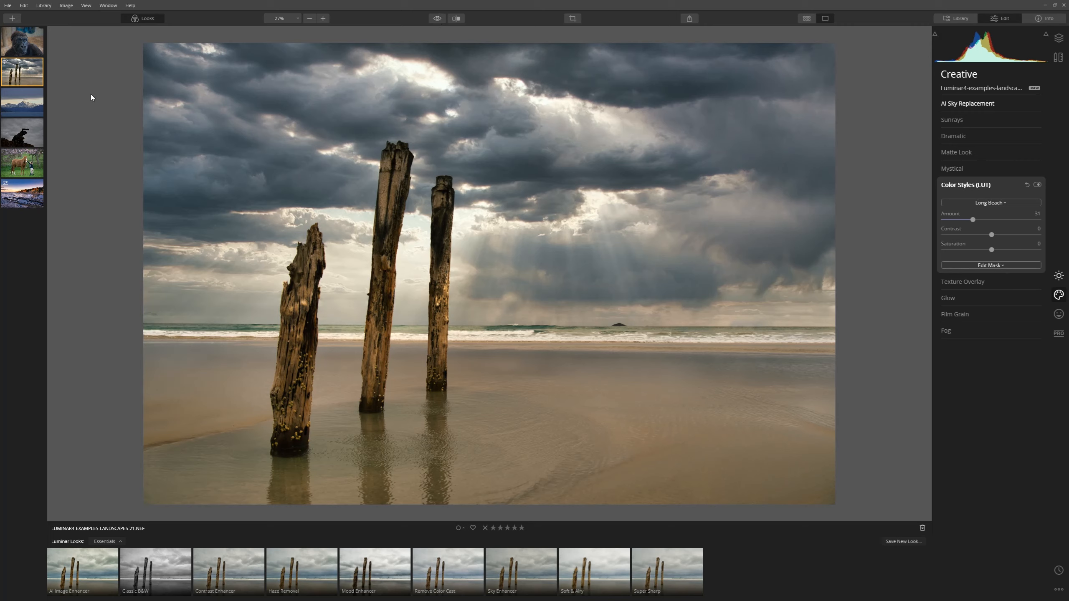
- Go back to the 'Awesome in under a minute' album grid in the Library
left_click(957, 18)
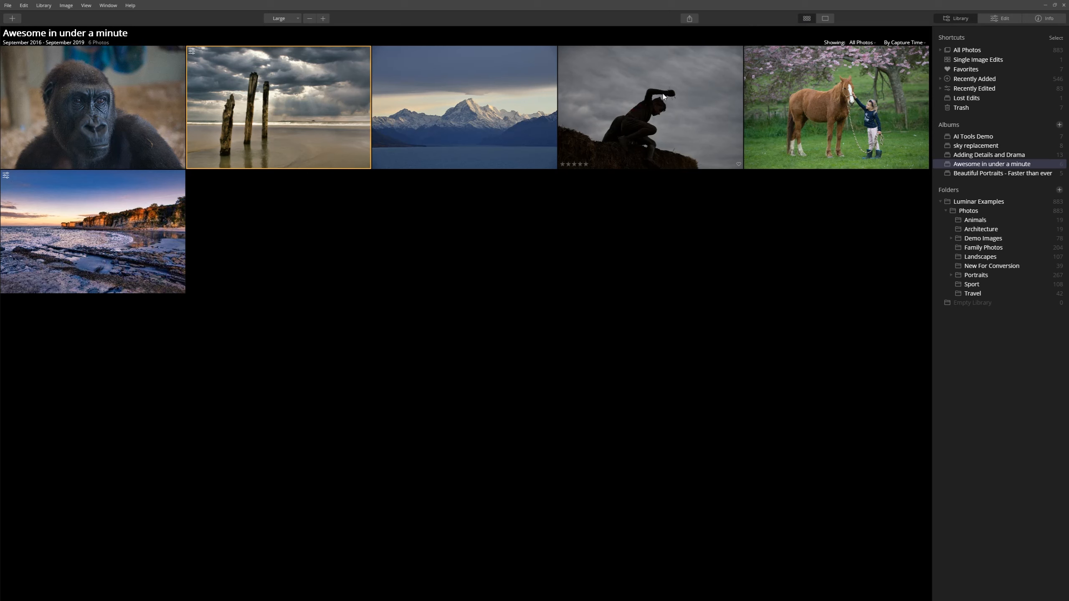
mouse_move(687, 96)
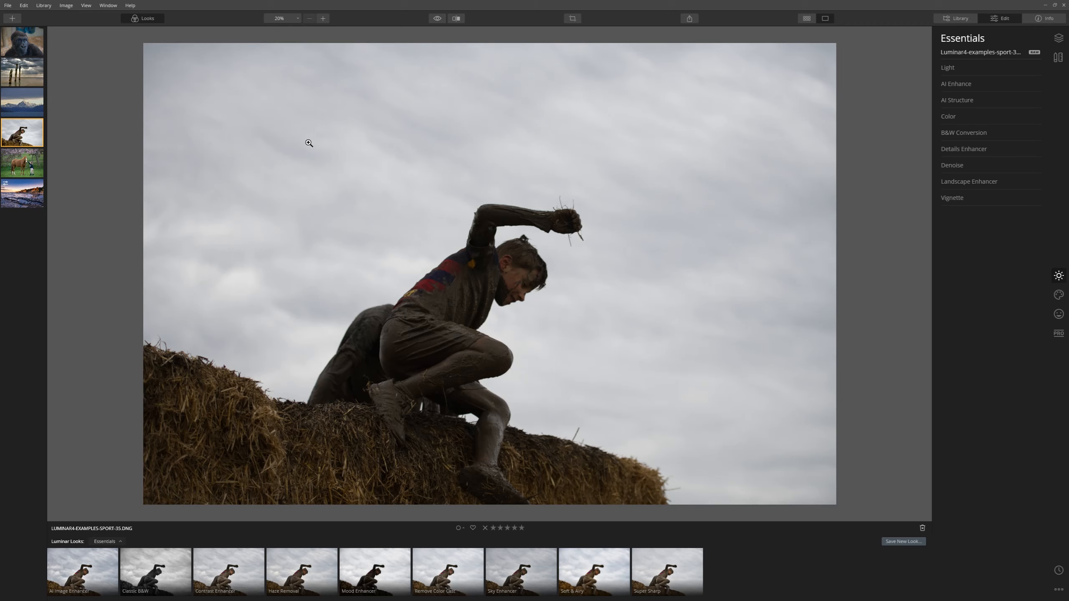
mouse_move(688, 426)
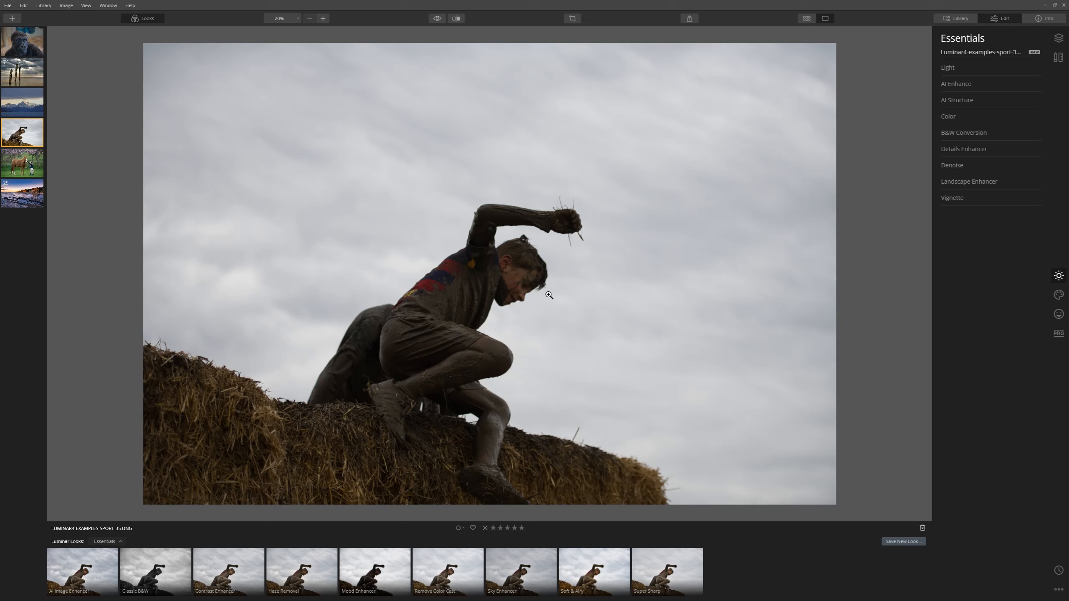
mouse_move(743, 160)
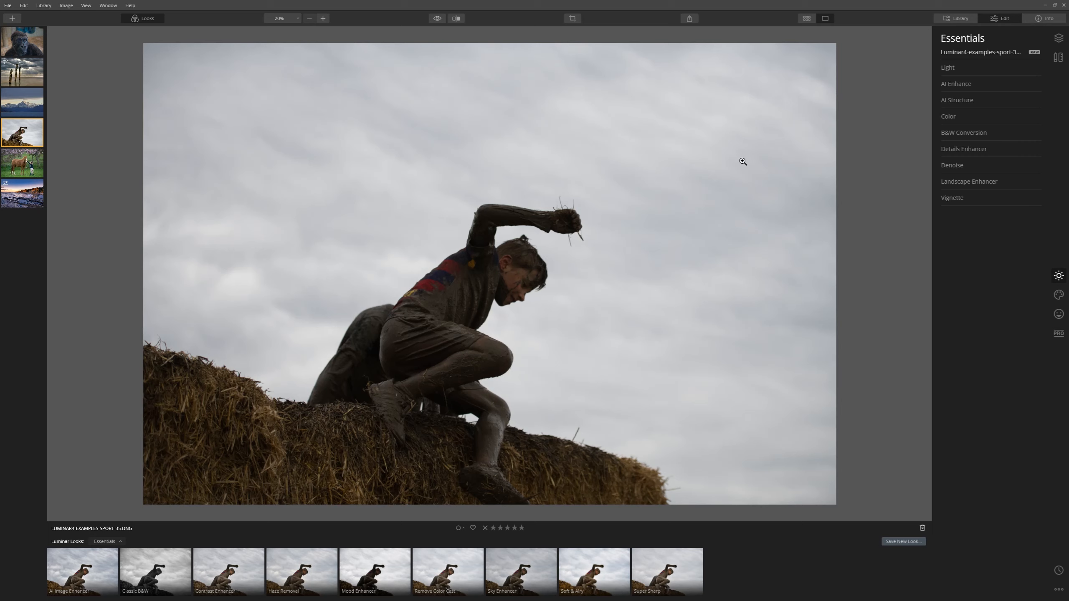
- On the muddy hay-bale photo, raise AI Accent to about 52 and AI Structure to 51
left_click(956, 84)
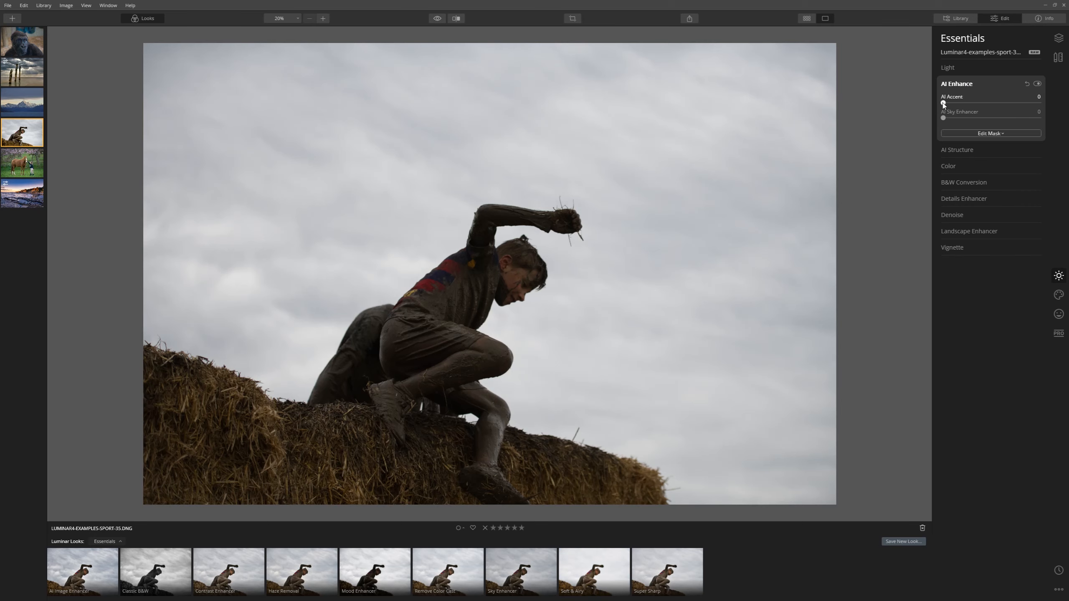
left_click_drag(943, 103, 993, 103)
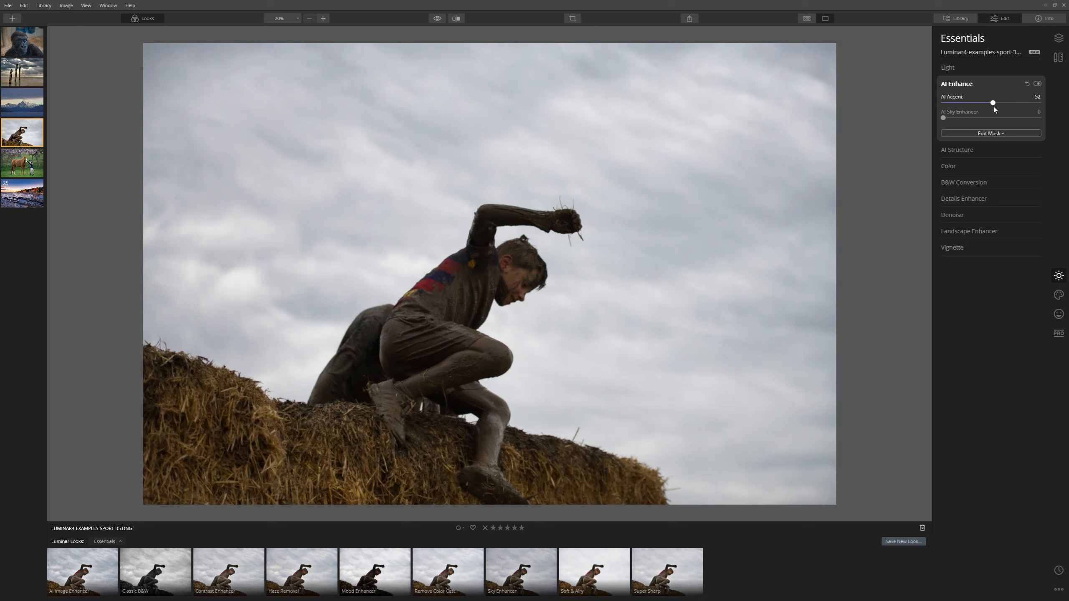
left_click_drag(993, 103, 1011, 103)
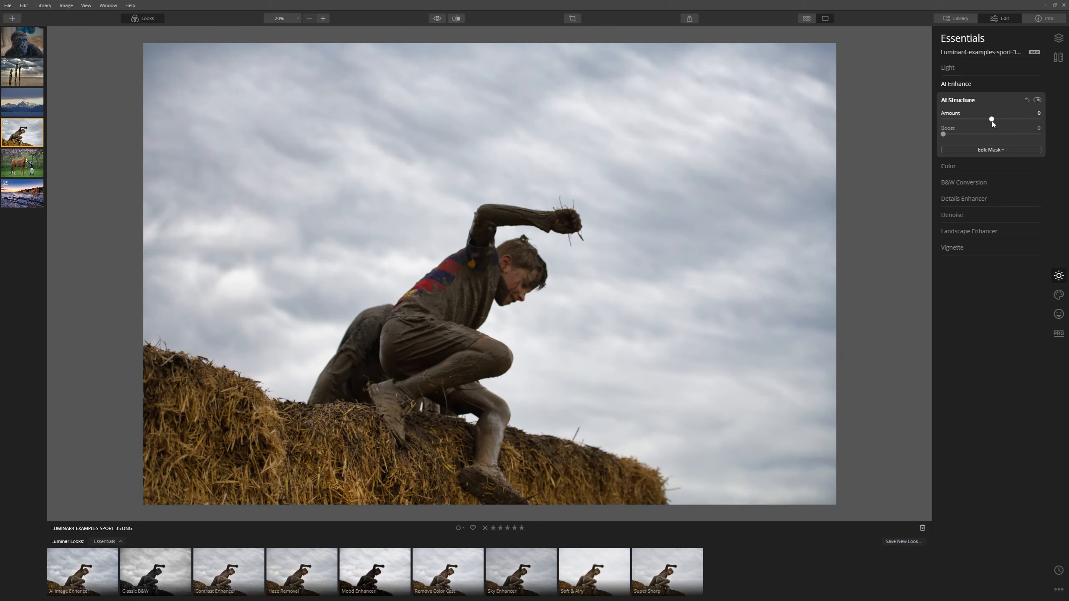
left_click_drag(991, 119, 1021, 119)
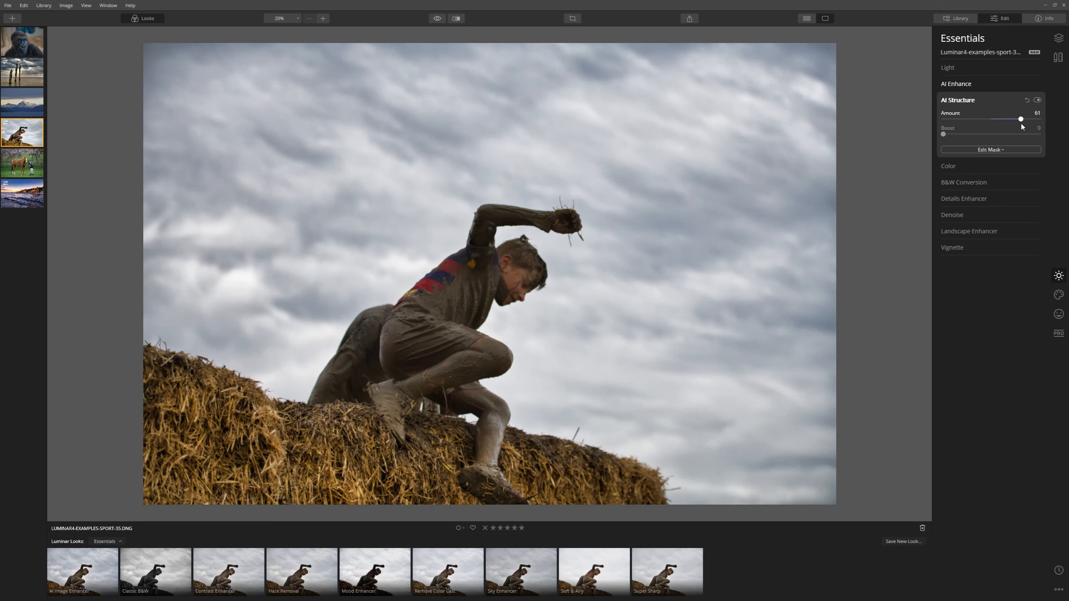
left_click_drag(1020, 117, 1025, 117)
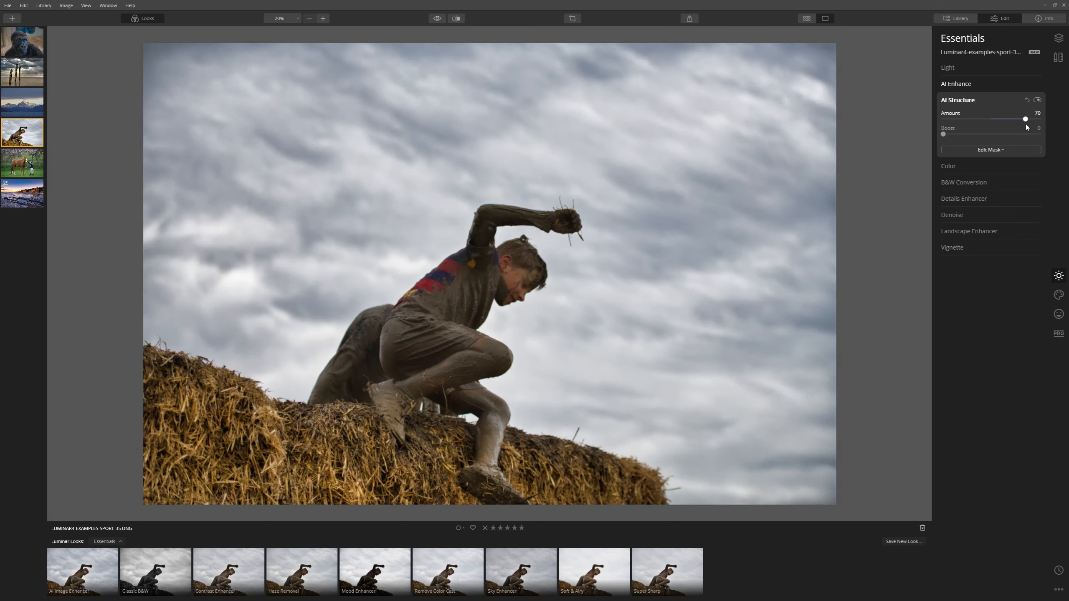
left_click_drag(1025, 119, 1016, 118)
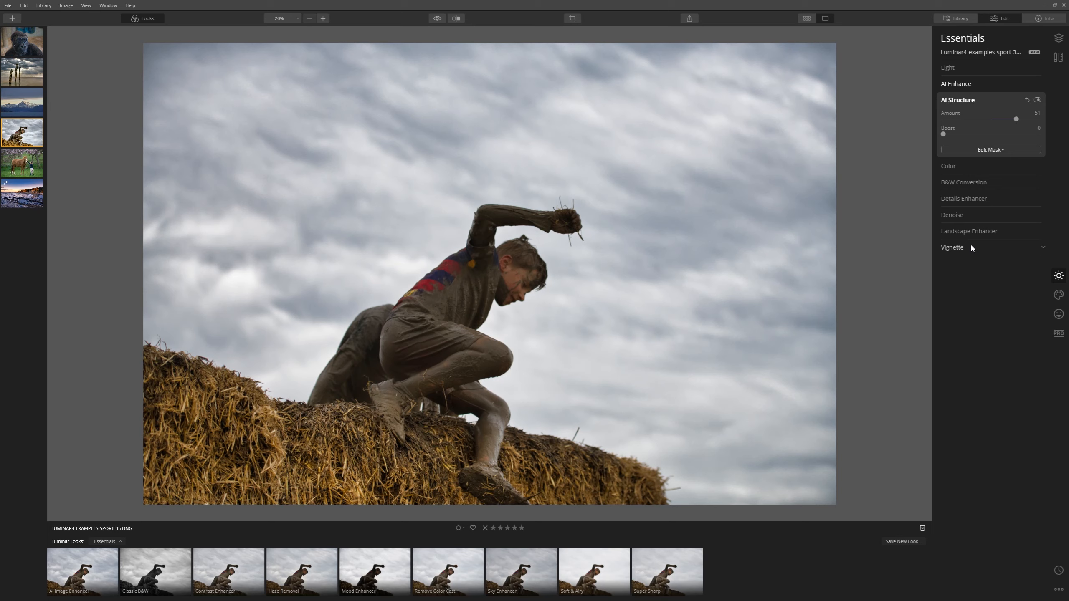
- Add a vignette centred on the boy: Feather 100, Size 31, Amount about -49
left_click(953, 247)
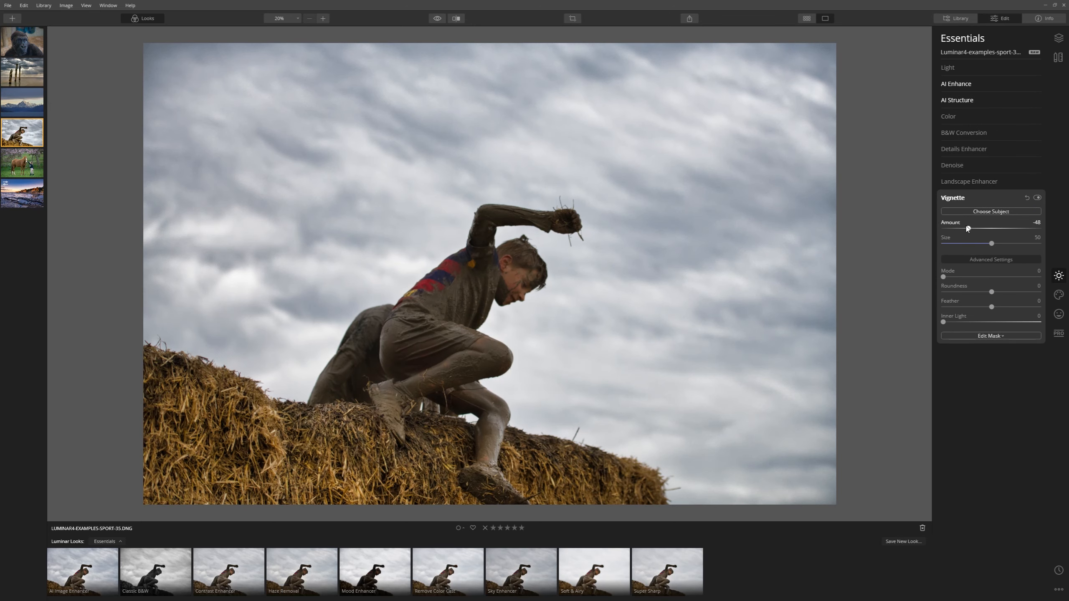
left_click_drag(966, 226, 943, 225)
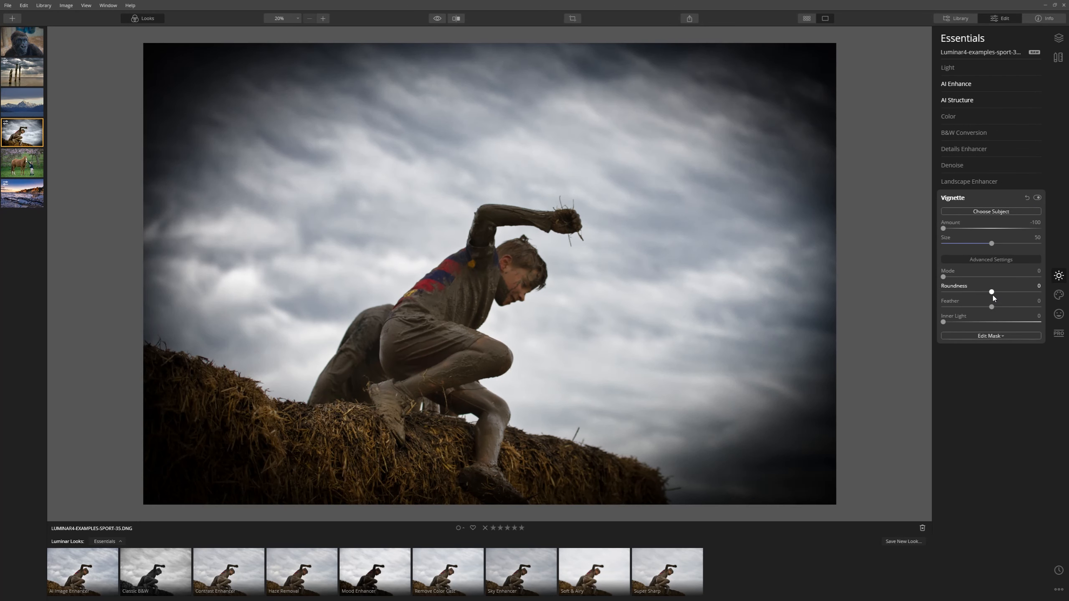
left_click_drag(991, 306, 965, 306)
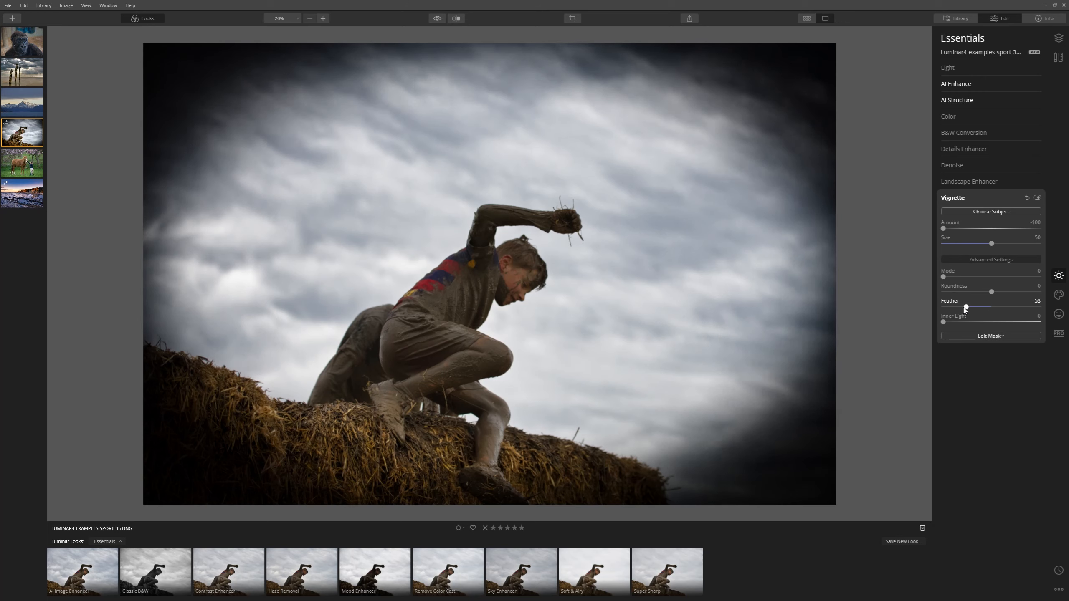
left_click_drag(964, 306, 1039, 306)
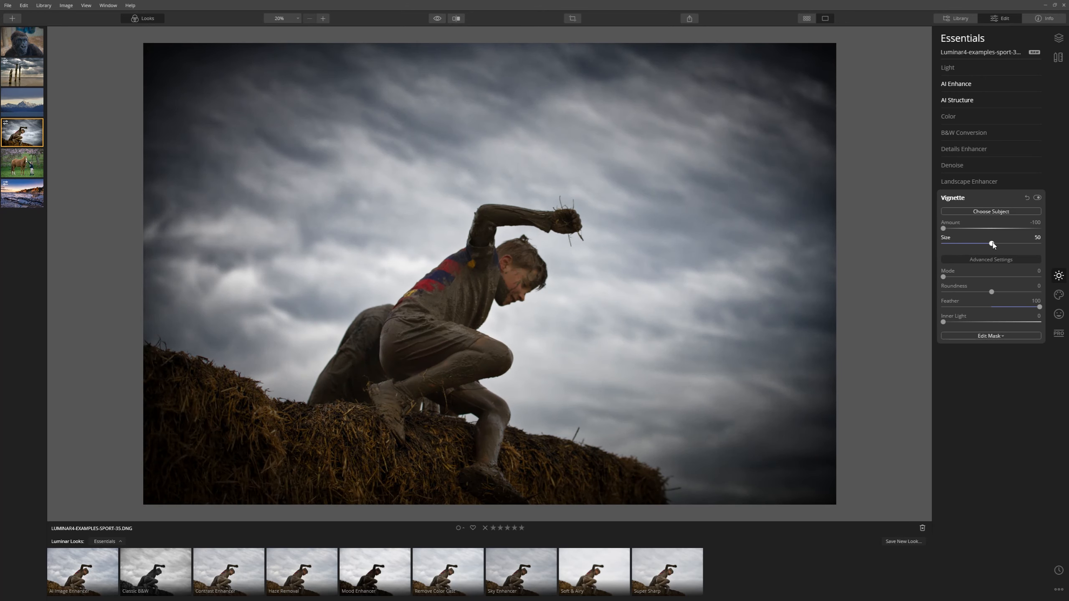
left_click_drag(992, 243, 974, 243)
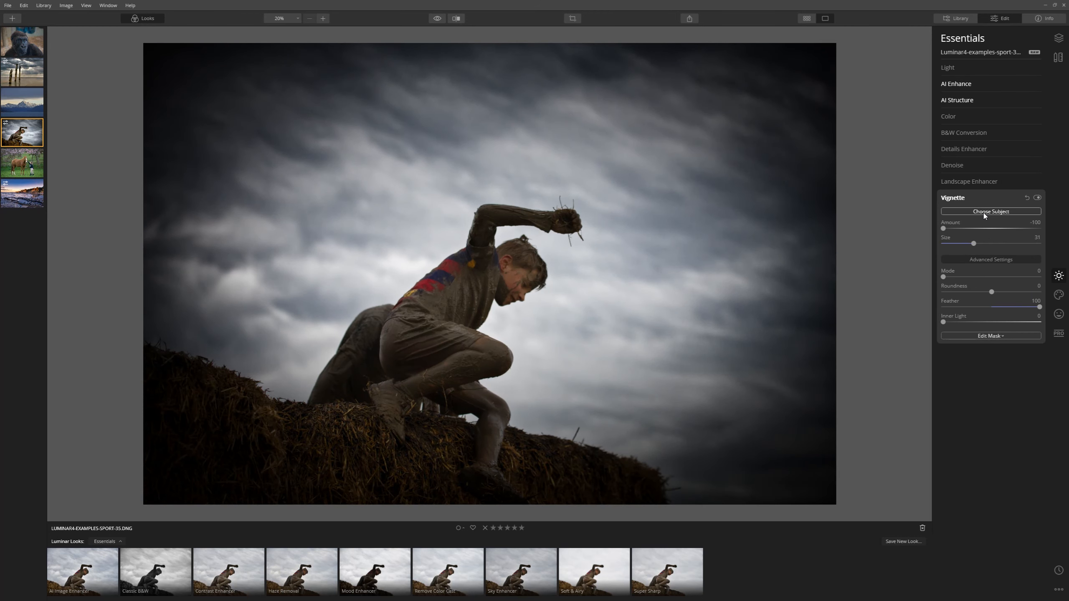
left_click(990, 211)
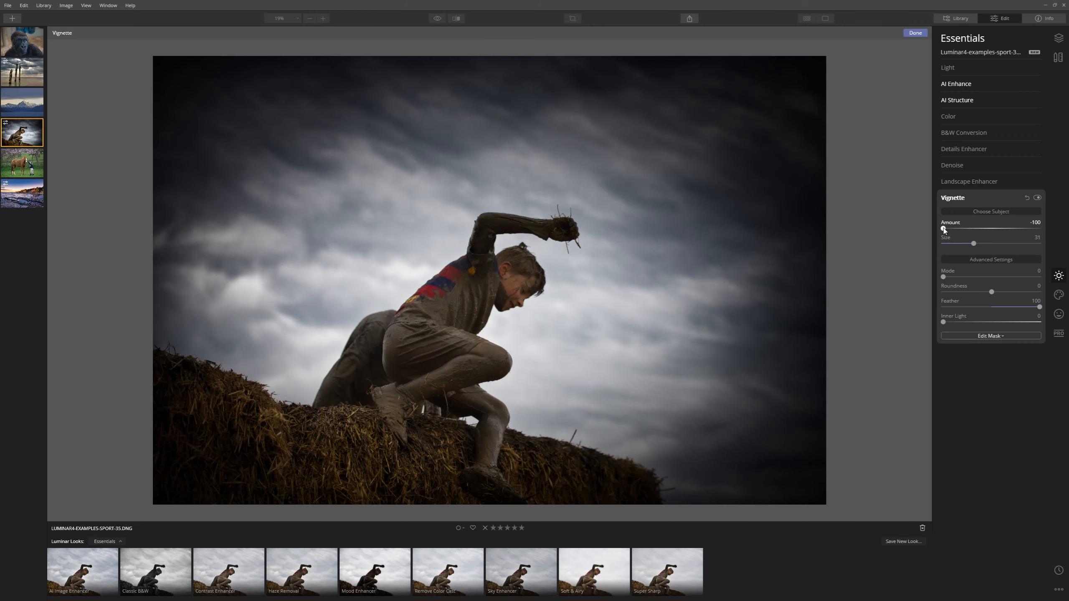
left_click_drag(943, 230, 965, 230)
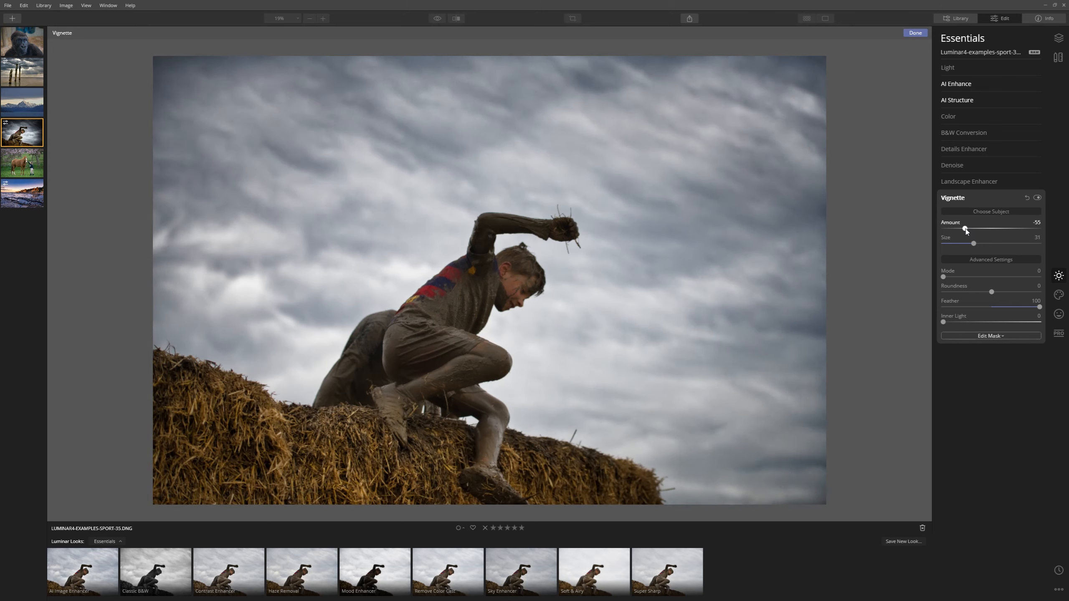
left_click_drag(965, 227, 966, 227)
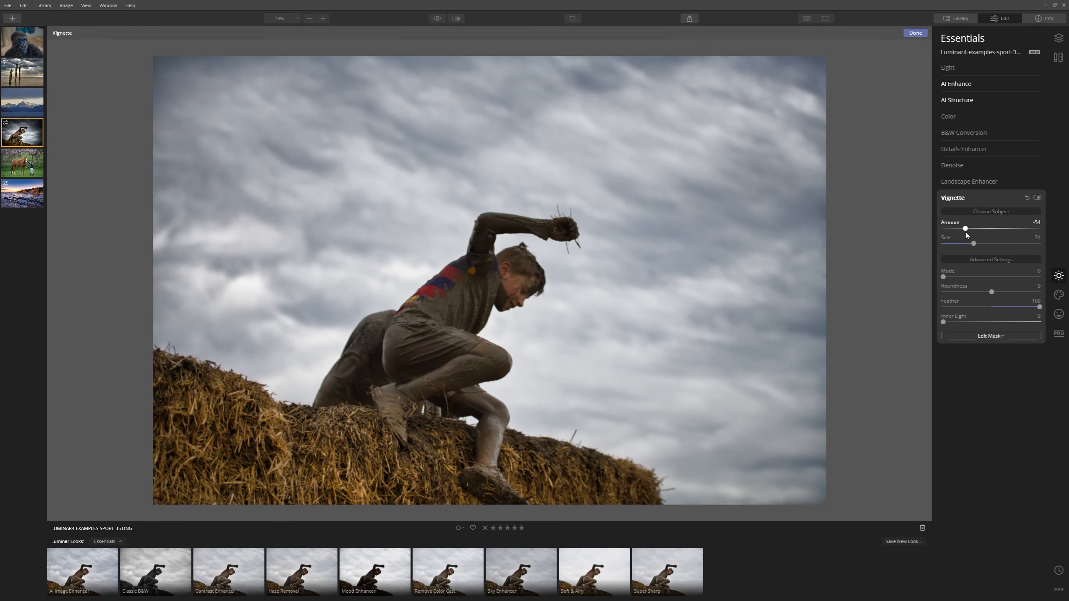
left_click_drag(965, 229, 957, 228)
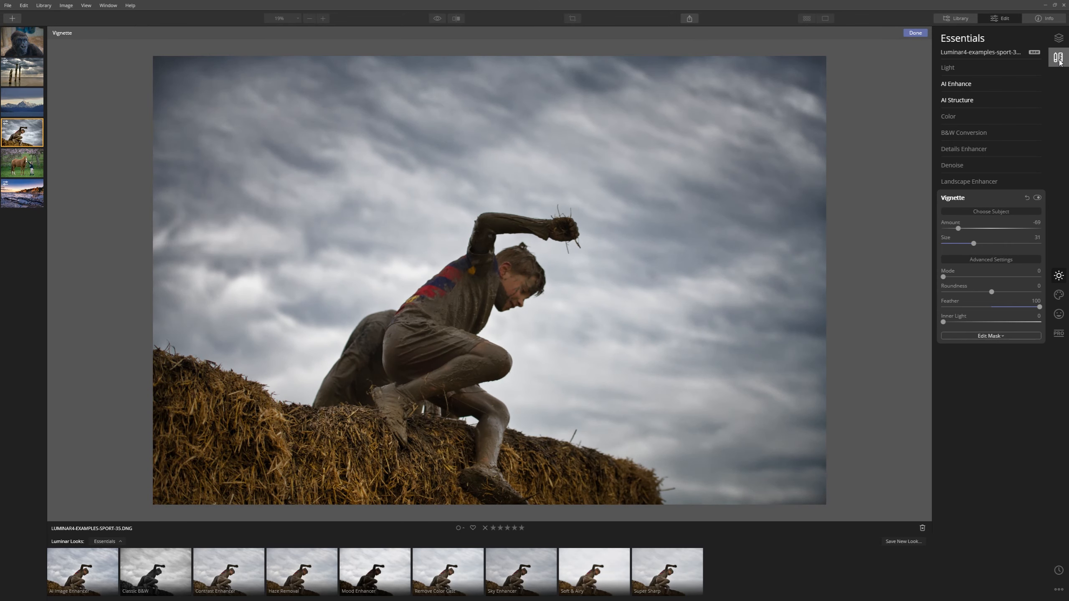
- Crop in from the top and right around the boy, then check before/after
left_click(572, 19)
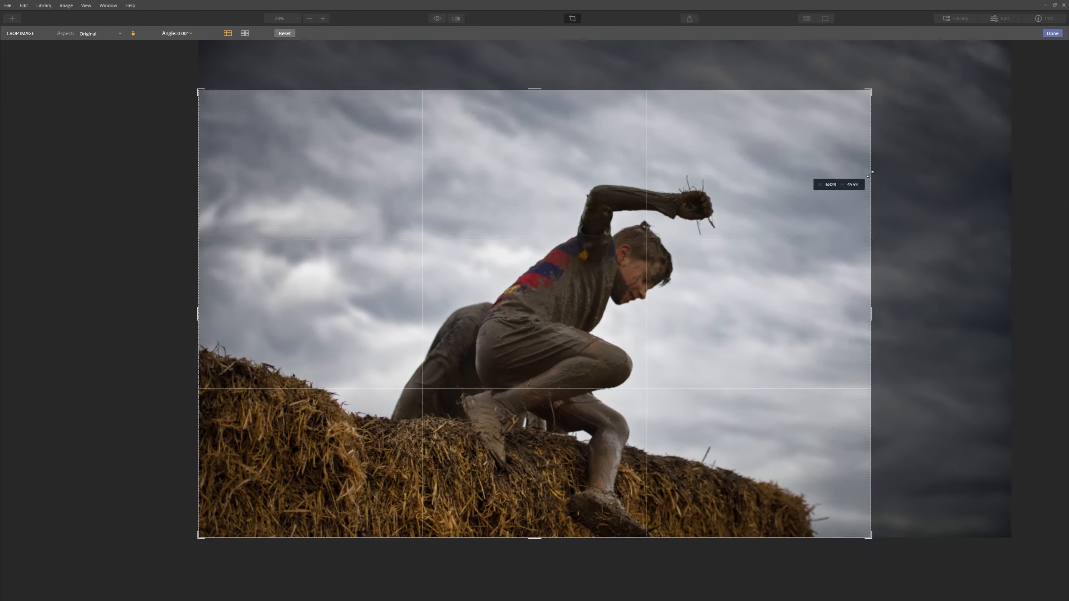
left_click(1051, 33)
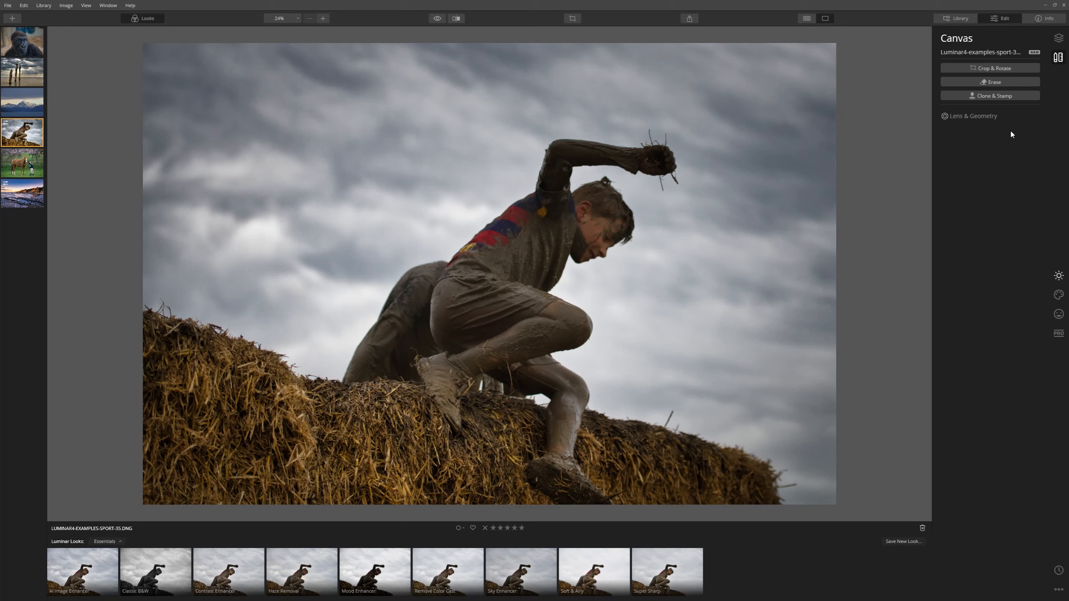
mouse_move(915, 52)
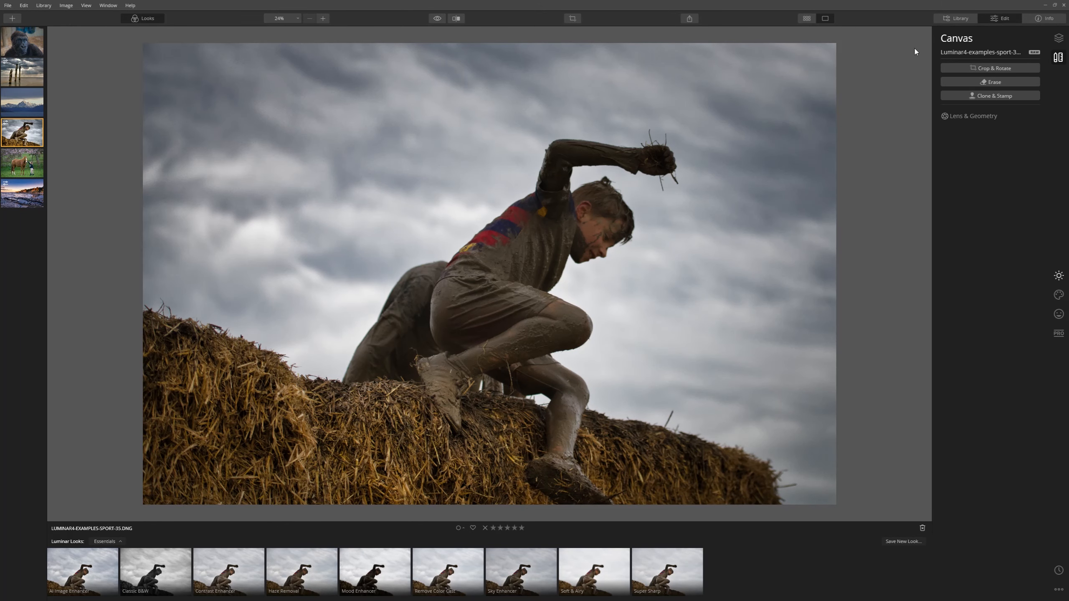
left_click(437, 19)
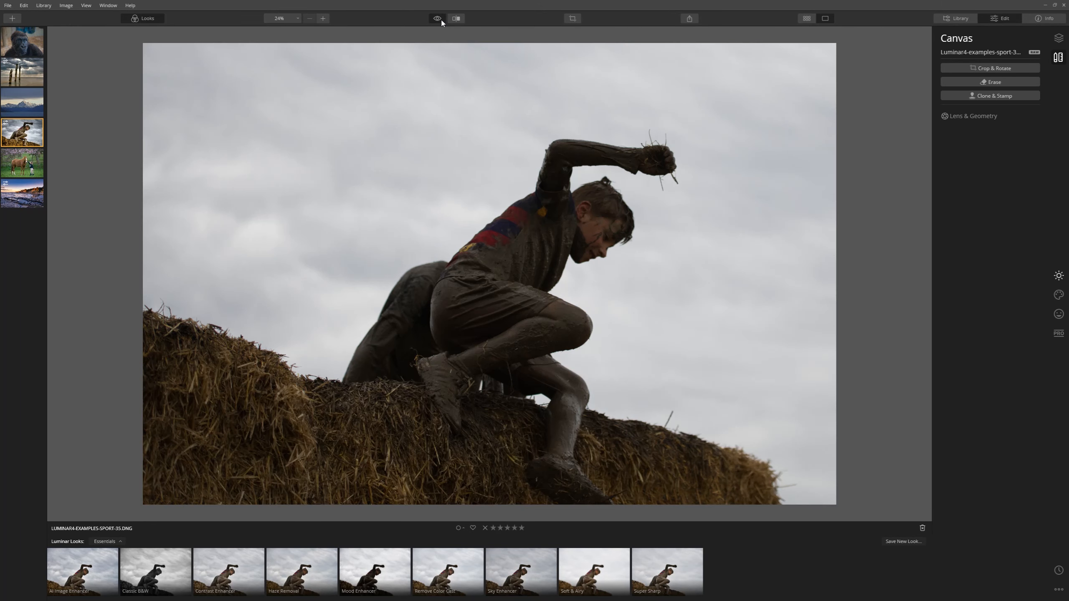
left_click(437, 19)
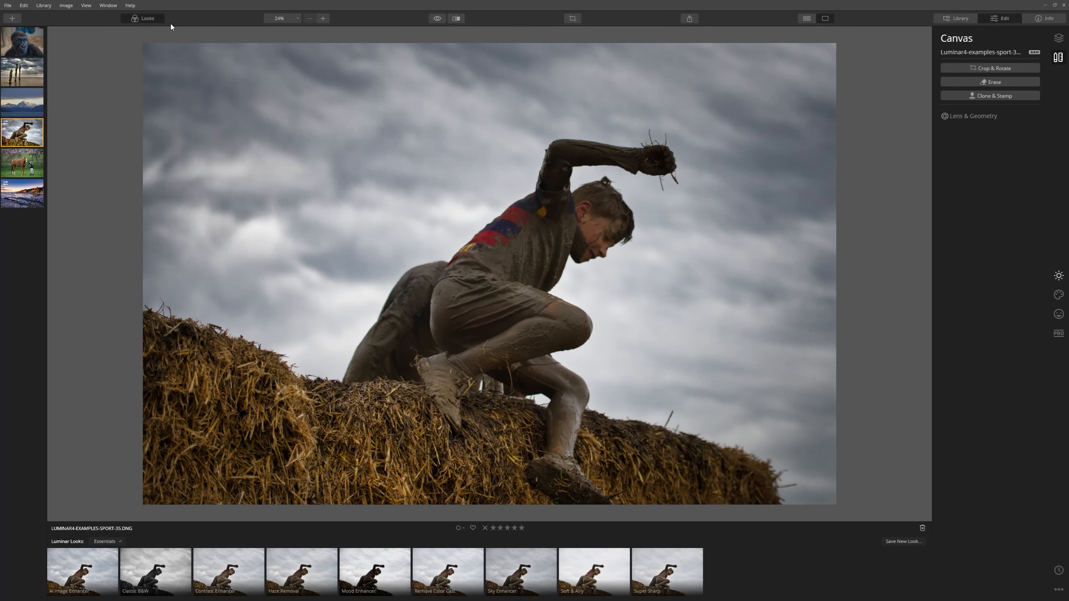
- Open the girl-and-horse photo and apply the Mood Enhancer look at 100
left_click(23, 162)
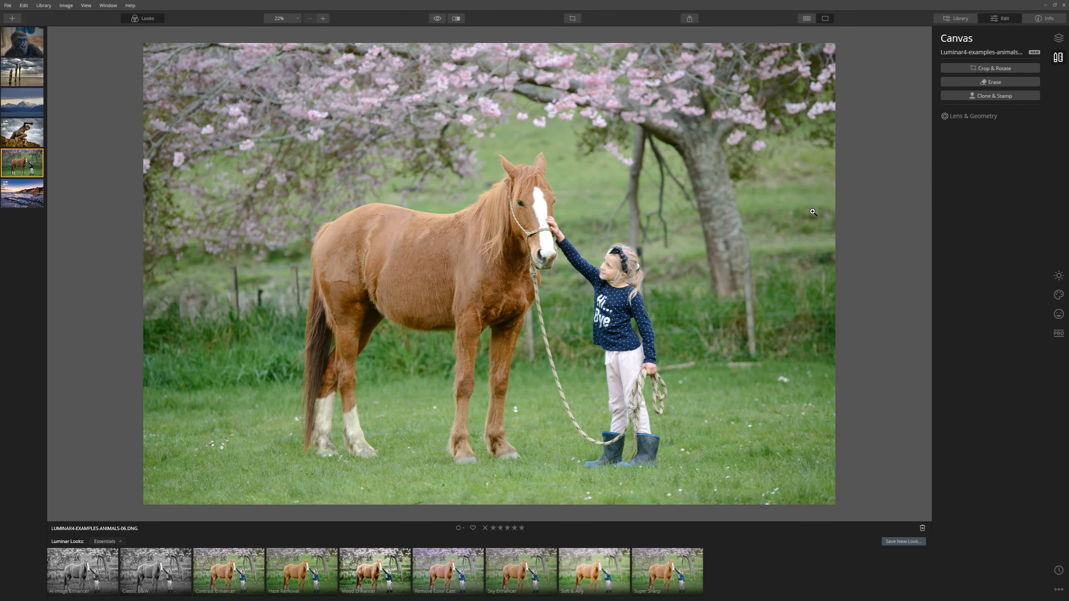
mouse_move(652, 218)
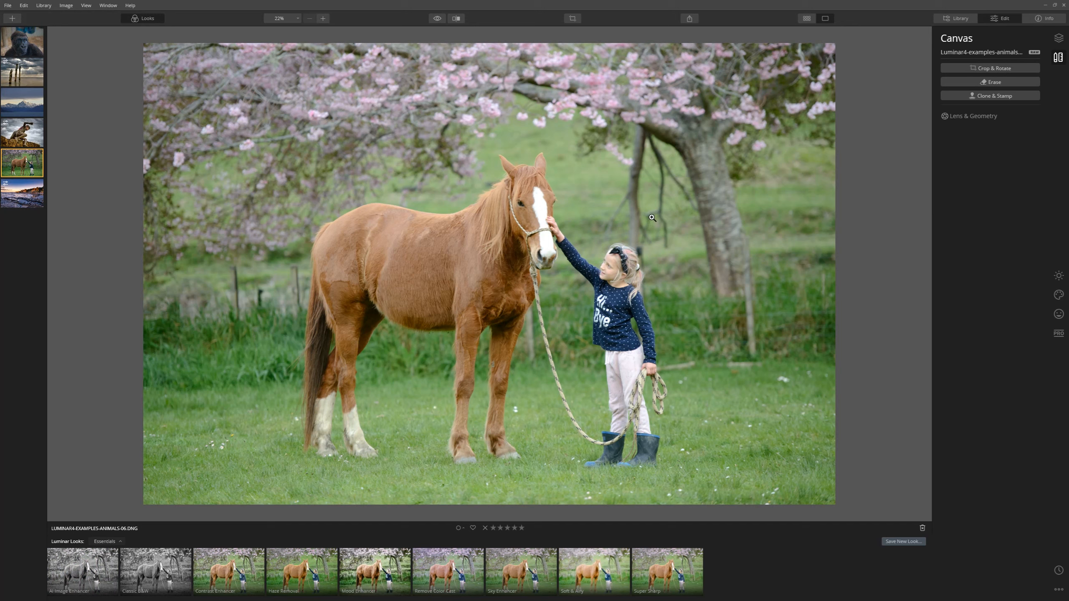
mouse_move(679, 215)
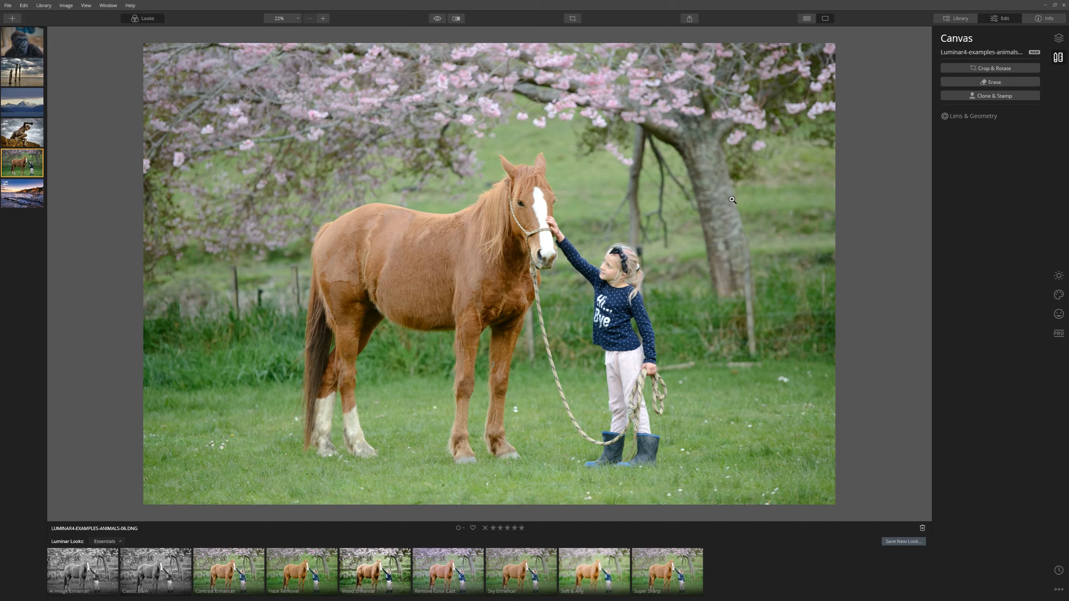
mouse_move(161, 39)
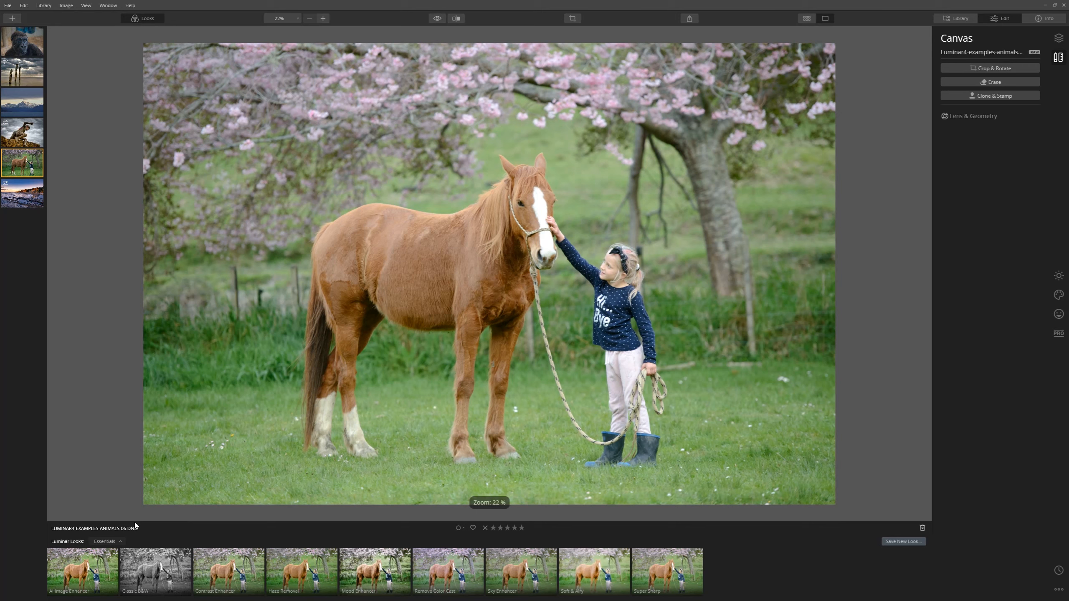
left_click(106, 541)
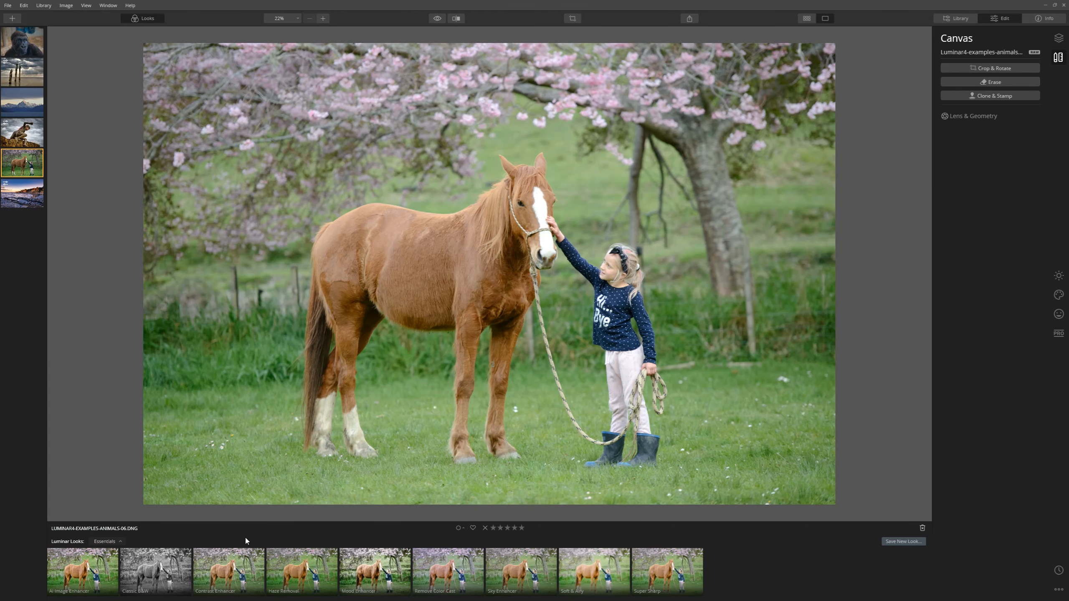
left_click(374, 571)
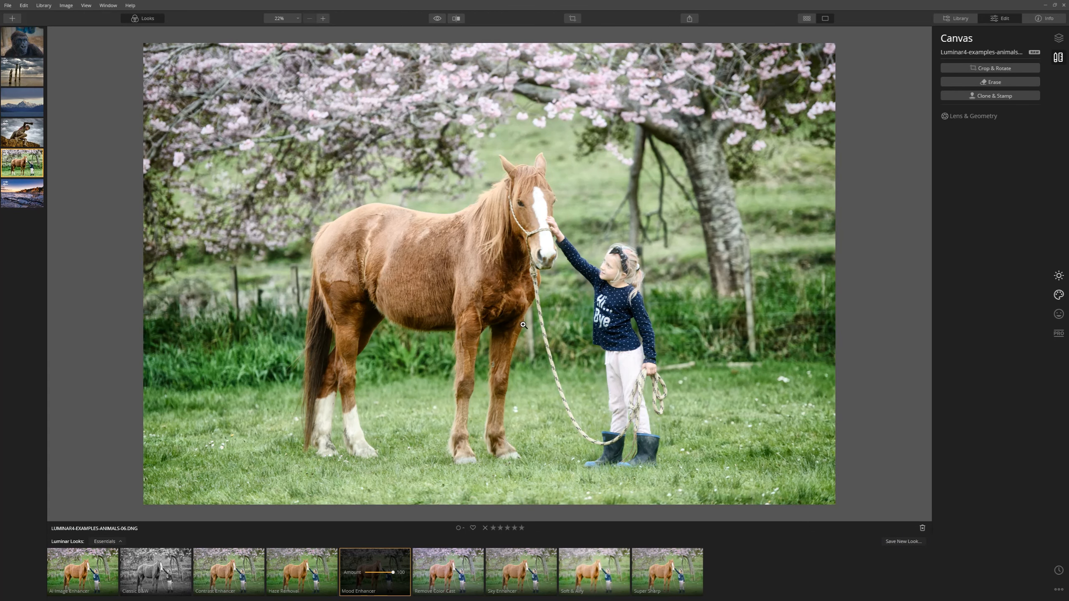
mouse_move(1020, 211)
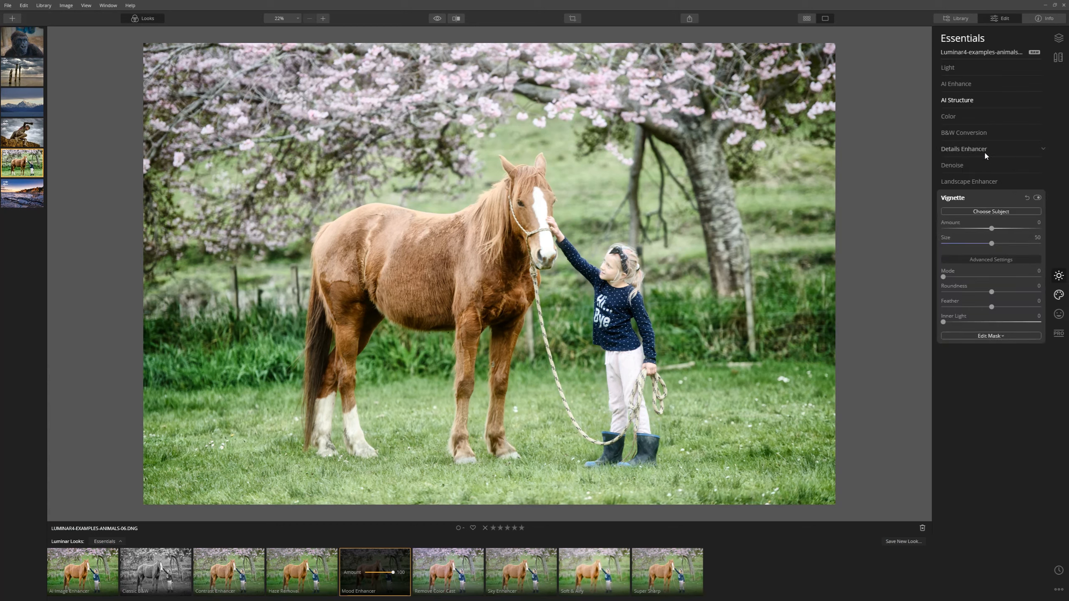
- Lower green saturation to -55 and raise magenta to 44 and red to 42
left_click(948, 116)
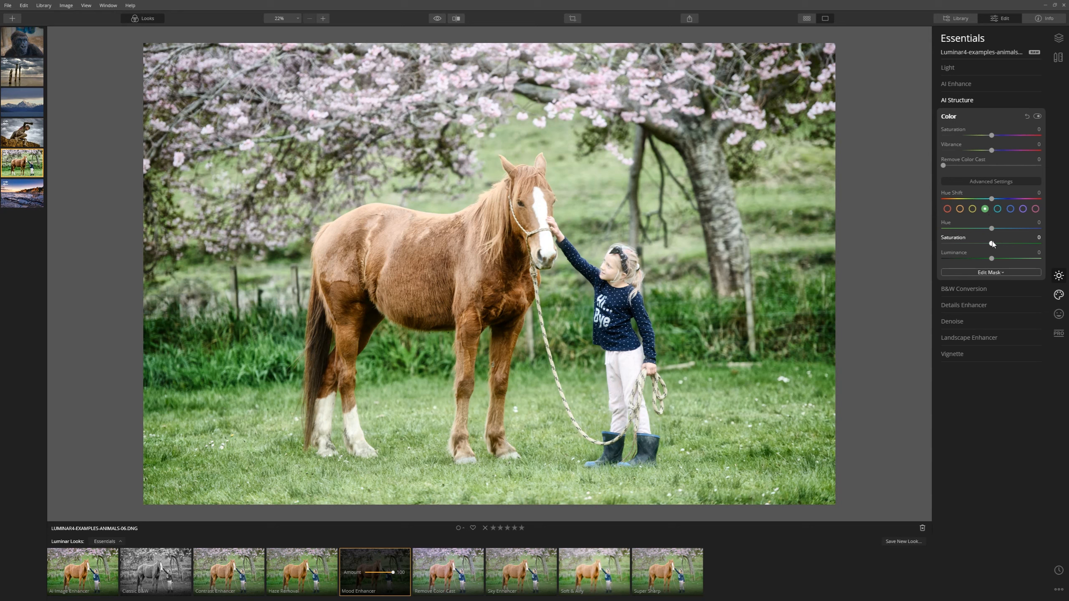
left_click_drag(991, 227, 965, 243)
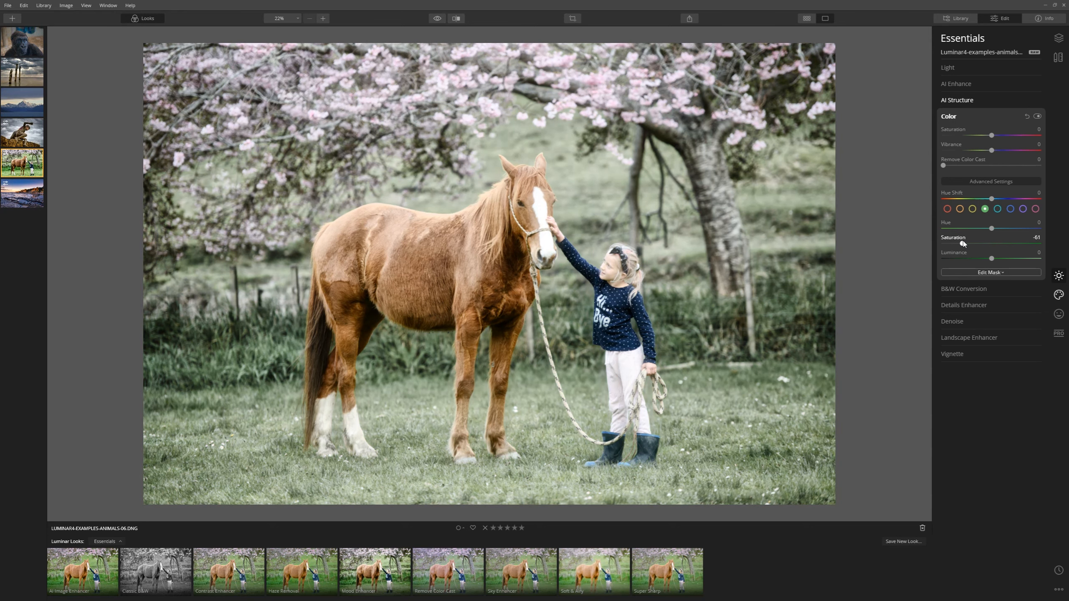
left_click_drag(964, 244, 967, 244)
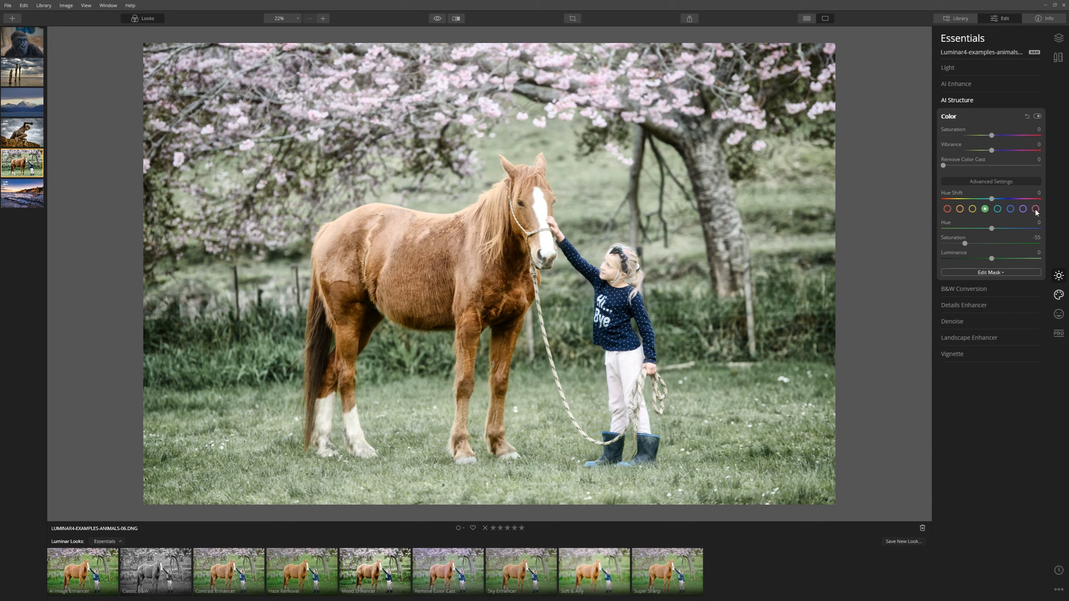
left_click_drag(964, 244, 1012, 243)
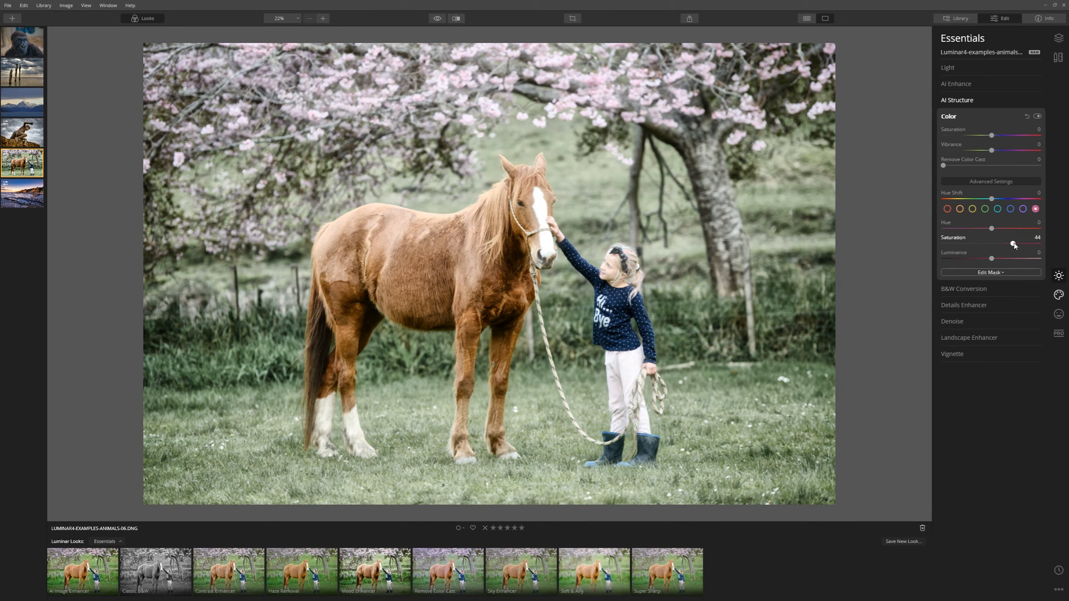
left_click_drag(1014, 243, 1011, 244)
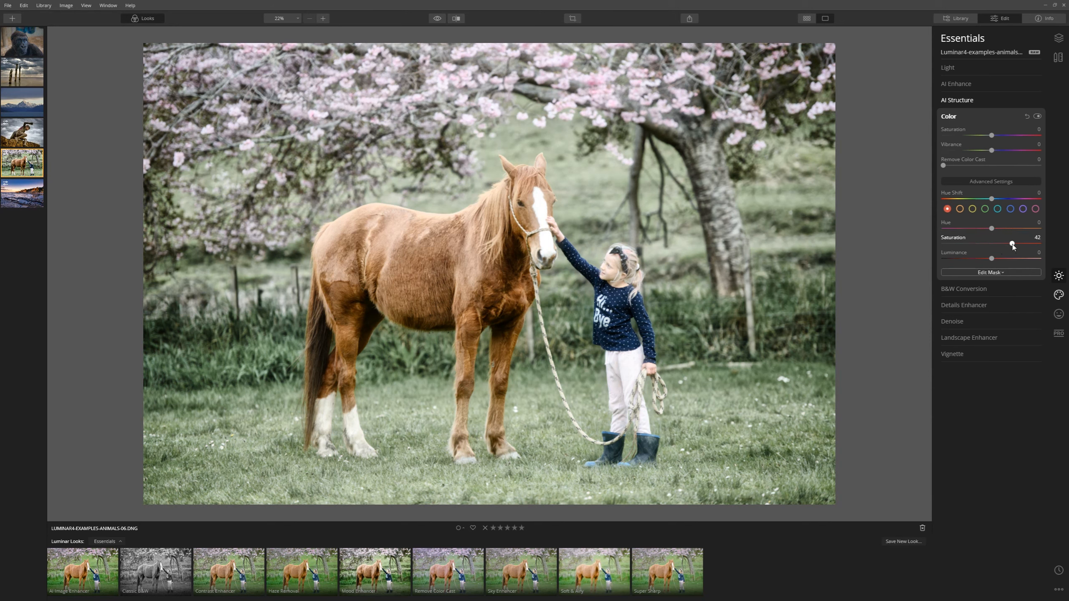
left_click_drag(1011, 243, 1016, 244)
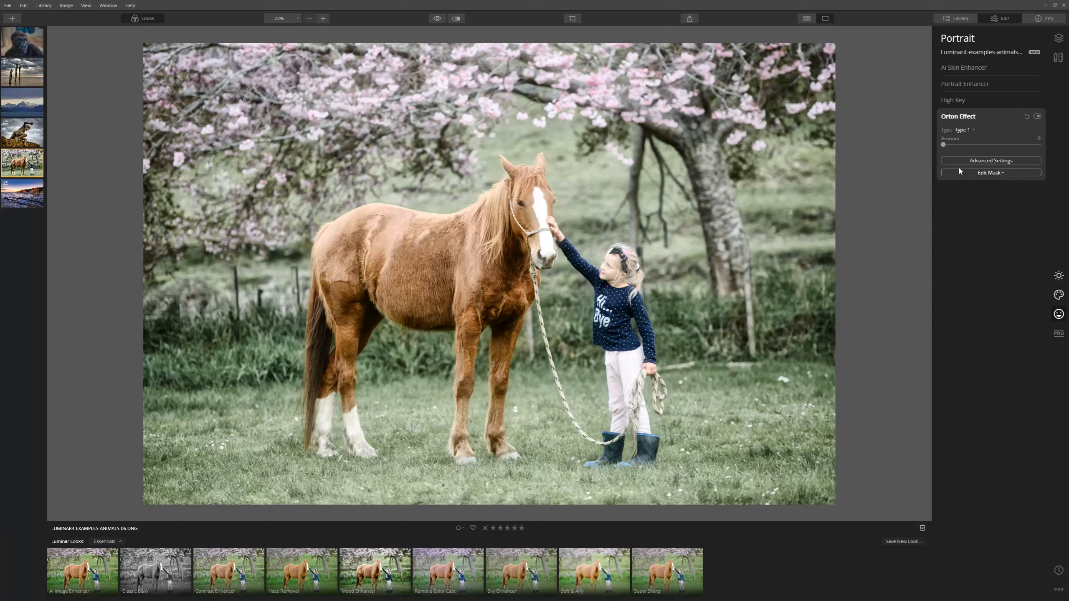
- Set the horse photo's Orton Effect amount to 37, then open the mountain lake photo
left_click_drag(943, 145, 972, 145)
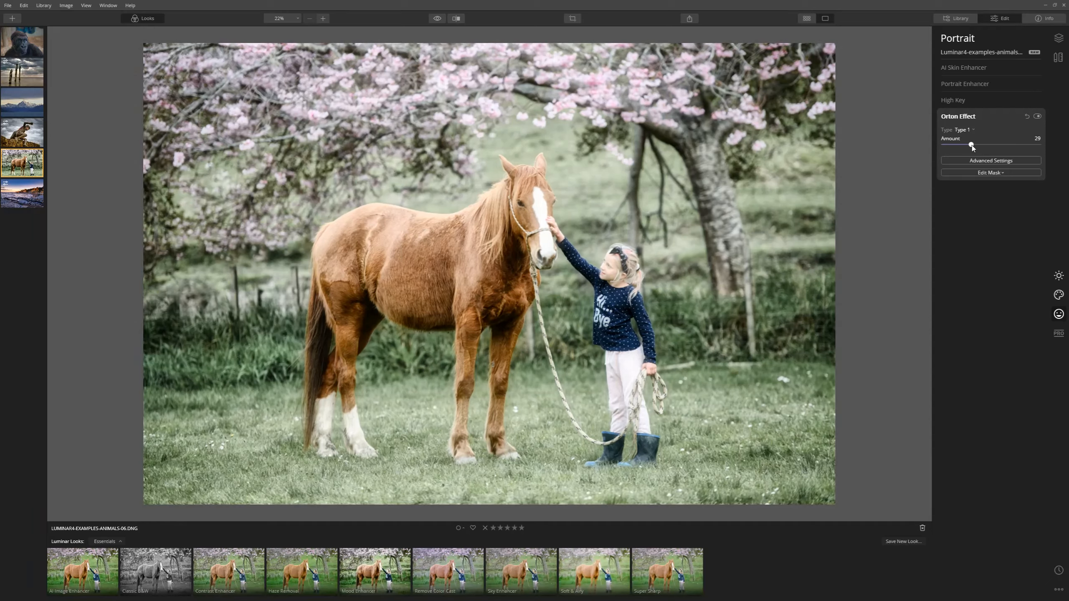
left_click_drag(972, 144, 1039, 144)
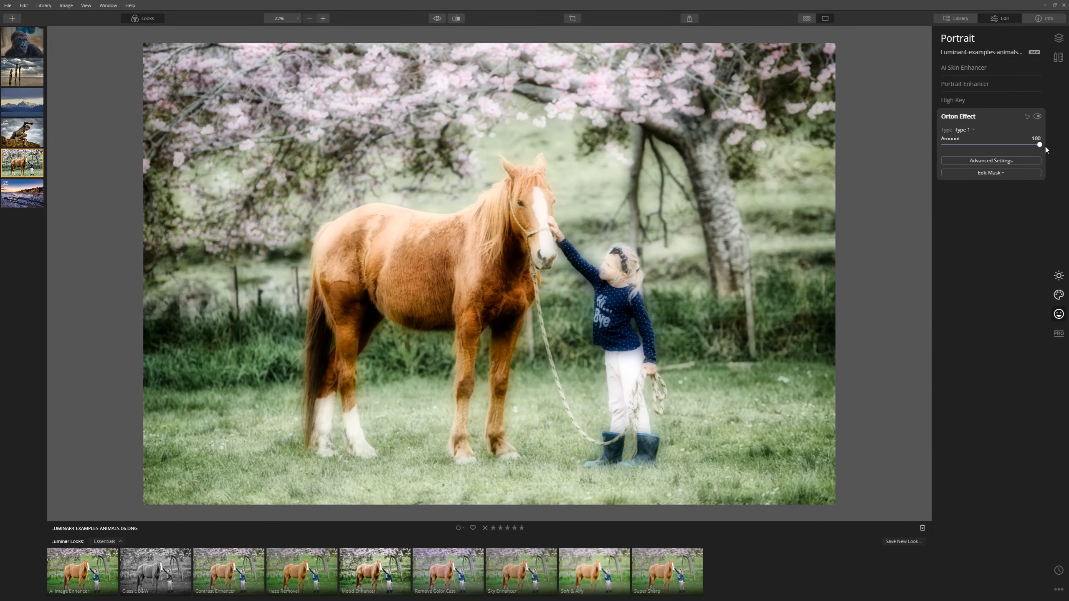
left_click_drag(1039, 144, 973, 144)
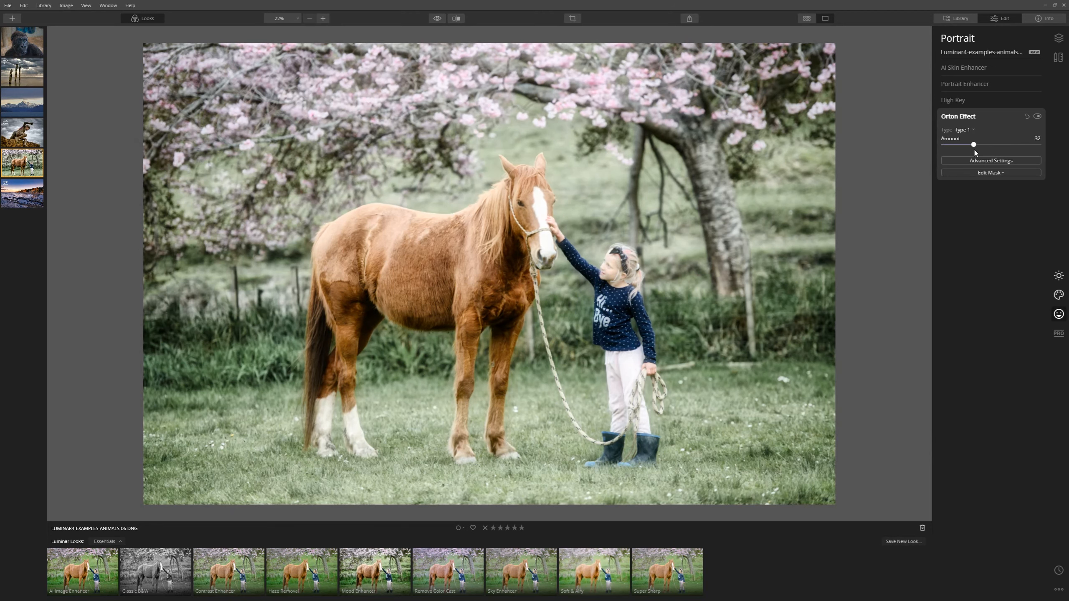
left_click_drag(973, 144, 979, 144)
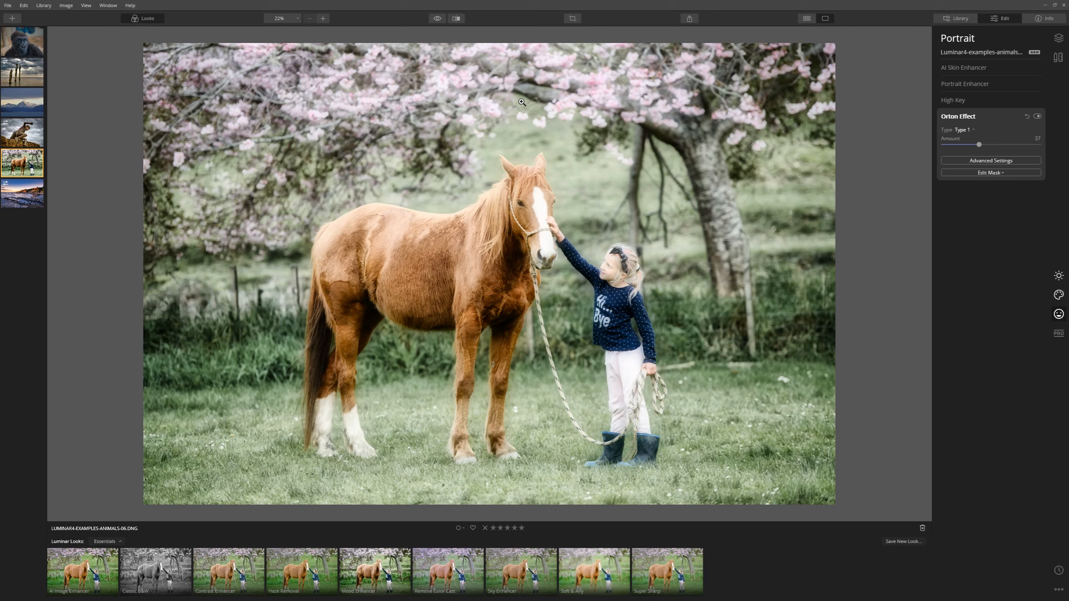
mouse_move(427, 99)
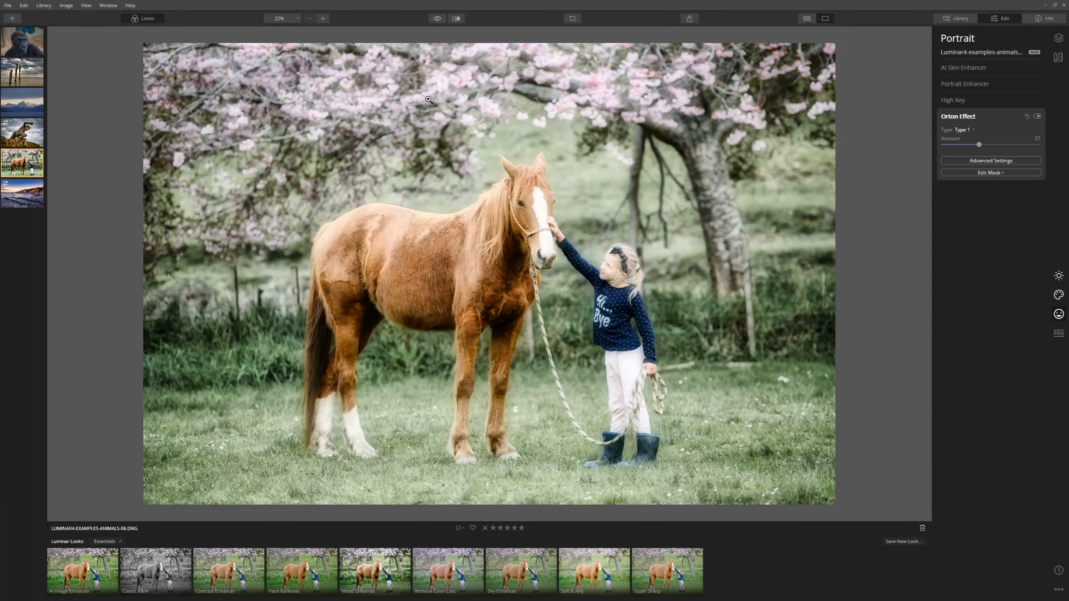
left_click(21, 102)
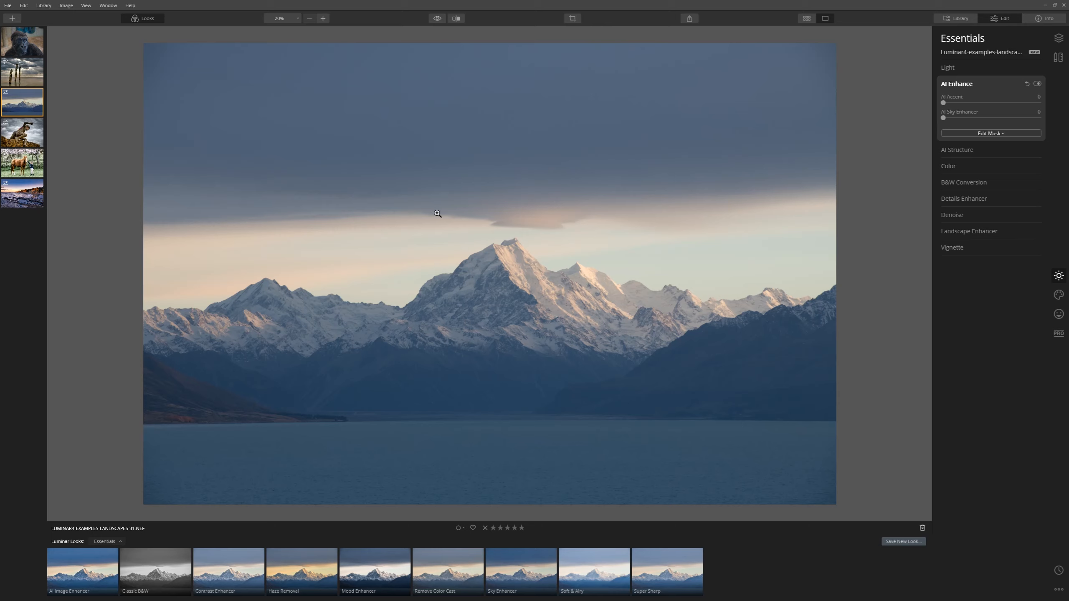
mouse_move(516, 260)
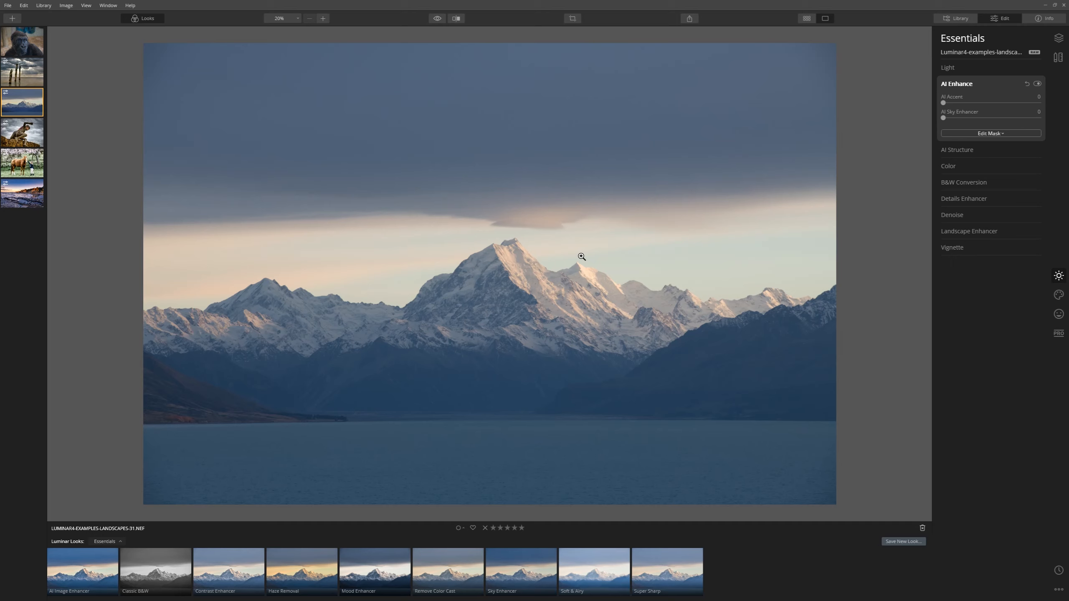
mouse_move(658, 133)
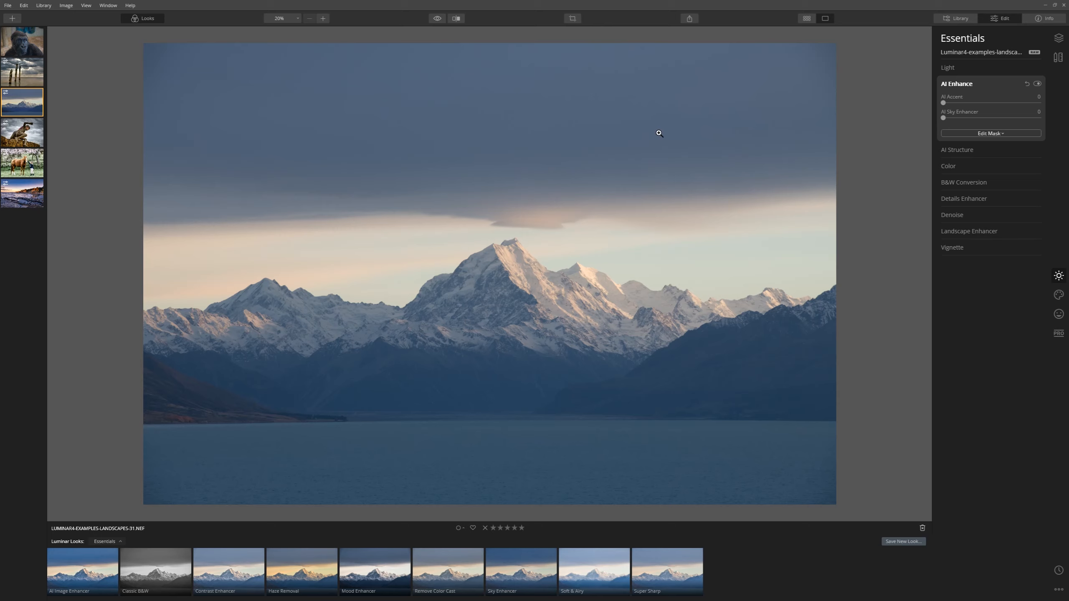
mouse_move(972, 93)
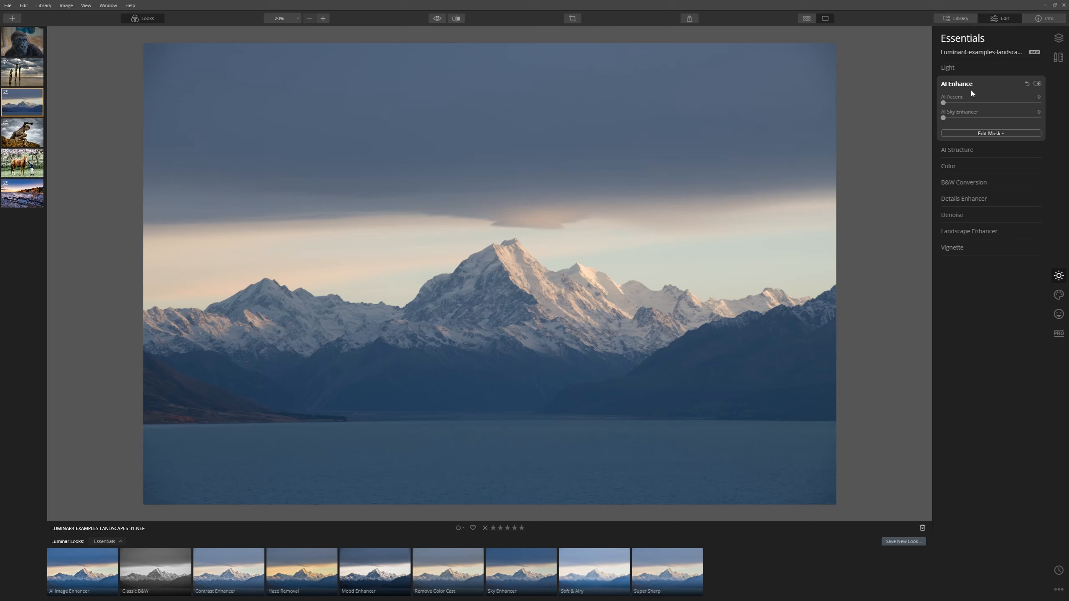
- Set AI Accent to 100, AI Sky Enhancer to 76 and AI Structure to 32
left_click_drag(944, 103, 983, 103)
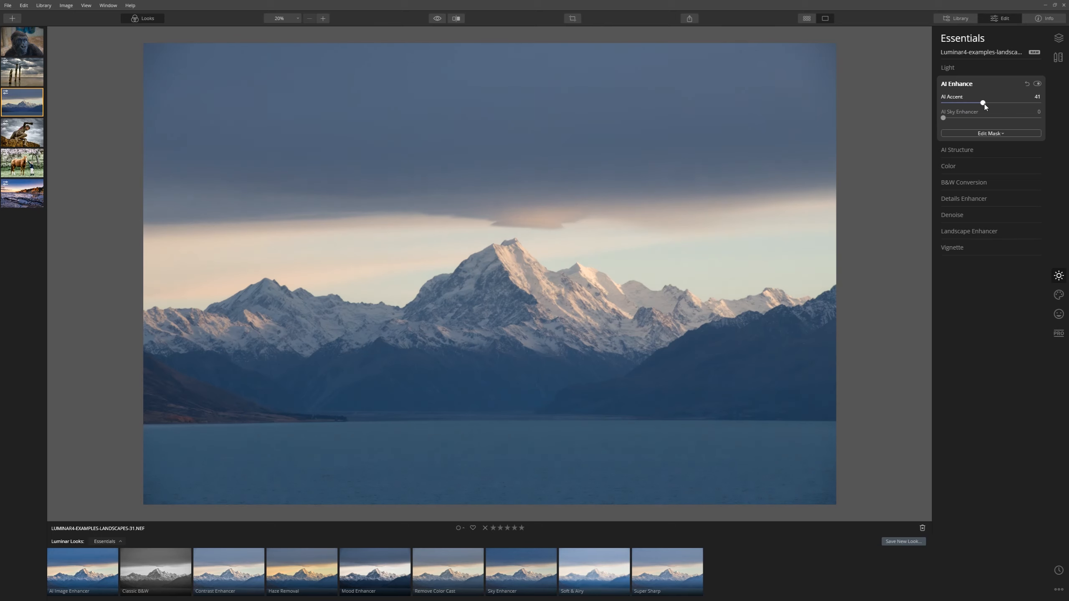
left_click_drag(983, 103, 1039, 103)
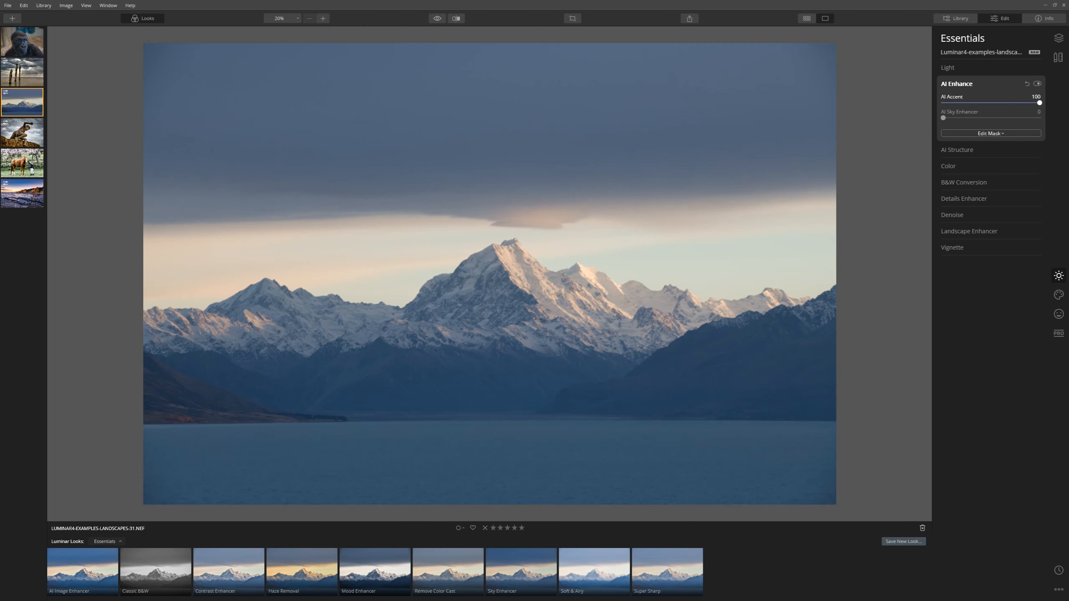
left_click_drag(943, 118, 1040, 117)
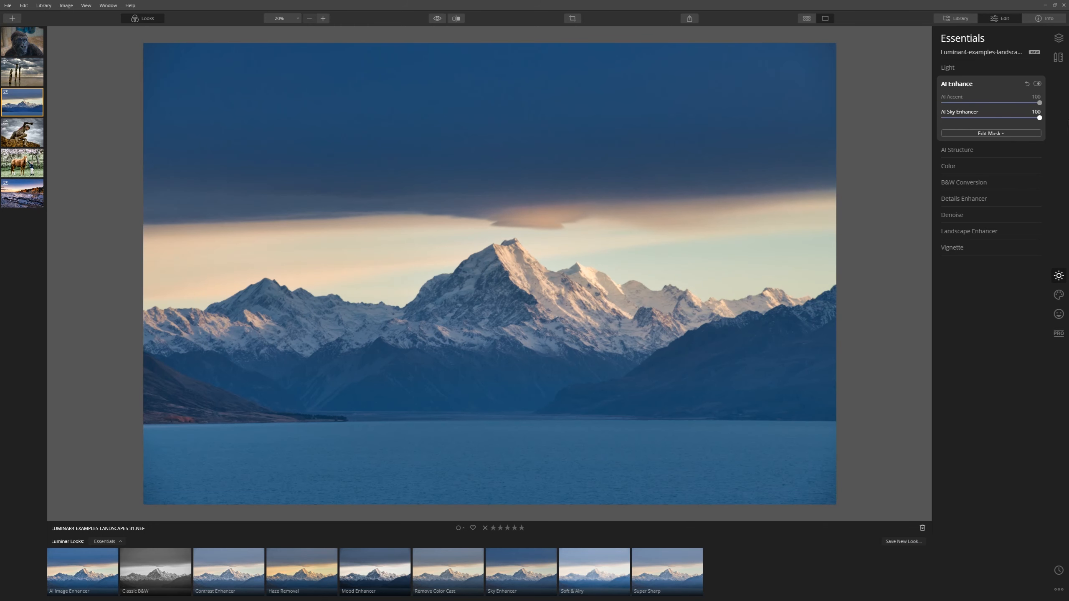
left_click_drag(1039, 117, 1017, 118)
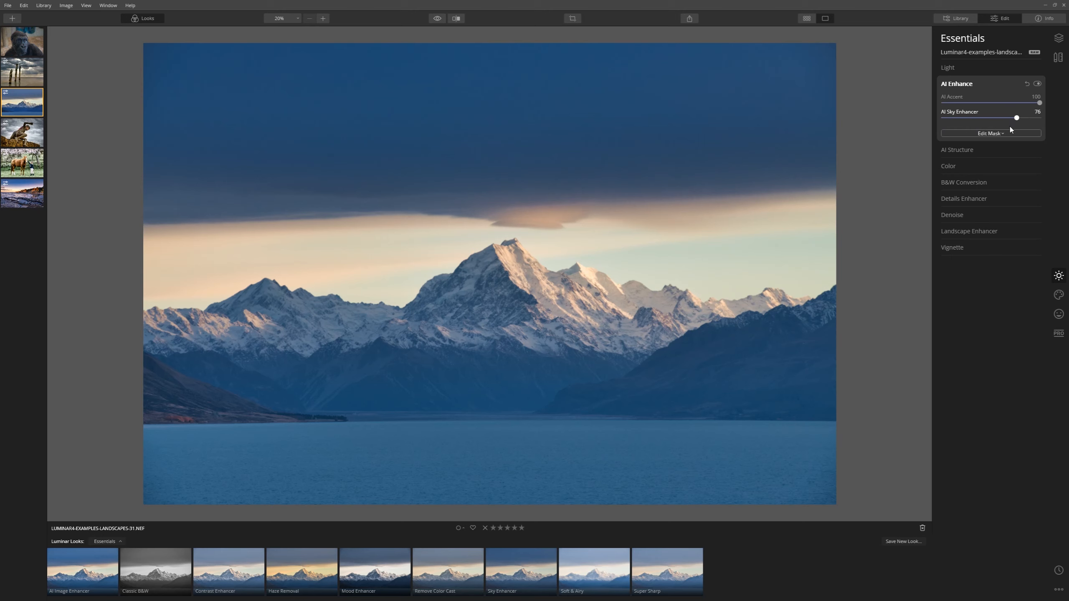
left_click_drag(1016, 118, 978, 117)
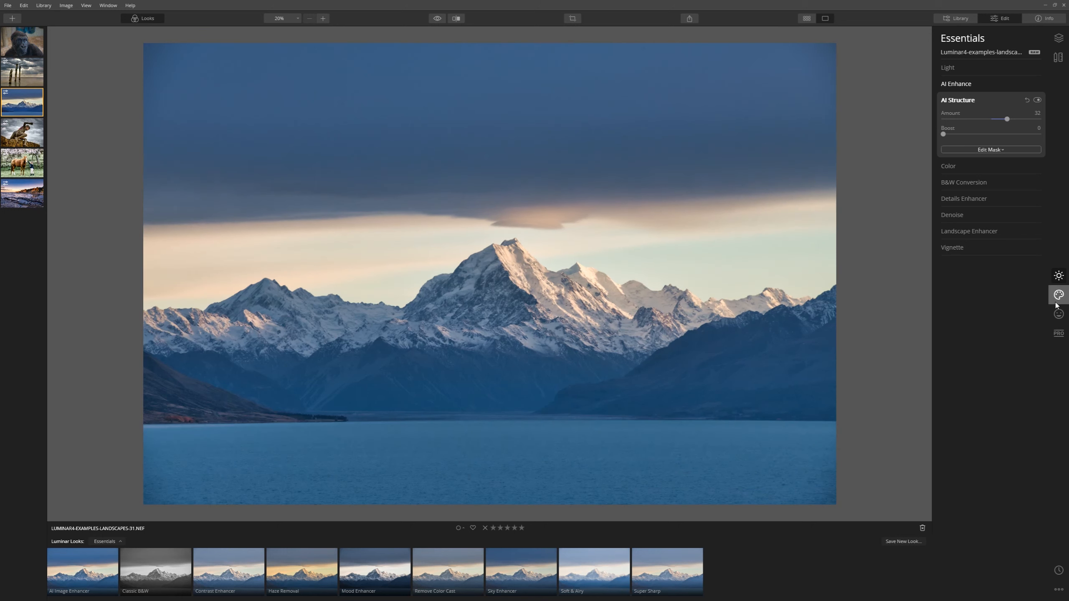
- Add the Creative Mystical effect at amount 24 and collapse its panel
left_click(1058, 294)
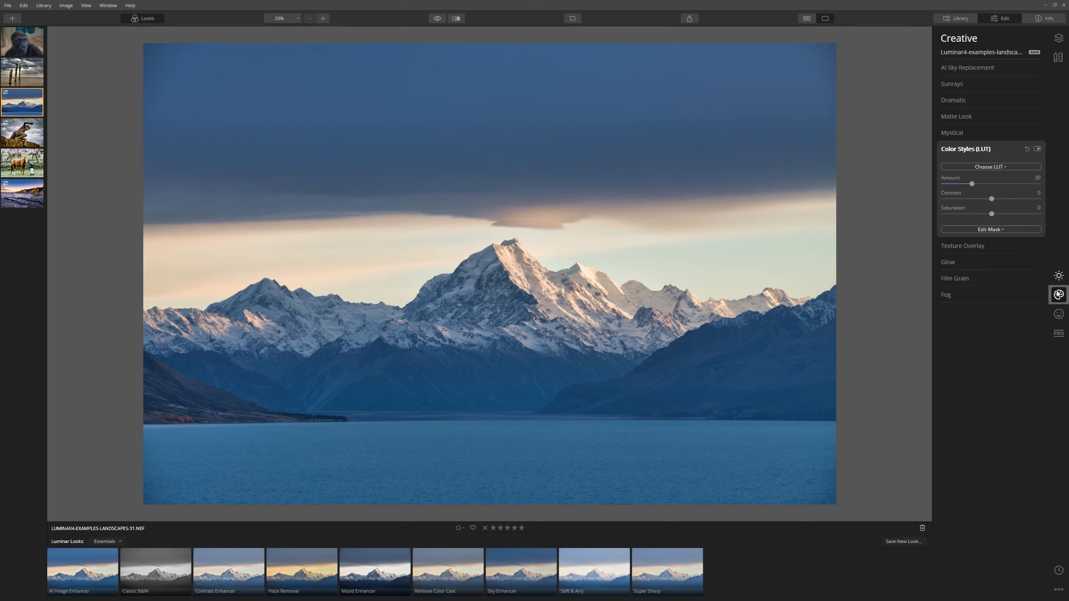
left_click(951, 132)
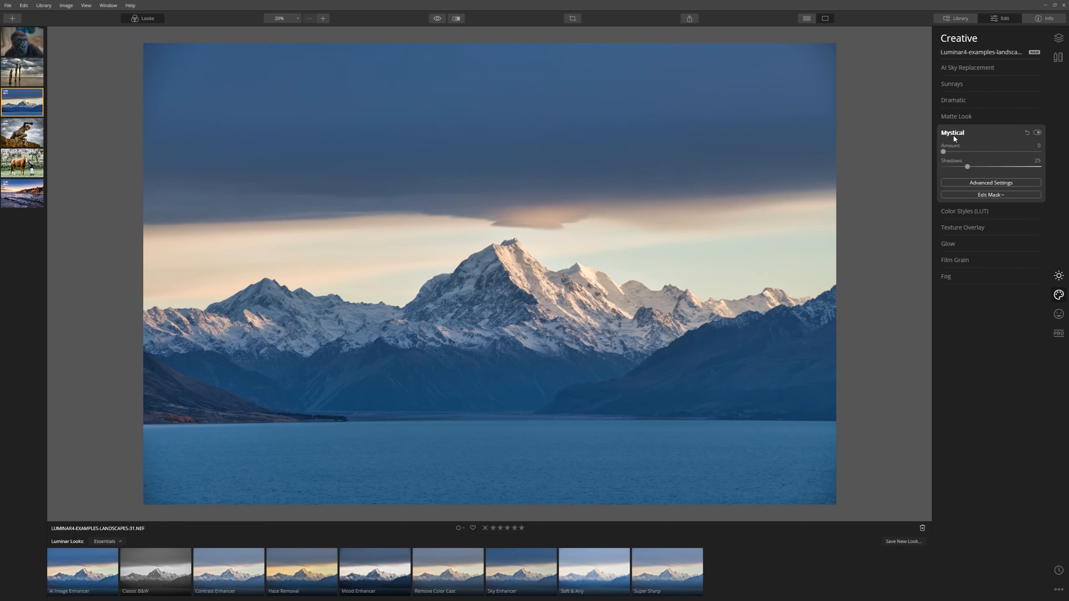
left_click_drag(944, 151, 973, 151)
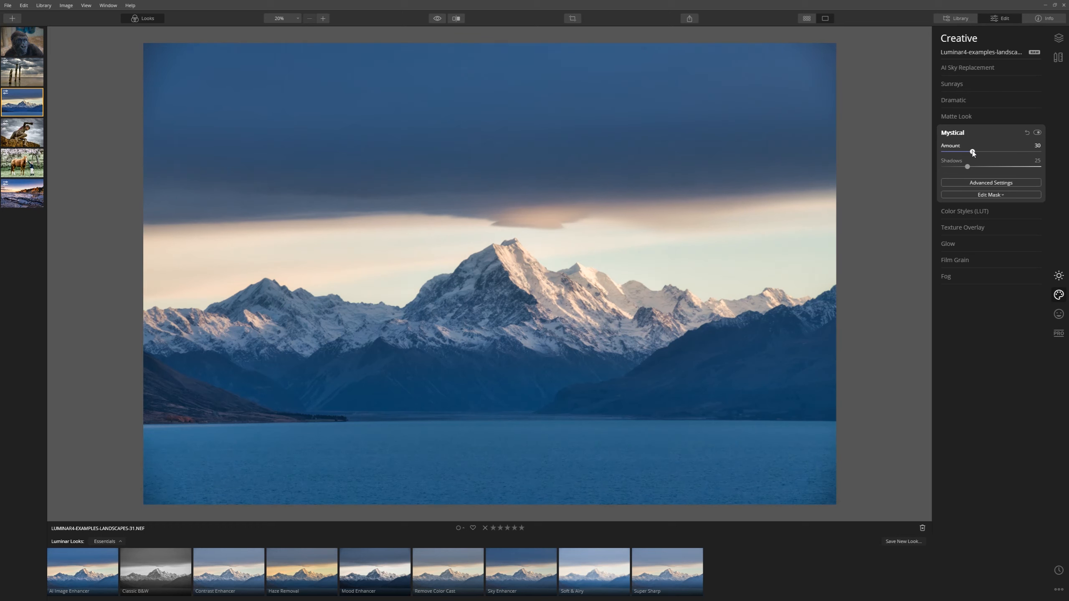
left_click_drag(973, 151, 965, 151)
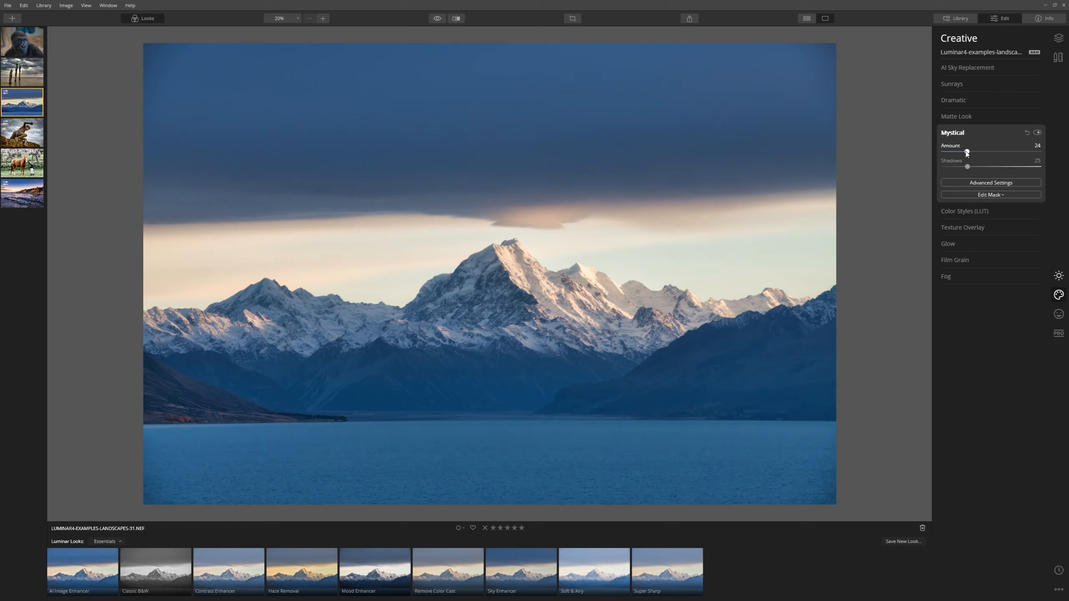
left_click(952, 133)
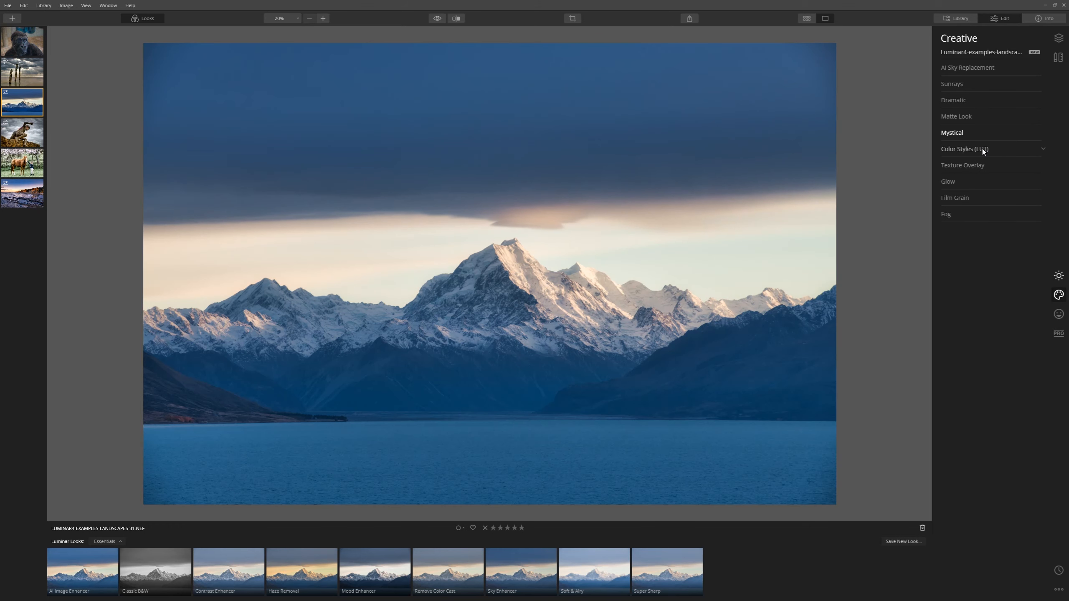
- Tone the mountain photo with the Manhattan LUT color style at amount 56
left_click(964, 149)
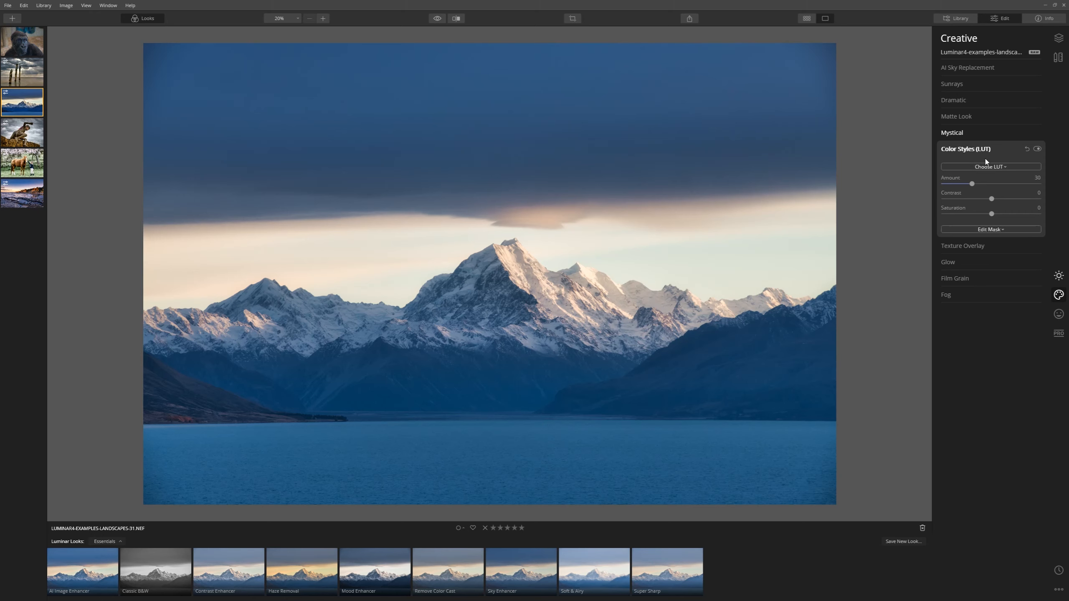
left_click(990, 167)
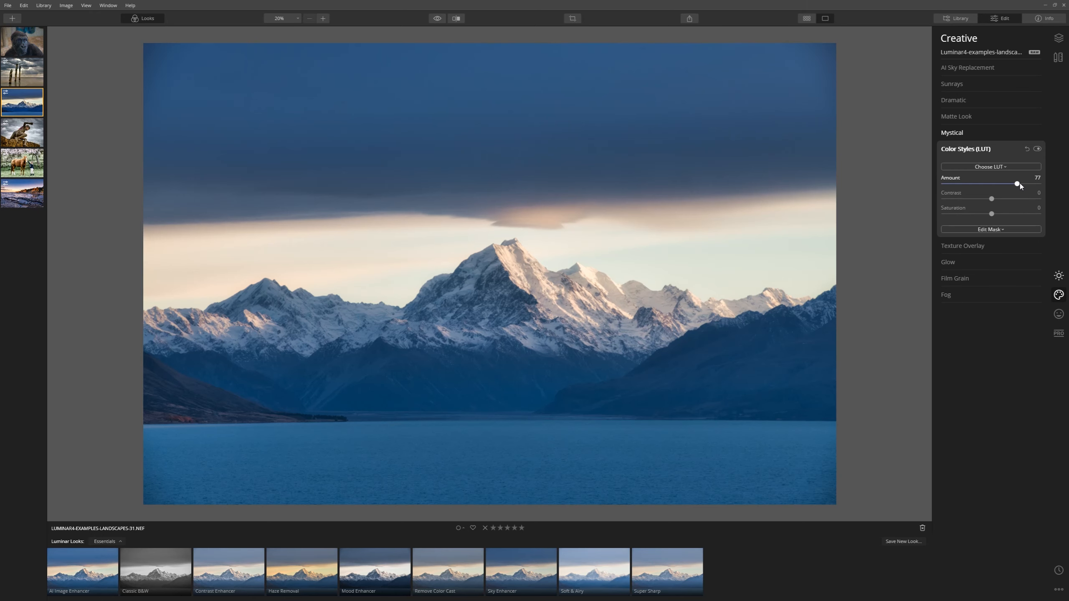
left_click(990, 167)
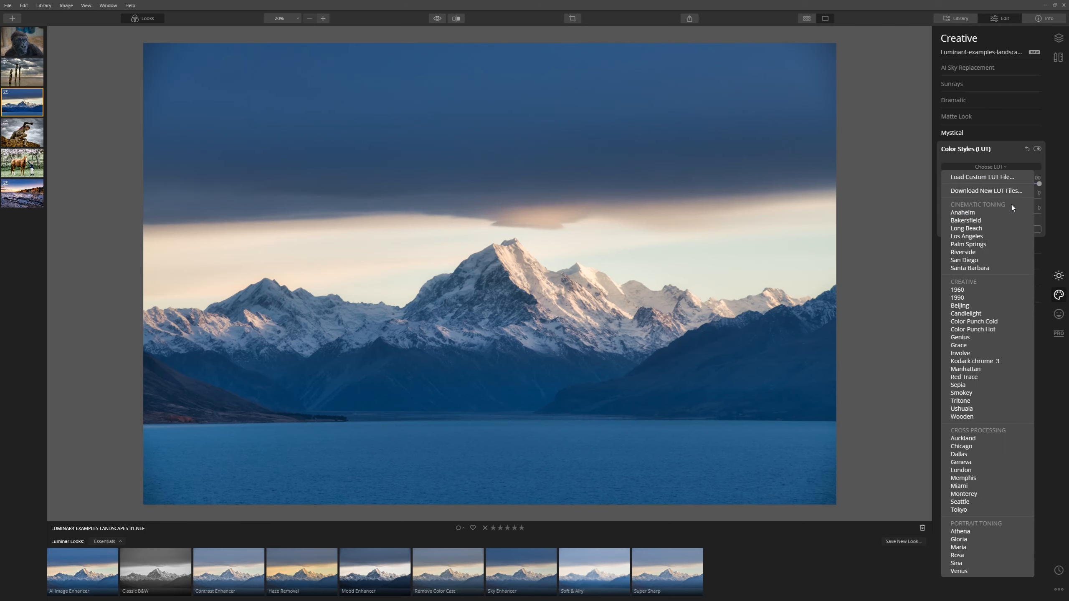
left_click(960, 337)
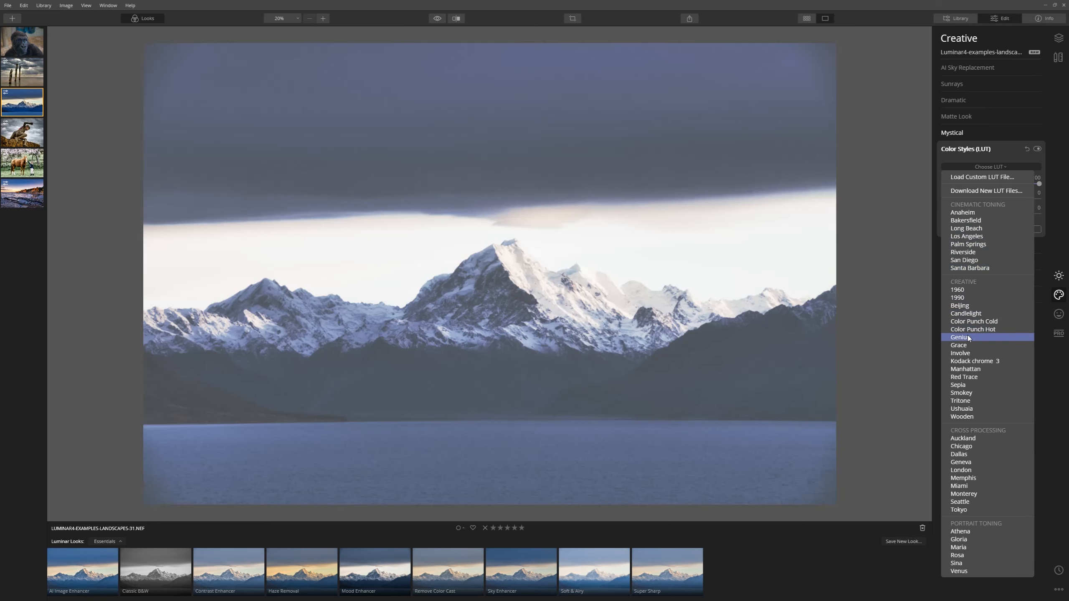
left_click(959, 385)
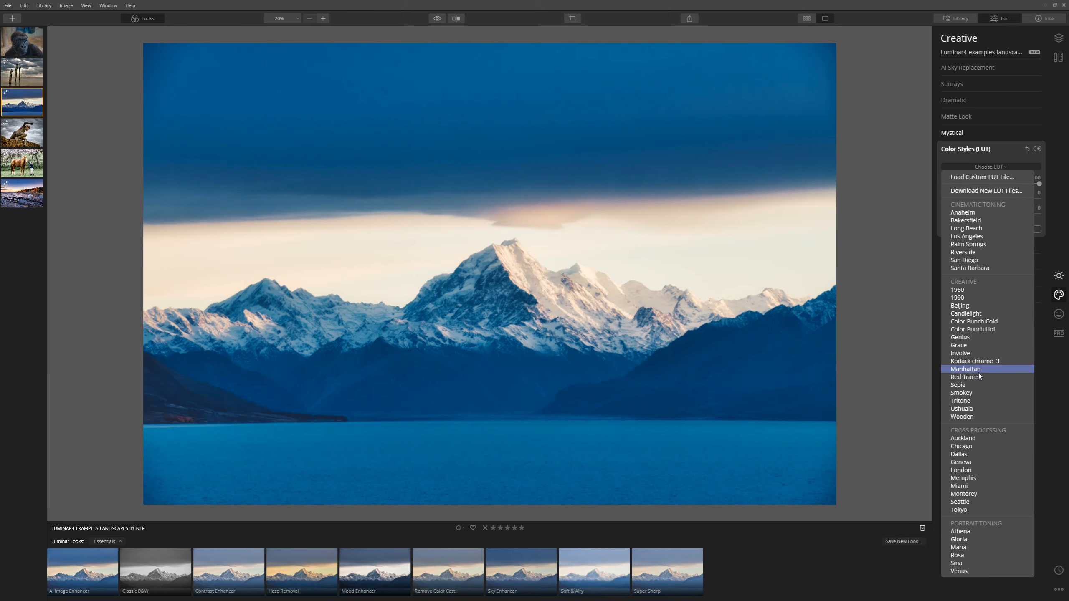
left_click(965, 368)
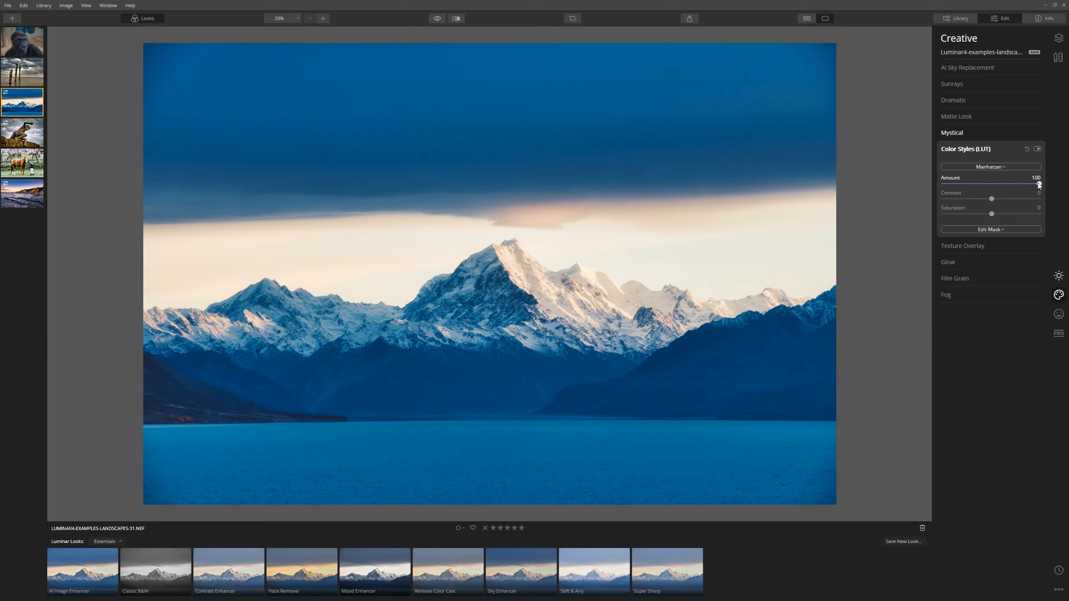
left_click_drag(1036, 184, 1016, 184)
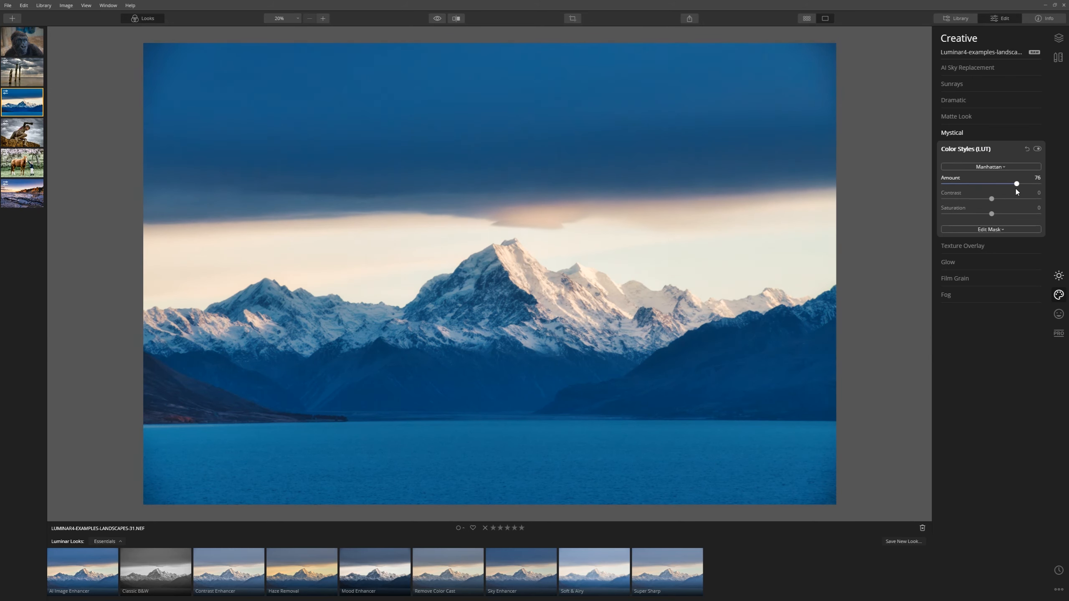
left_click_drag(1016, 184, 996, 184)
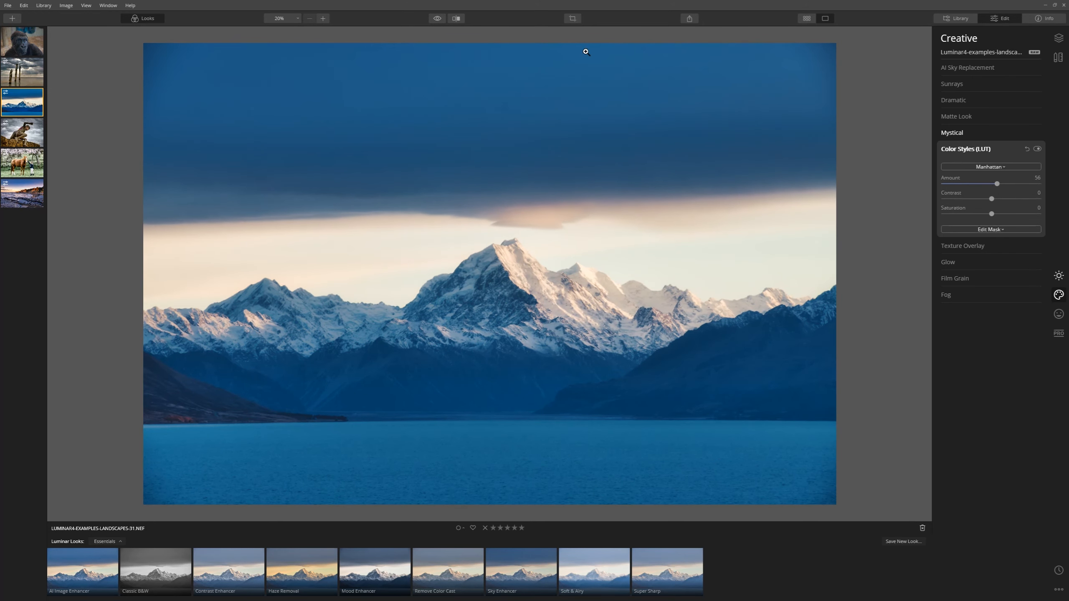
left_click(436, 18)
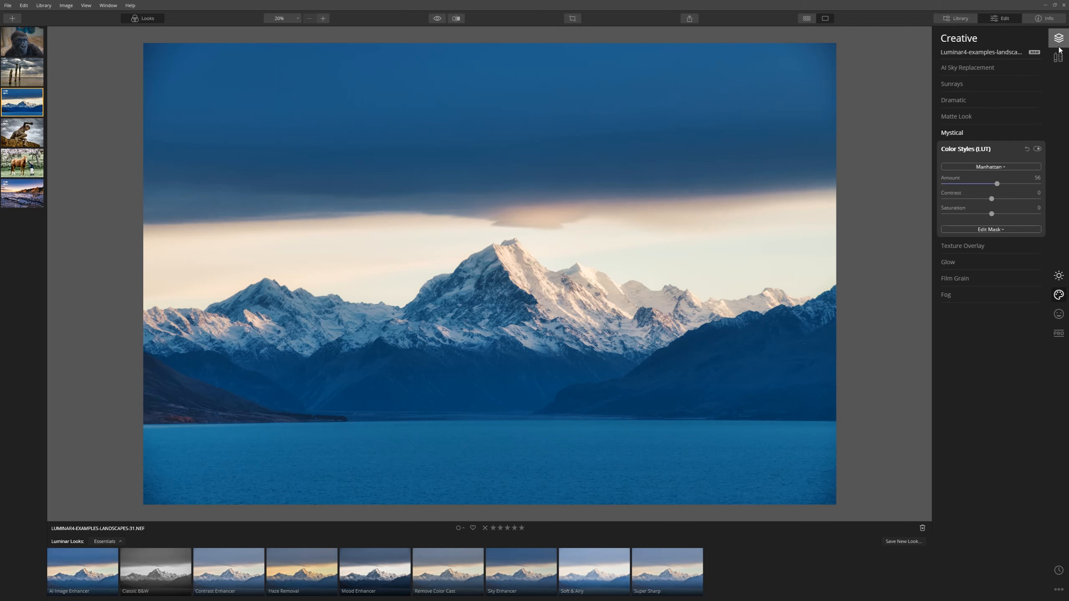
- Crop the mountain photo to a wide panoramic strip using Free aspect
left_click(1058, 57)
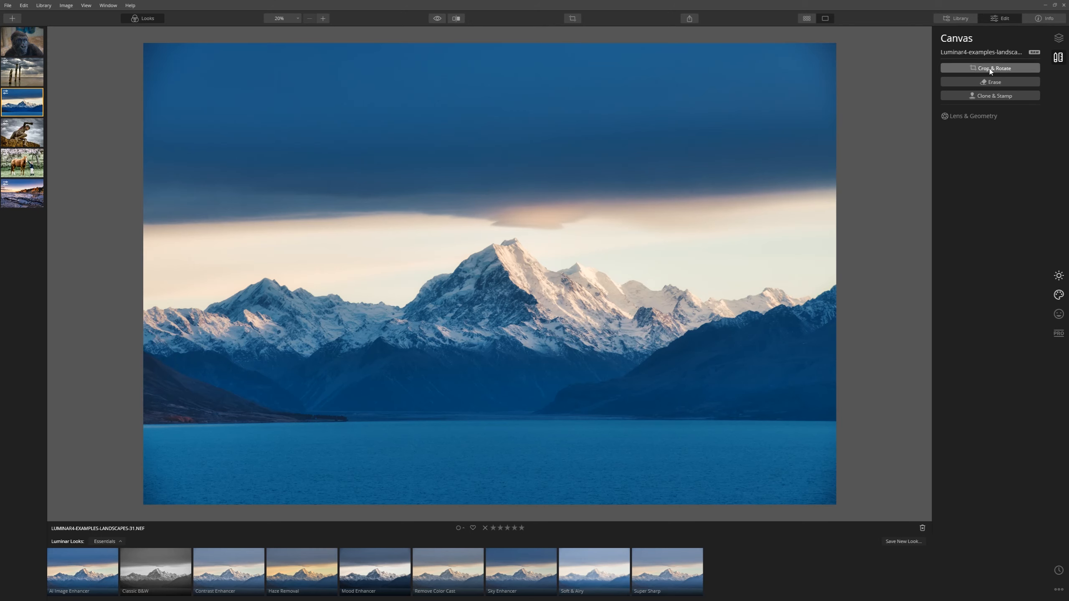
left_click(989, 68)
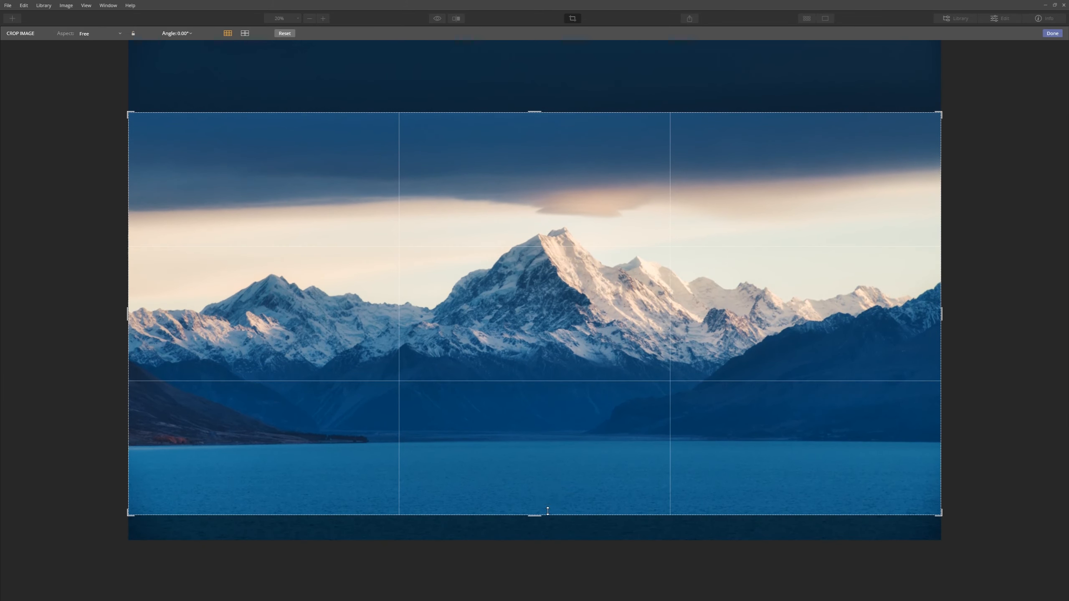
left_click(1052, 32)
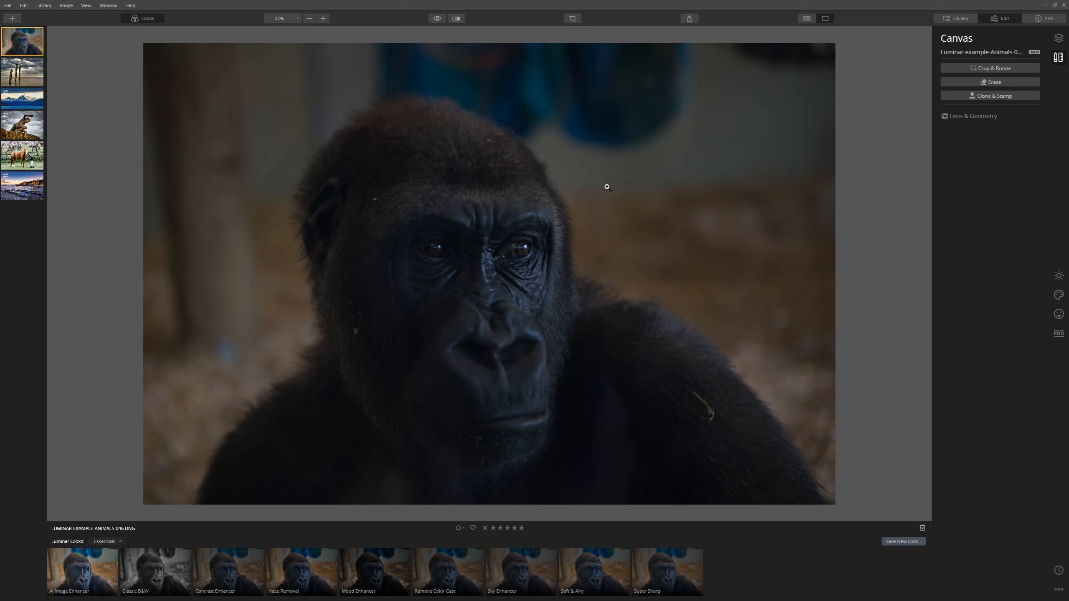
mouse_move(605, 186)
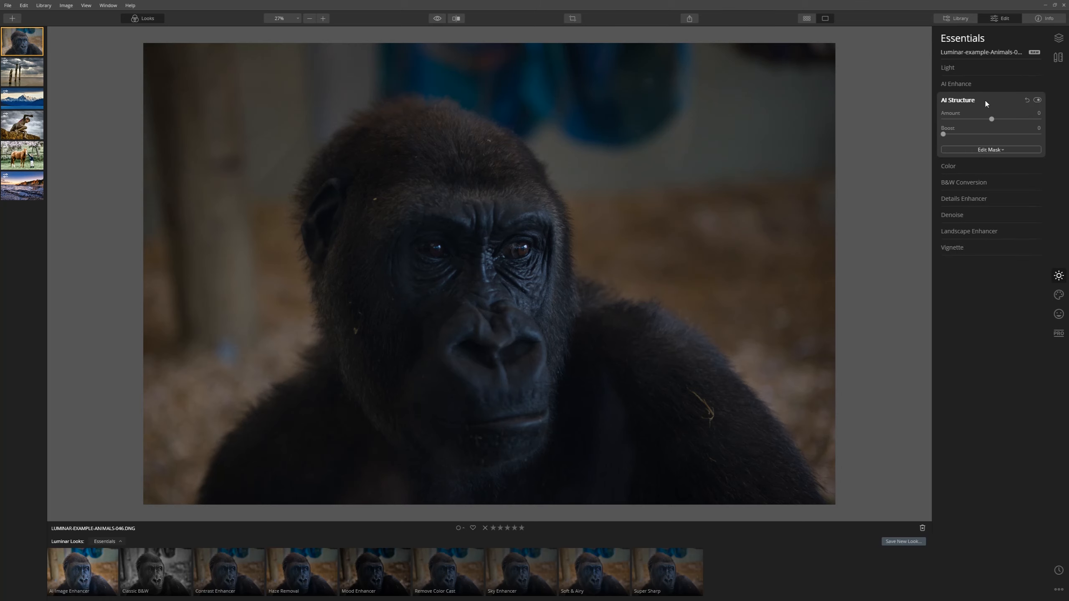
- Set AI Accent on the gorilla photo to 90
left_click(956, 83)
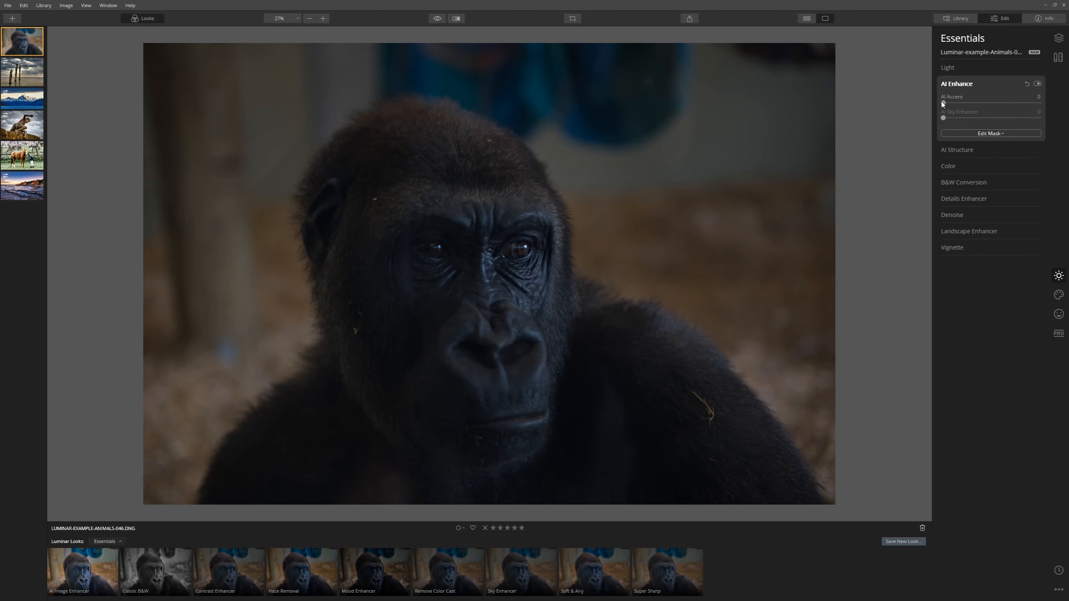
left_click_drag(944, 103, 1008, 103)
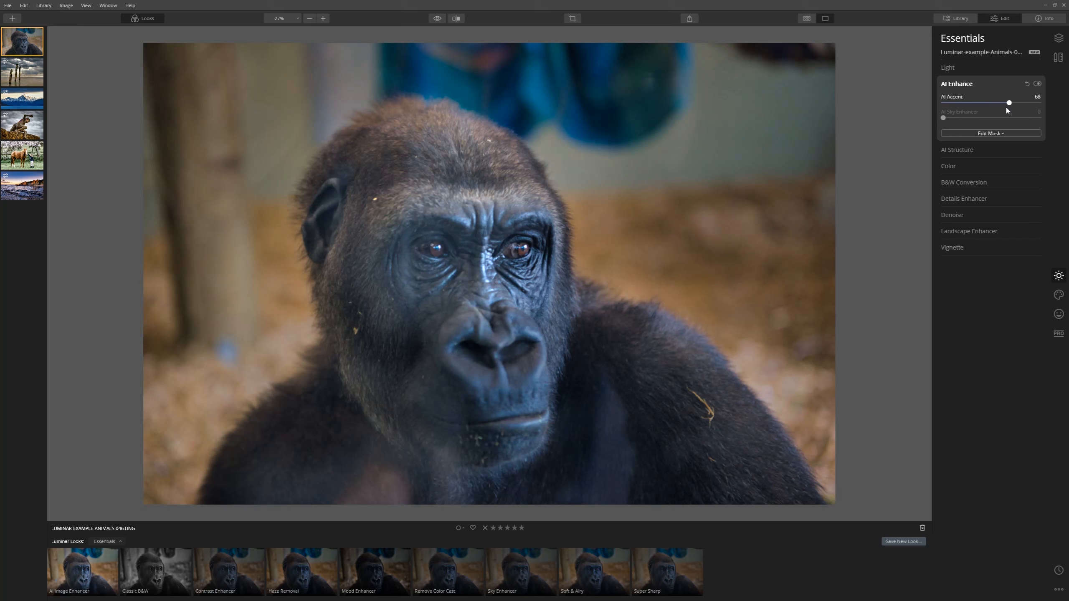
left_click_drag(1009, 104, 1029, 103)
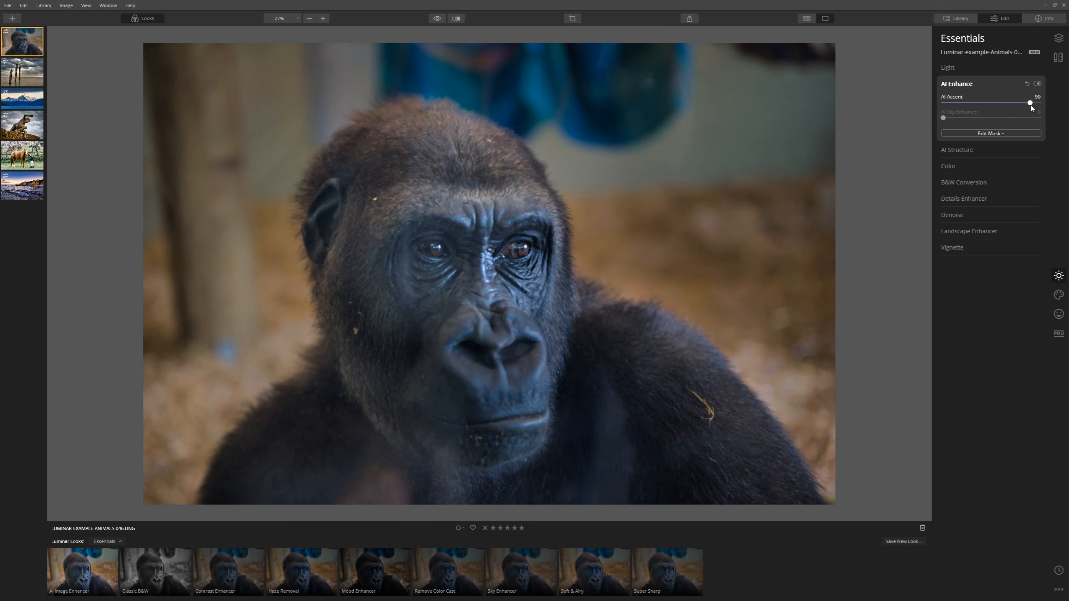
- Raise the gorilla photo's AI Structure amount to 100
left_click(957, 150)
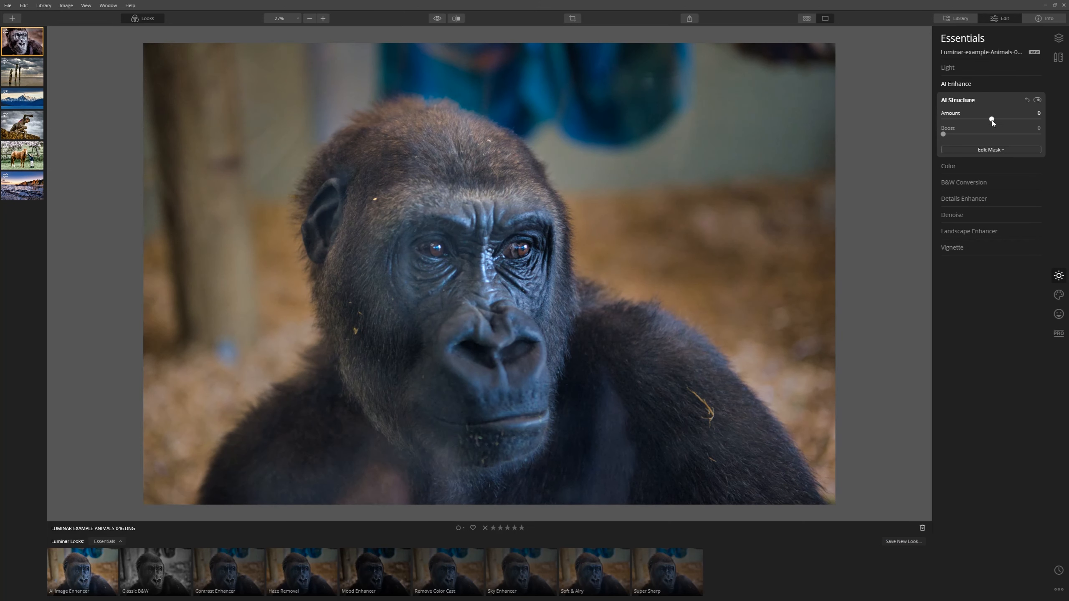
left_click_drag(993, 120, 1023, 119)
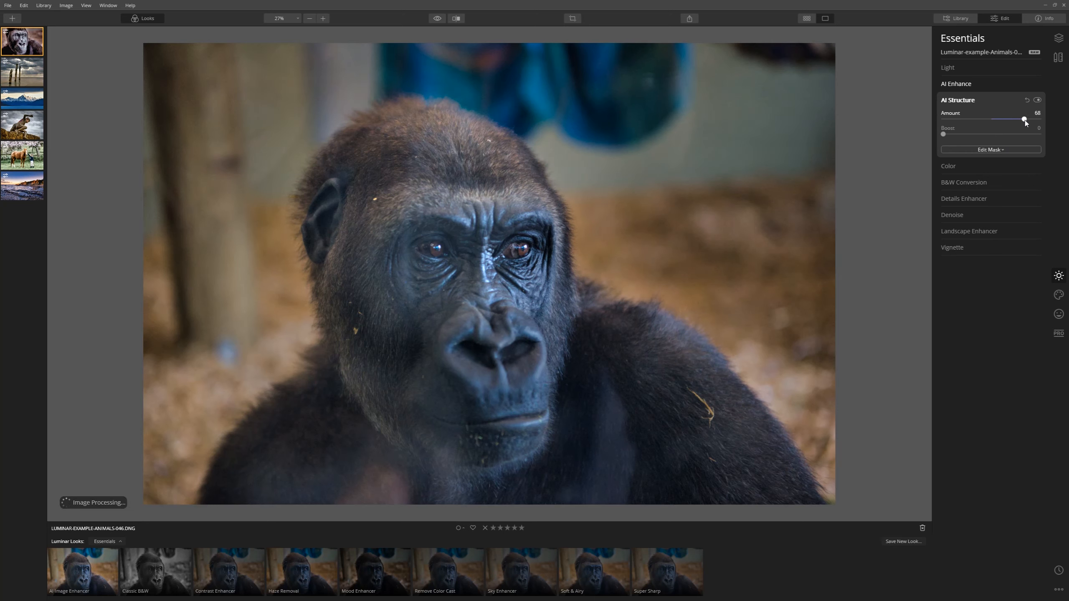
left_click_drag(1023, 119, 1039, 119)
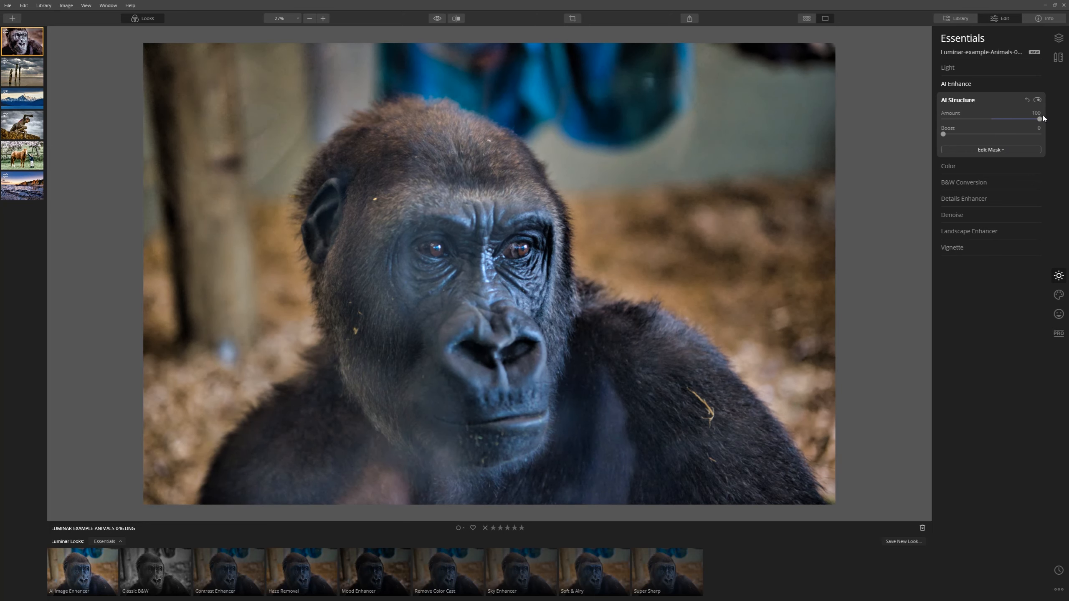
left_click(948, 68)
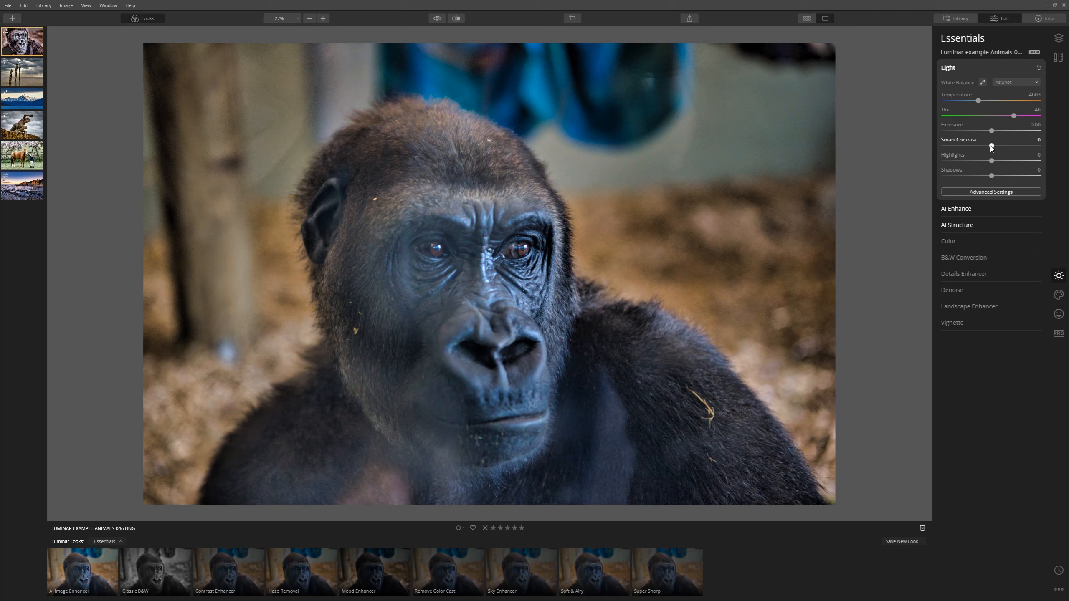
- Push the gorilla photo's Smart Contrast to its maximum of 100
left_click_drag(992, 146, 1023, 145)
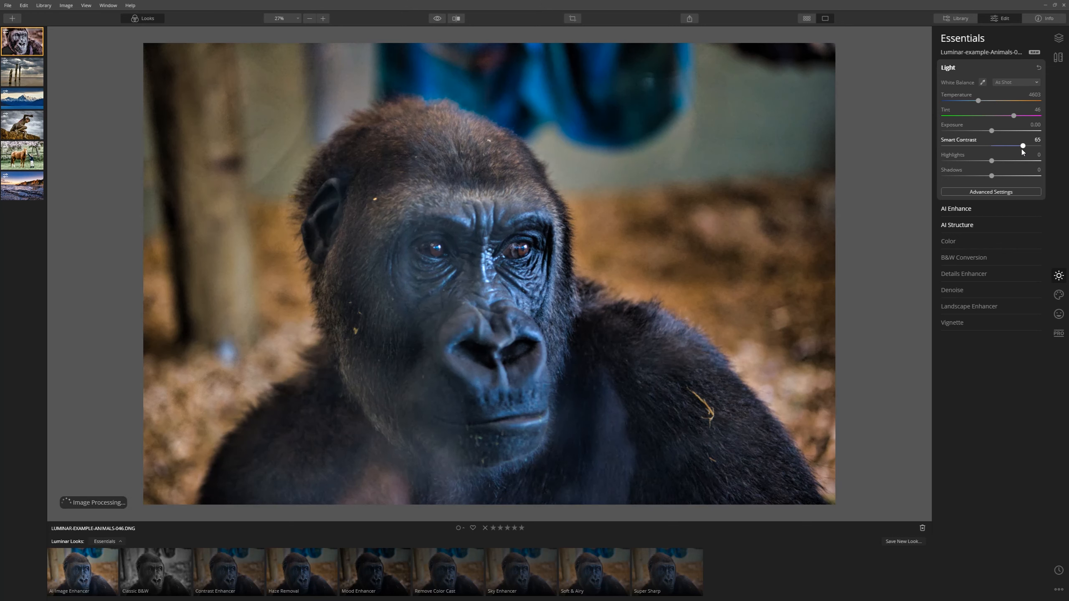
left_click_drag(1023, 146, 1018, 145)
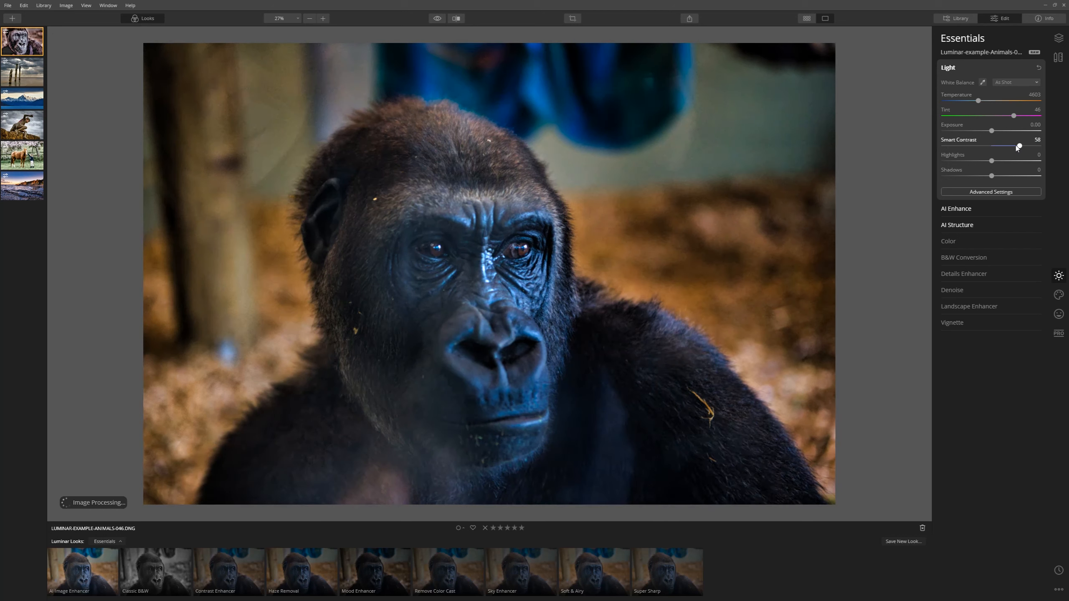
left_click_drag(1012, 145, 1038, 145)
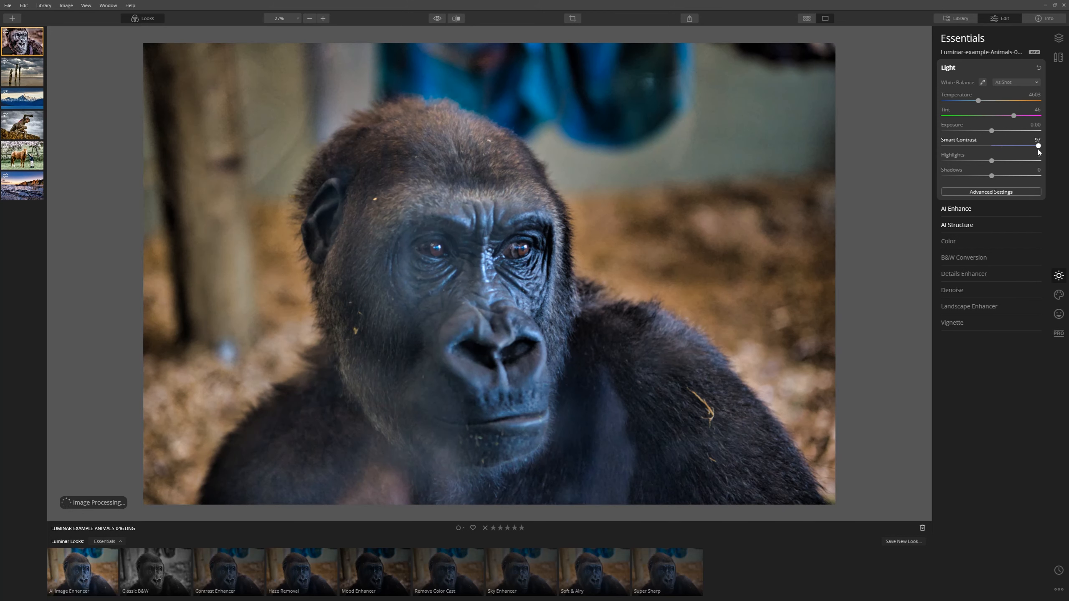
left_click_drag(1037, 146, 1039, 146)
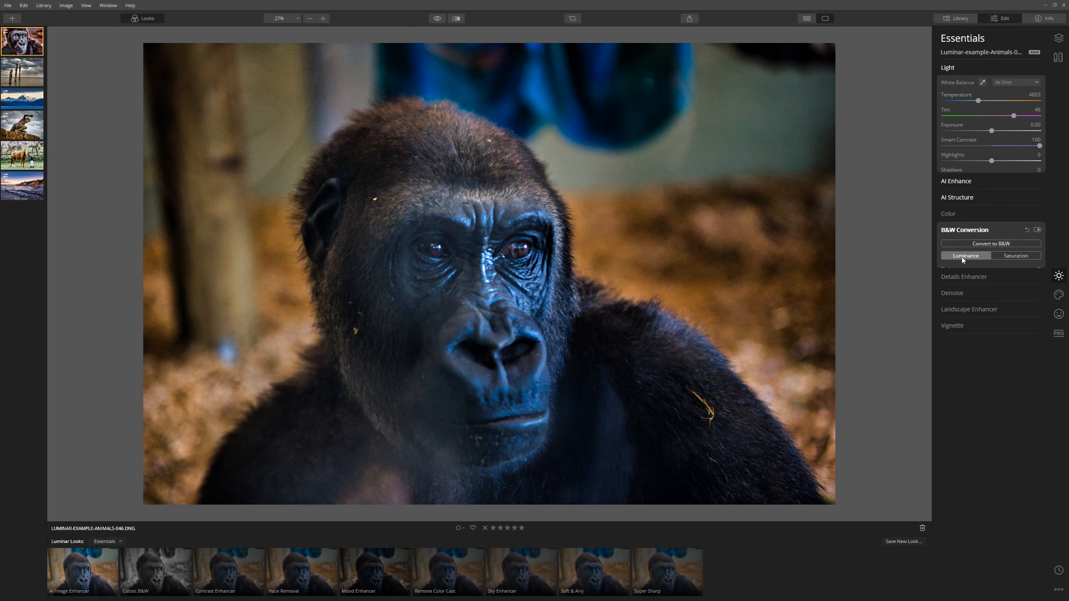
- Convert the gorilla to black and white with a vignette at -76, size 37
left_click(990, 244)
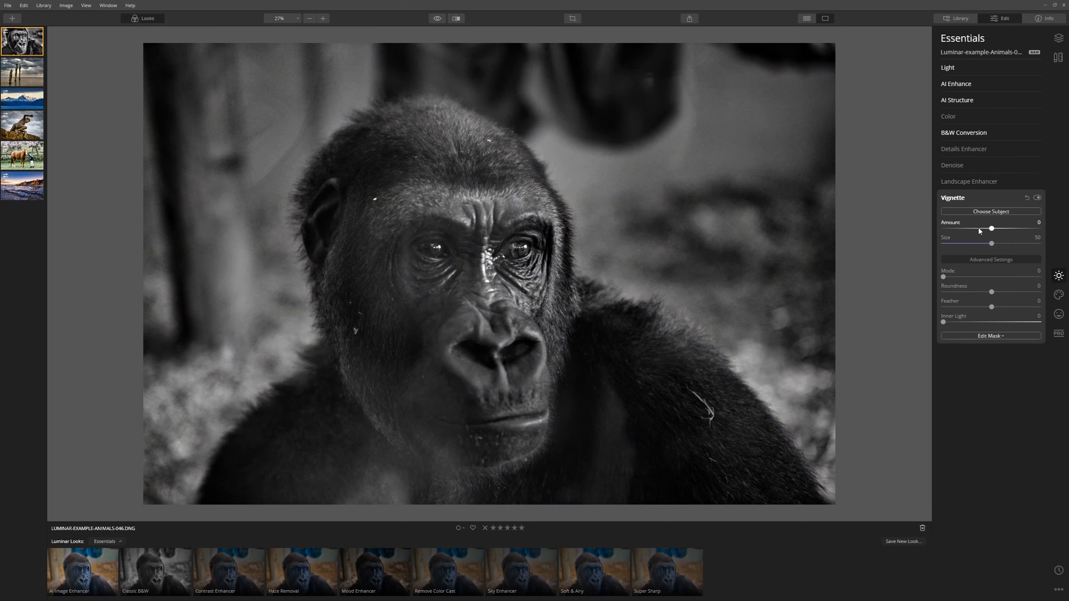
left_click_drag(990, 229, 963, 229)
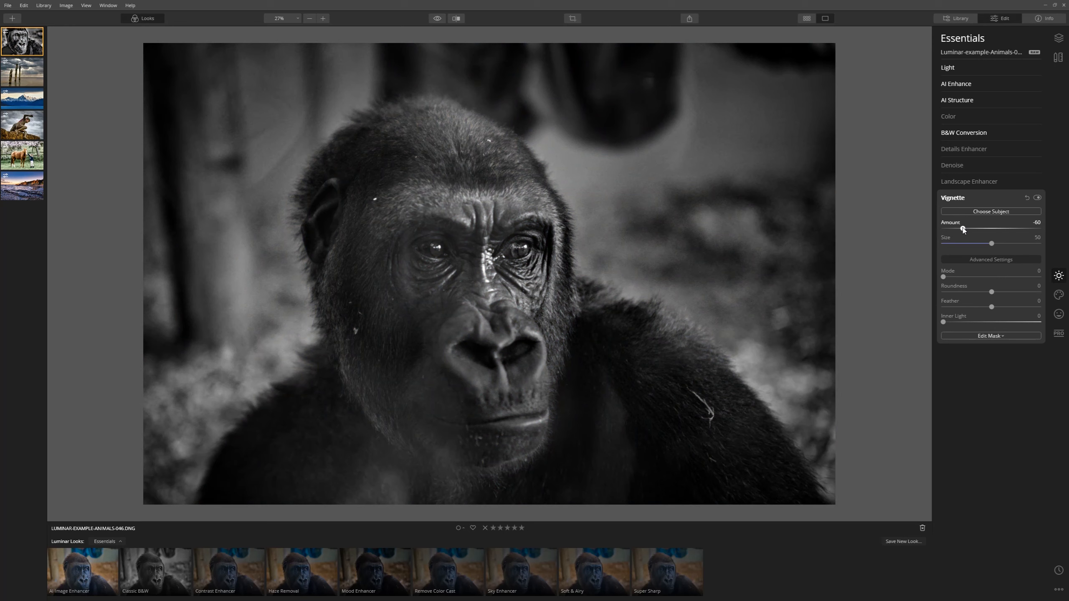
left_click_drag(962, 228, 955, 228)
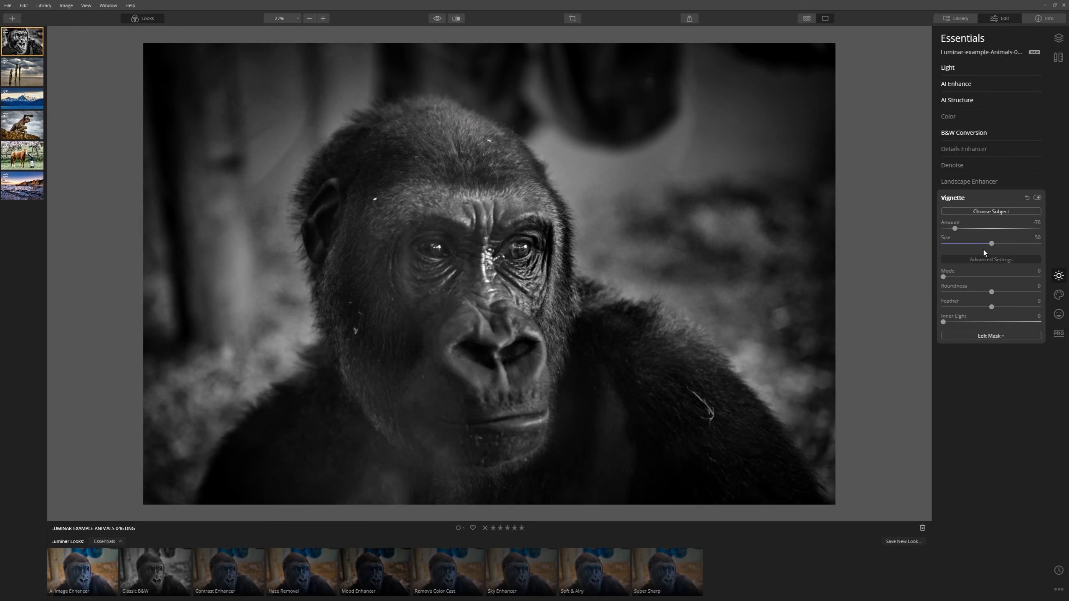
left_click_drag(991, 243, 978, 244)
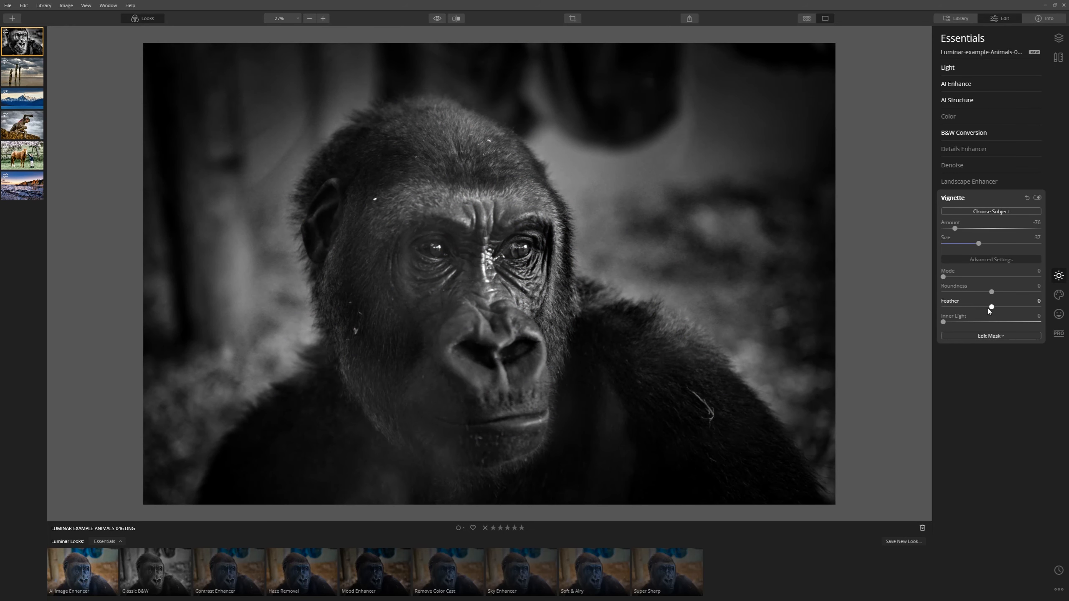
left_click_drag(991, 308, 1014, 307)
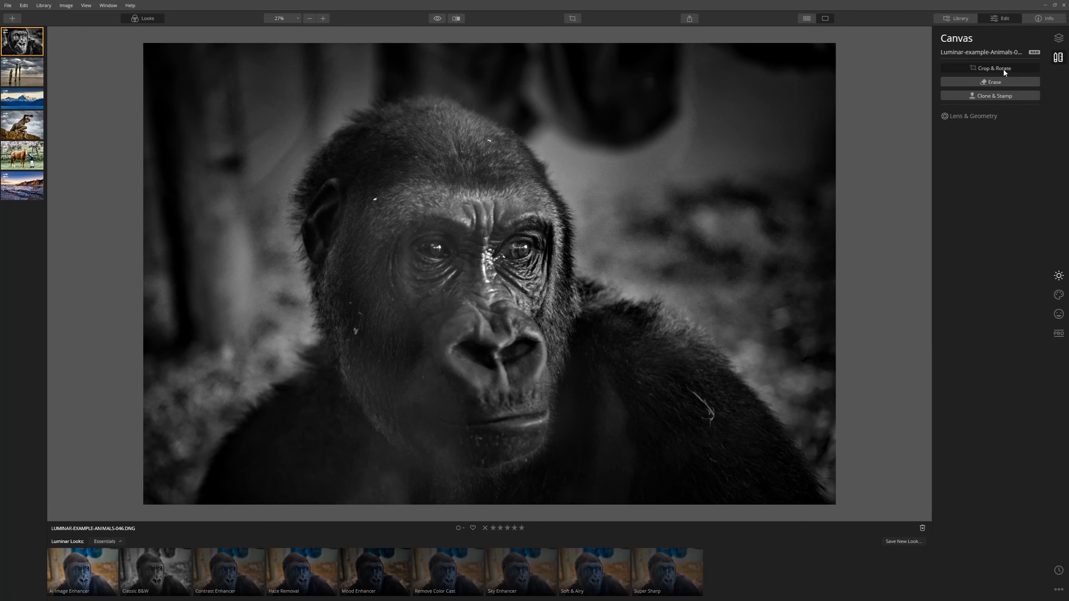
- Crop the gorilla portrait to a tight 7:5 frame around its face
left_click(989, 68)
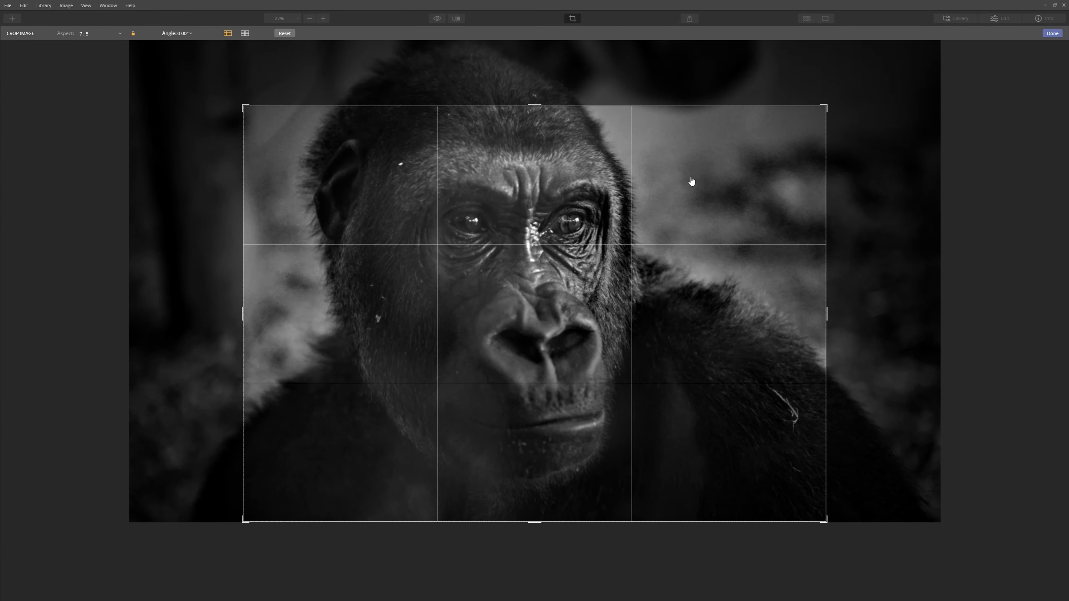
left_click(1052, 33)
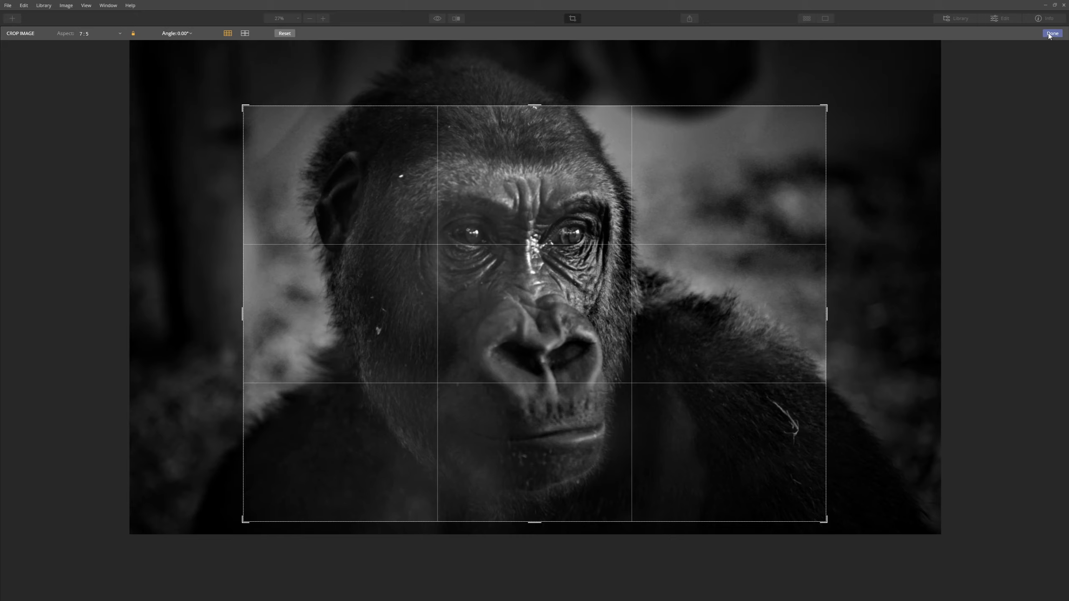
left_click(1053, 33)
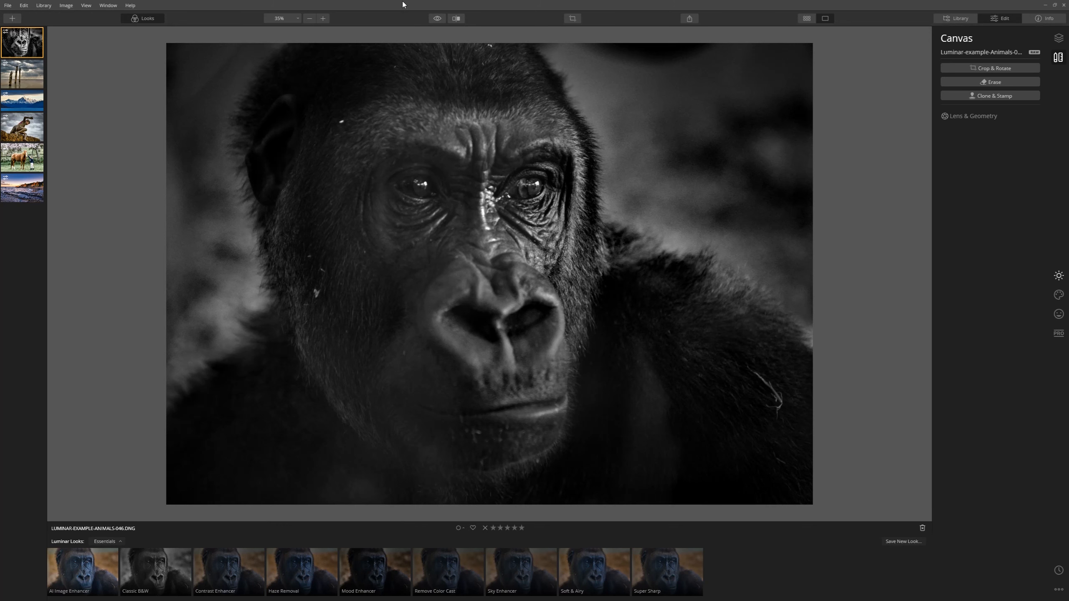
left_click(437, 19)
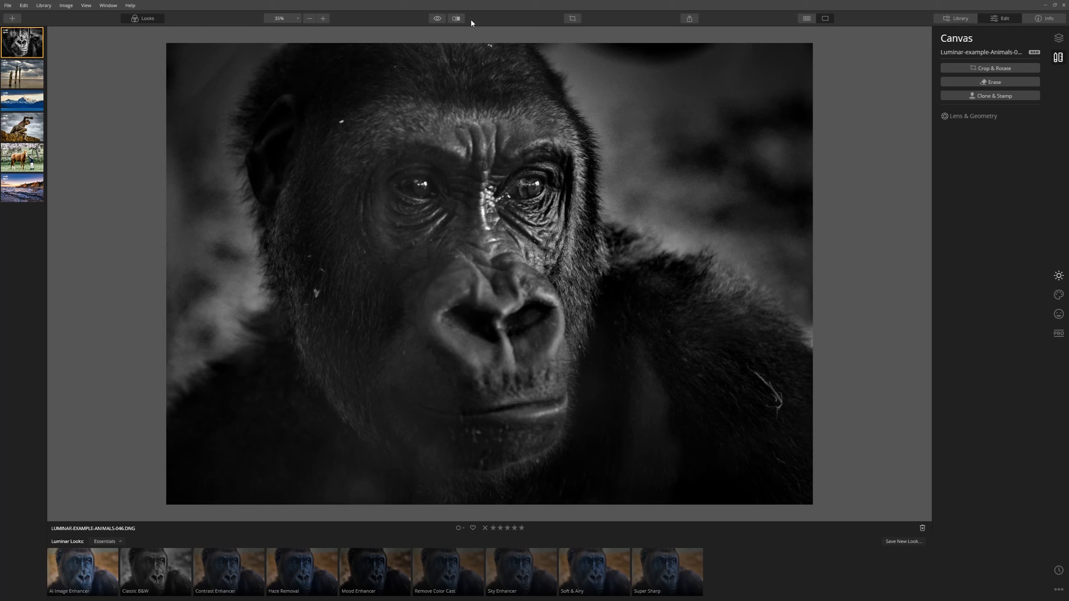
mouse_move(491, 71)
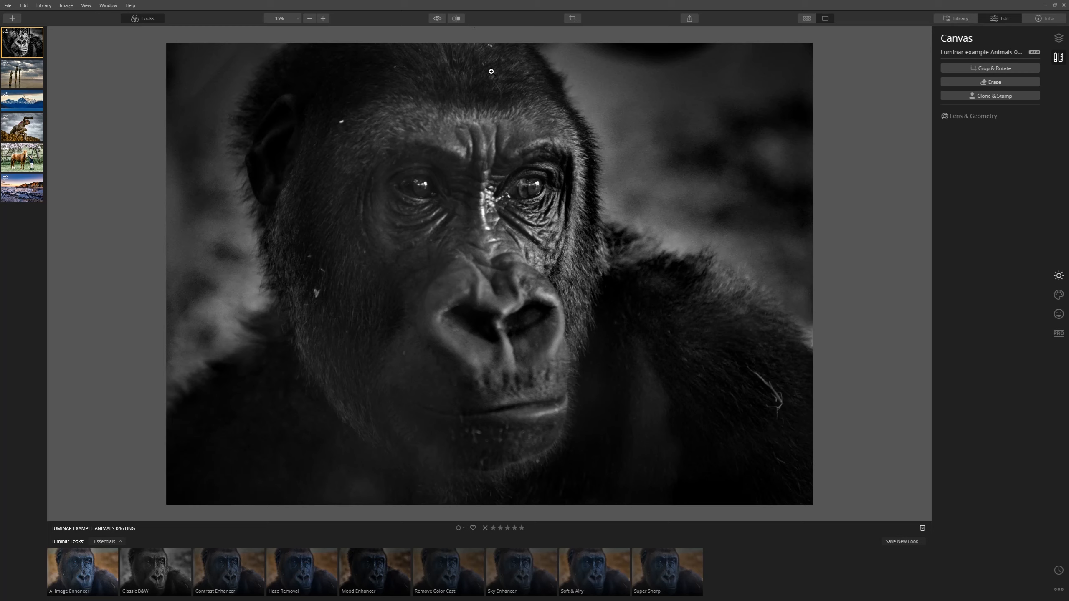